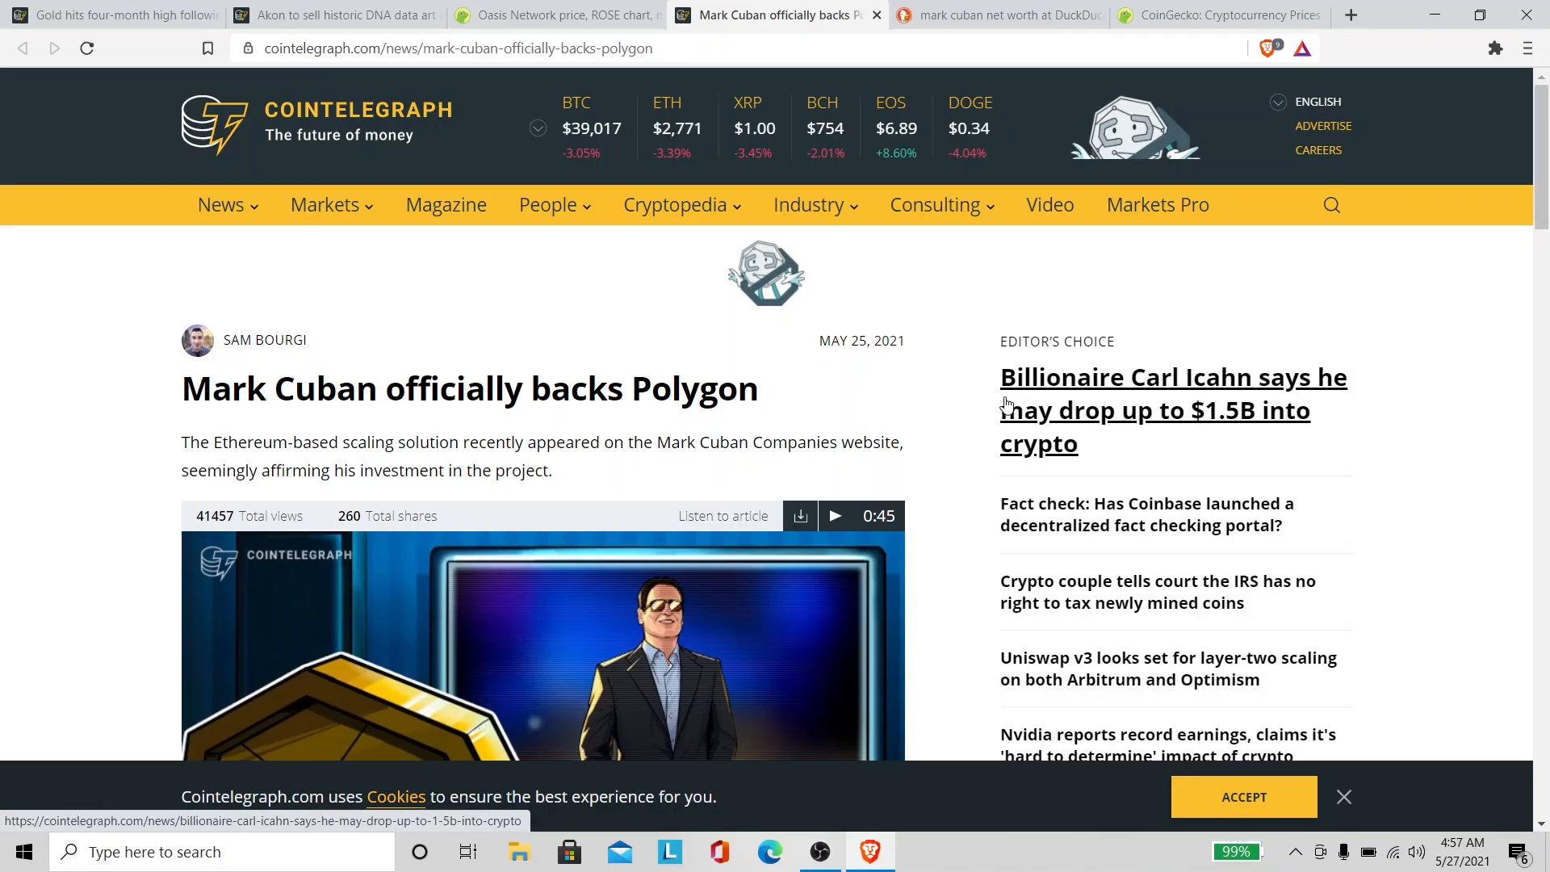
Step: Read down through the Cointelegraph article on Mark Cuban officially backing Polygon
{"action": "scroll", "scroll_direction": "down", "scroll_amount": 3}
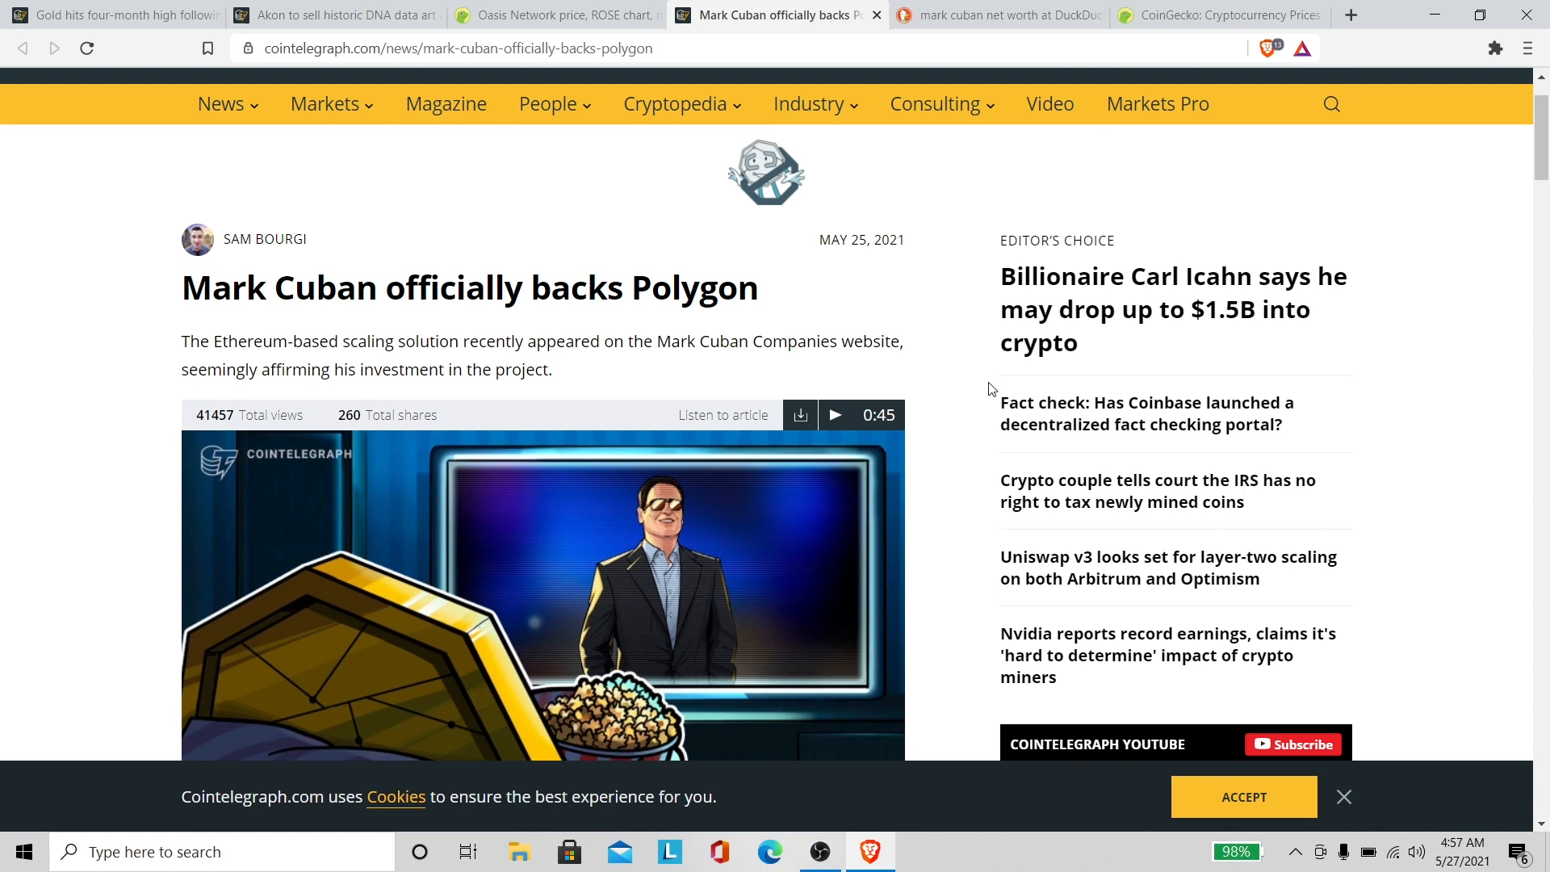
{"action": "mouse_move", "coordinate": [1010, 371]}
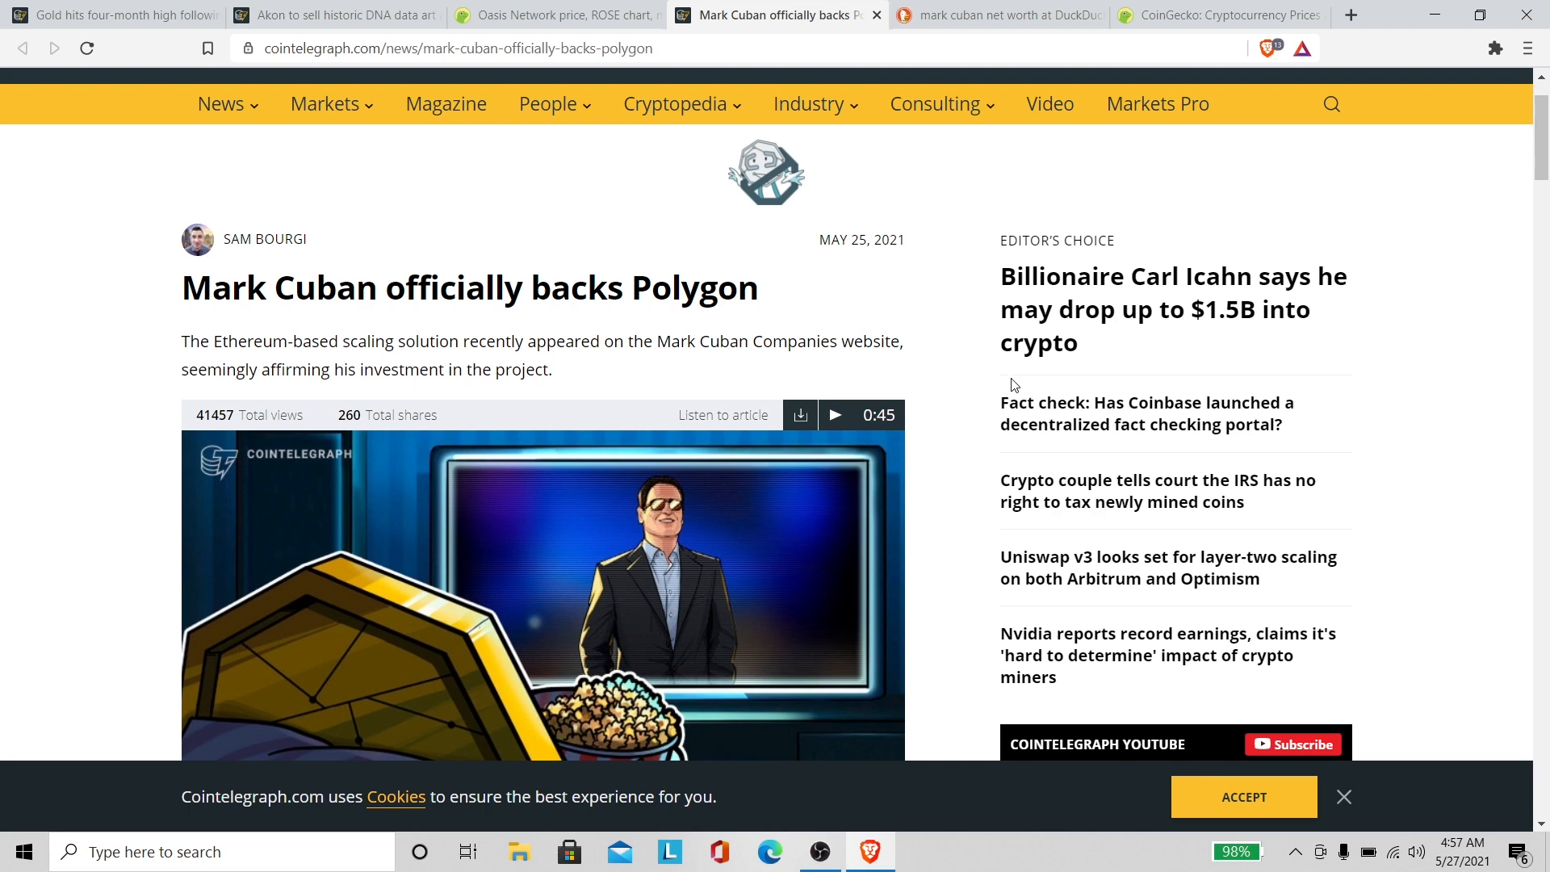
{"action": "scroll", "scroll_direction": "down", "scroll_amount": 3}
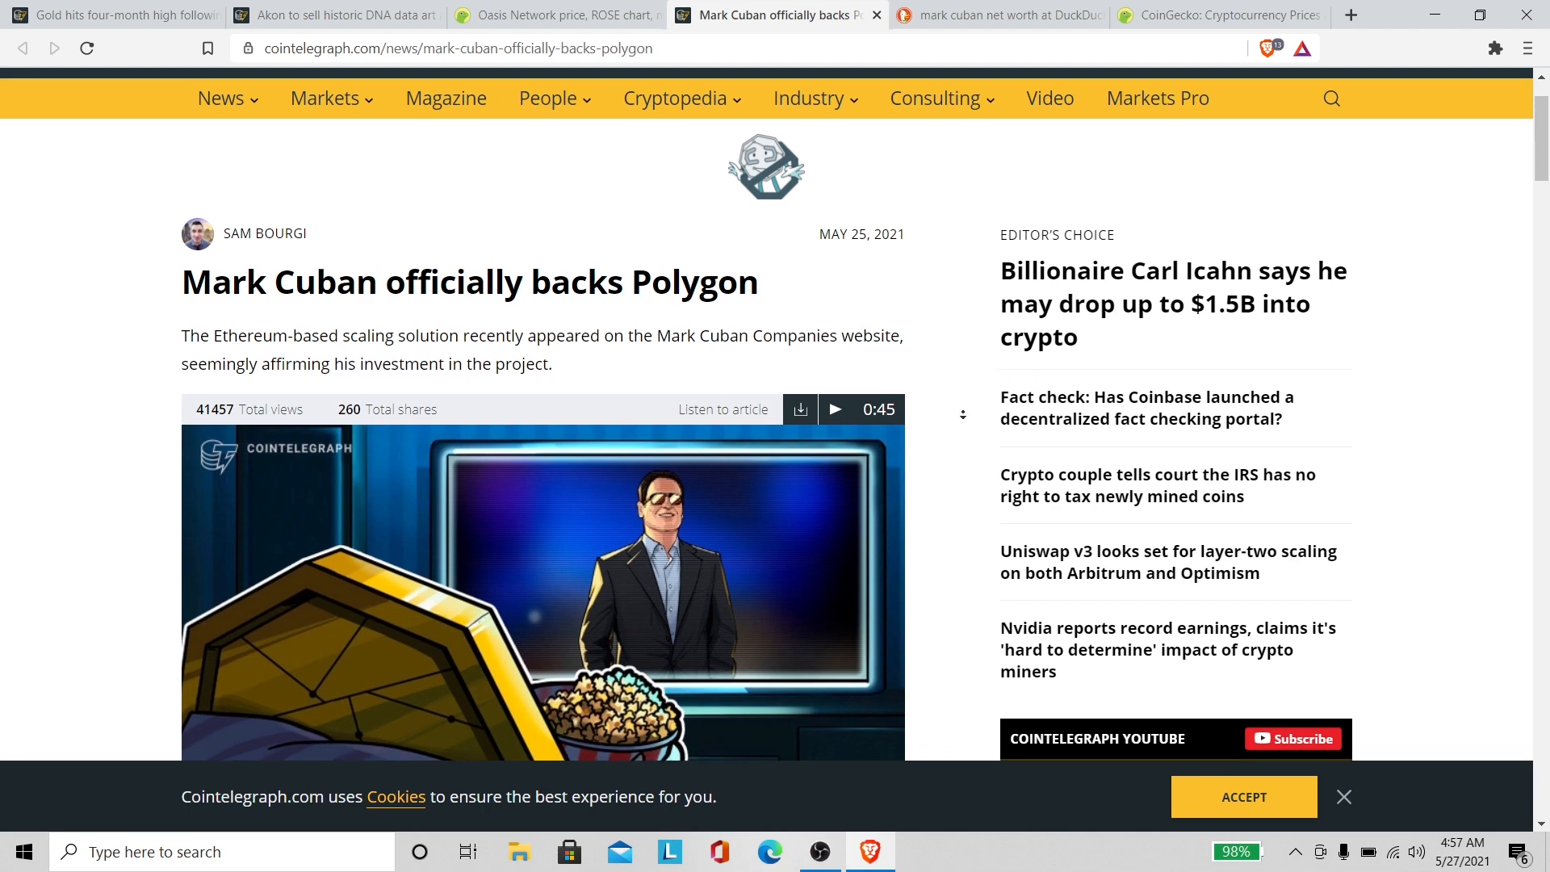
{"action": "scroll", "scroll_direction": "down", "scroll_amount": 3}
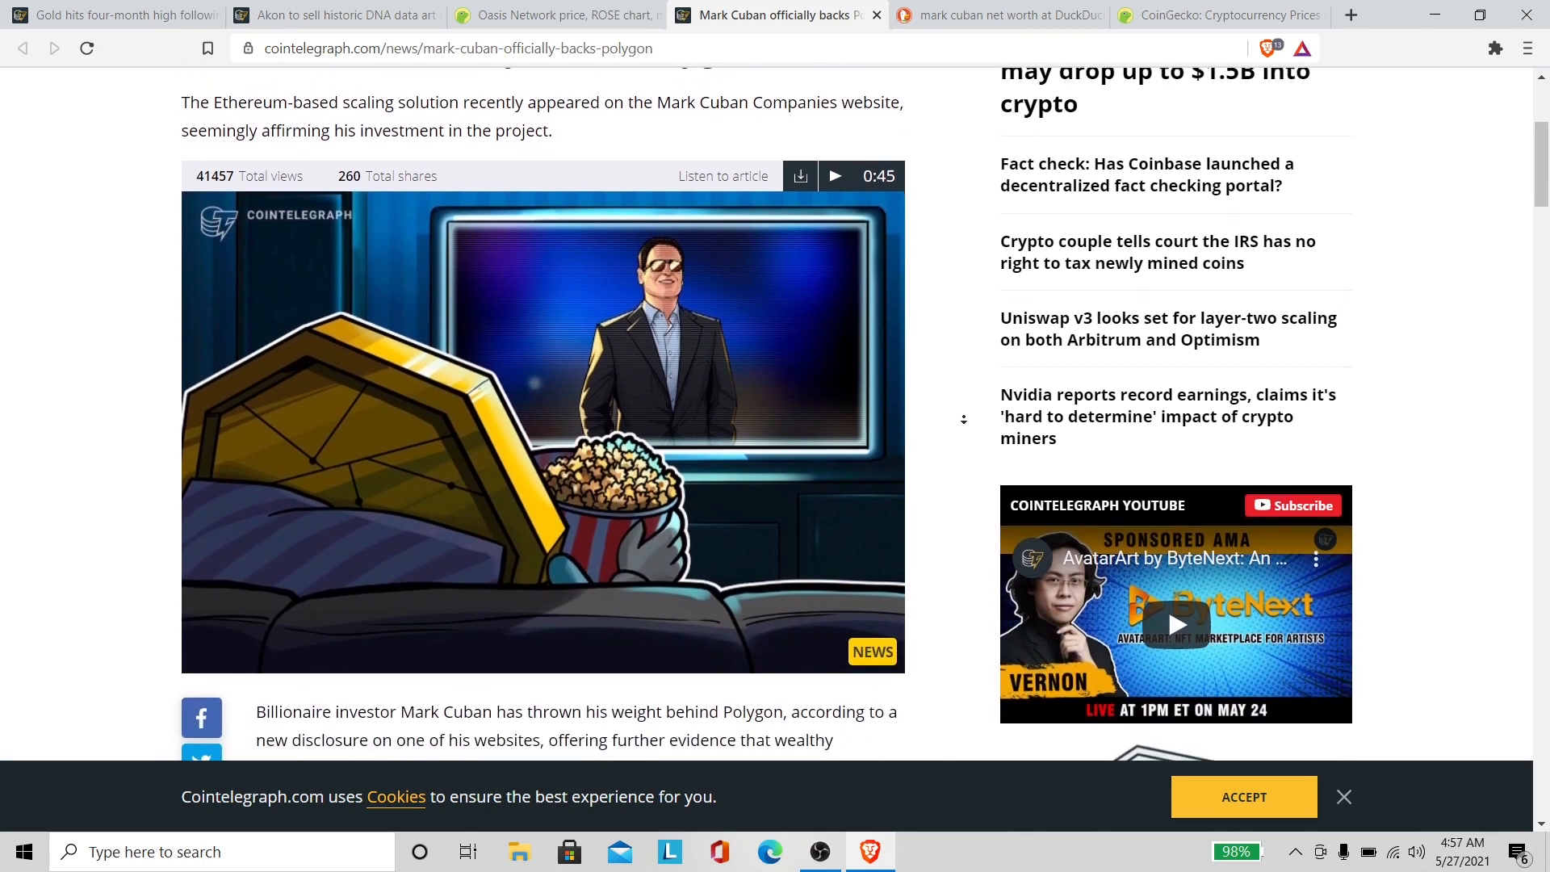
{"action": "scroll", "scroll_direction": "down", "scroll_amount": 3}
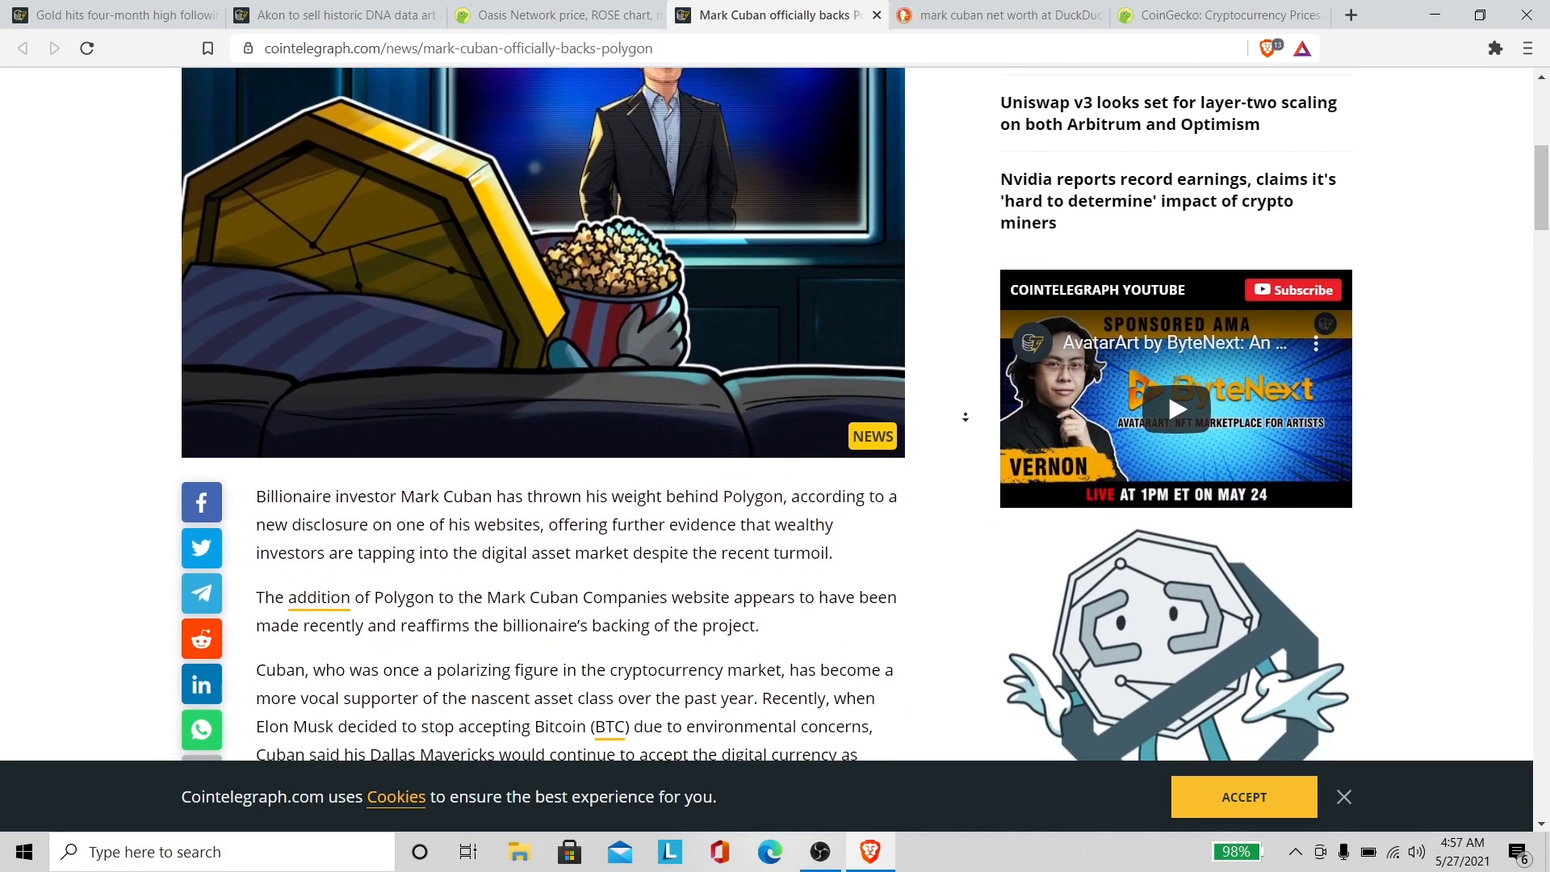
{"action": "scroll", "scroll_direction": "down", "scroll_amount": 3}
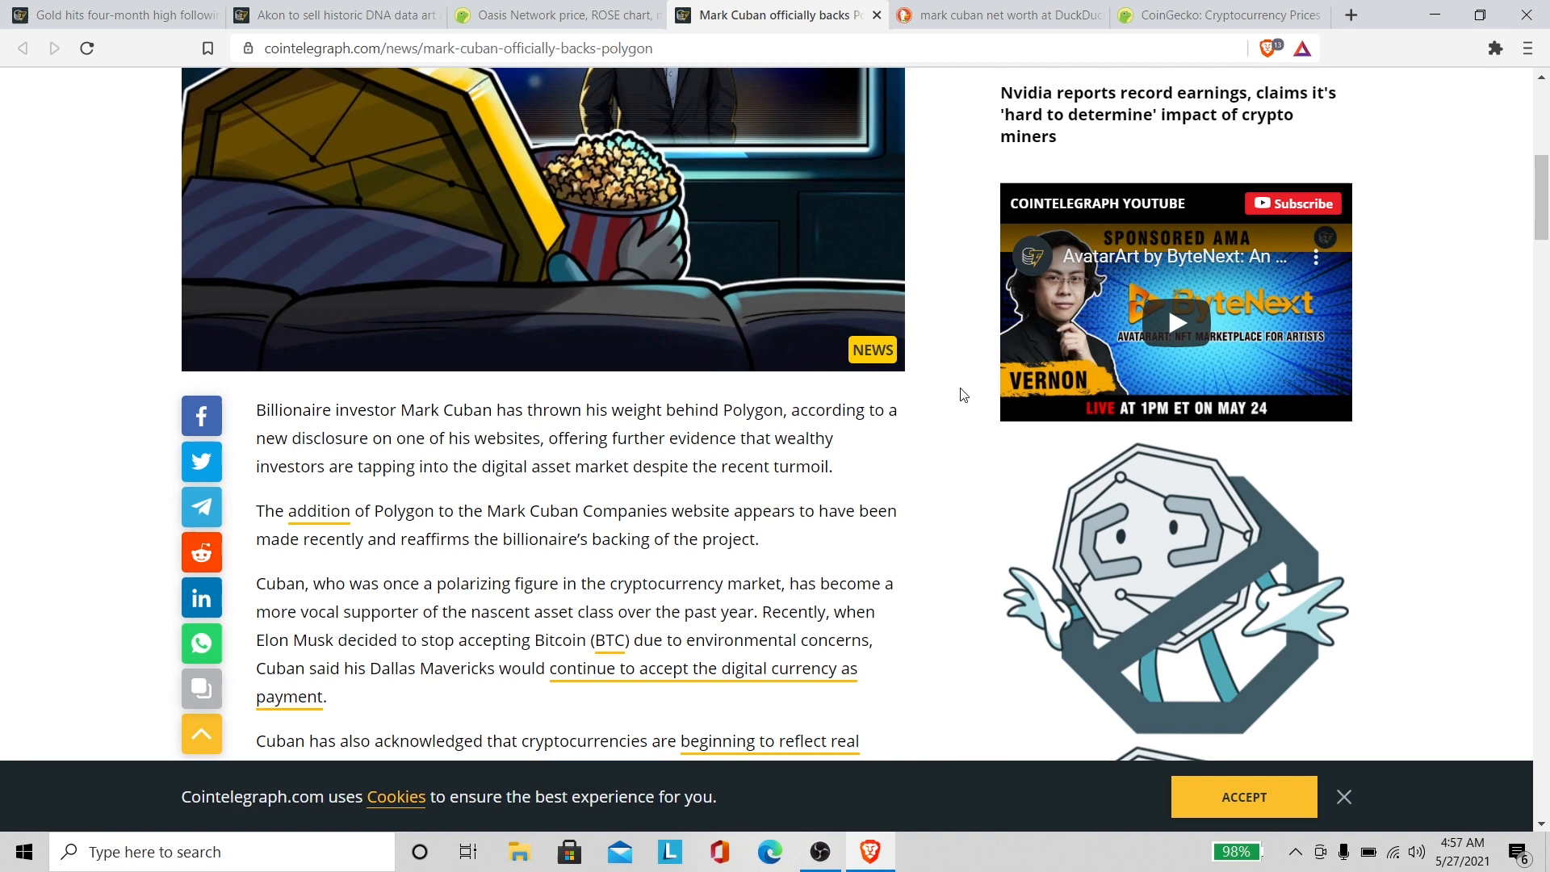
{"action": "mouse_move", "coordinate": [1010, 178]}
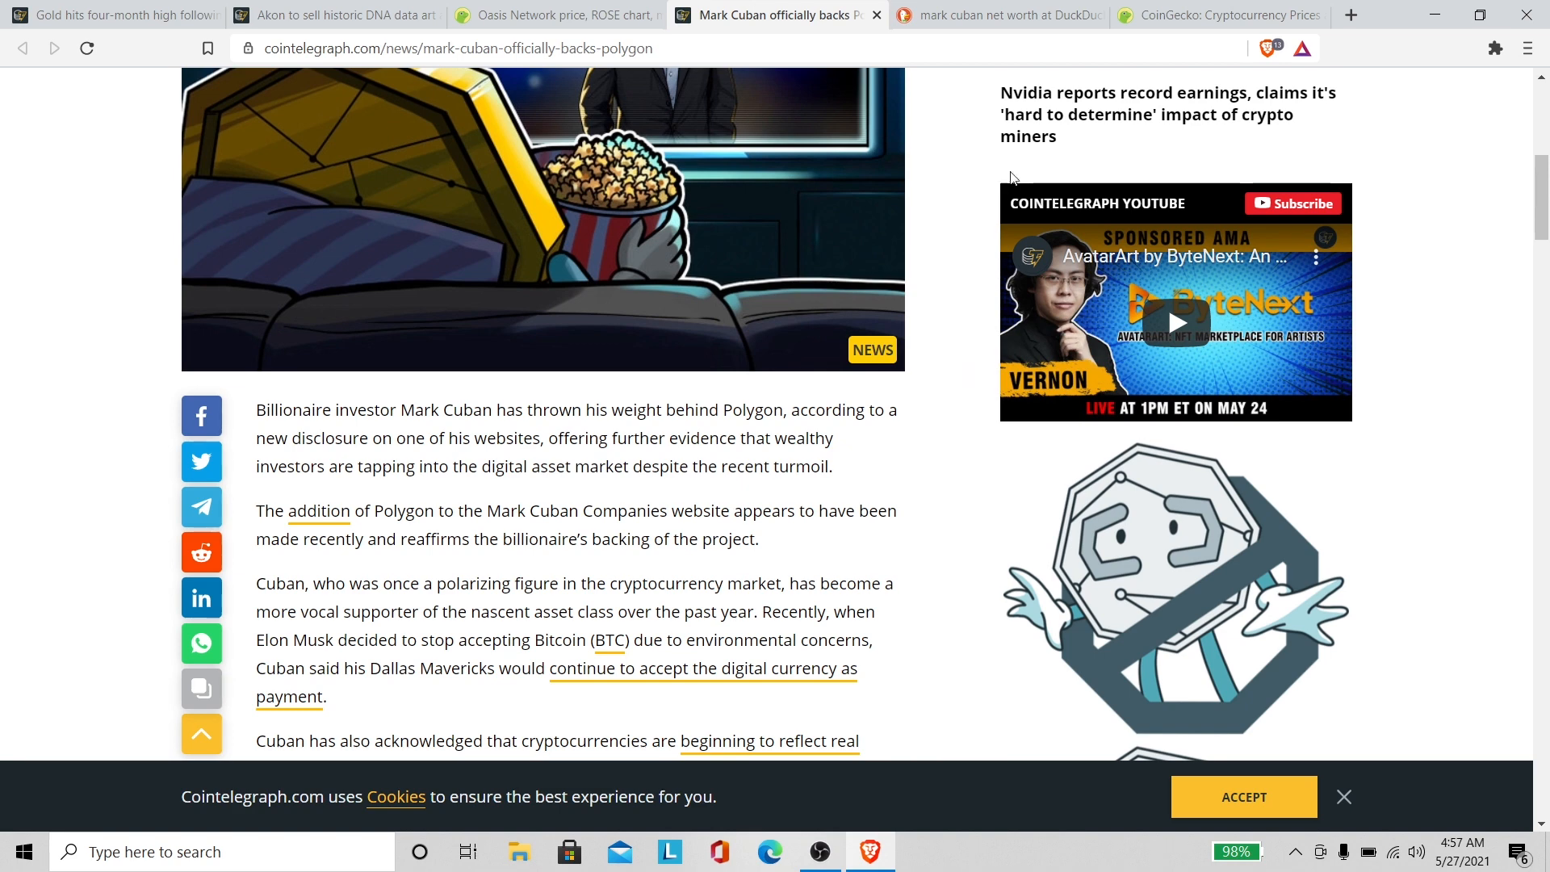
{"action": "scroll", "scroll_direction": "down", "scroll_amount": 3}
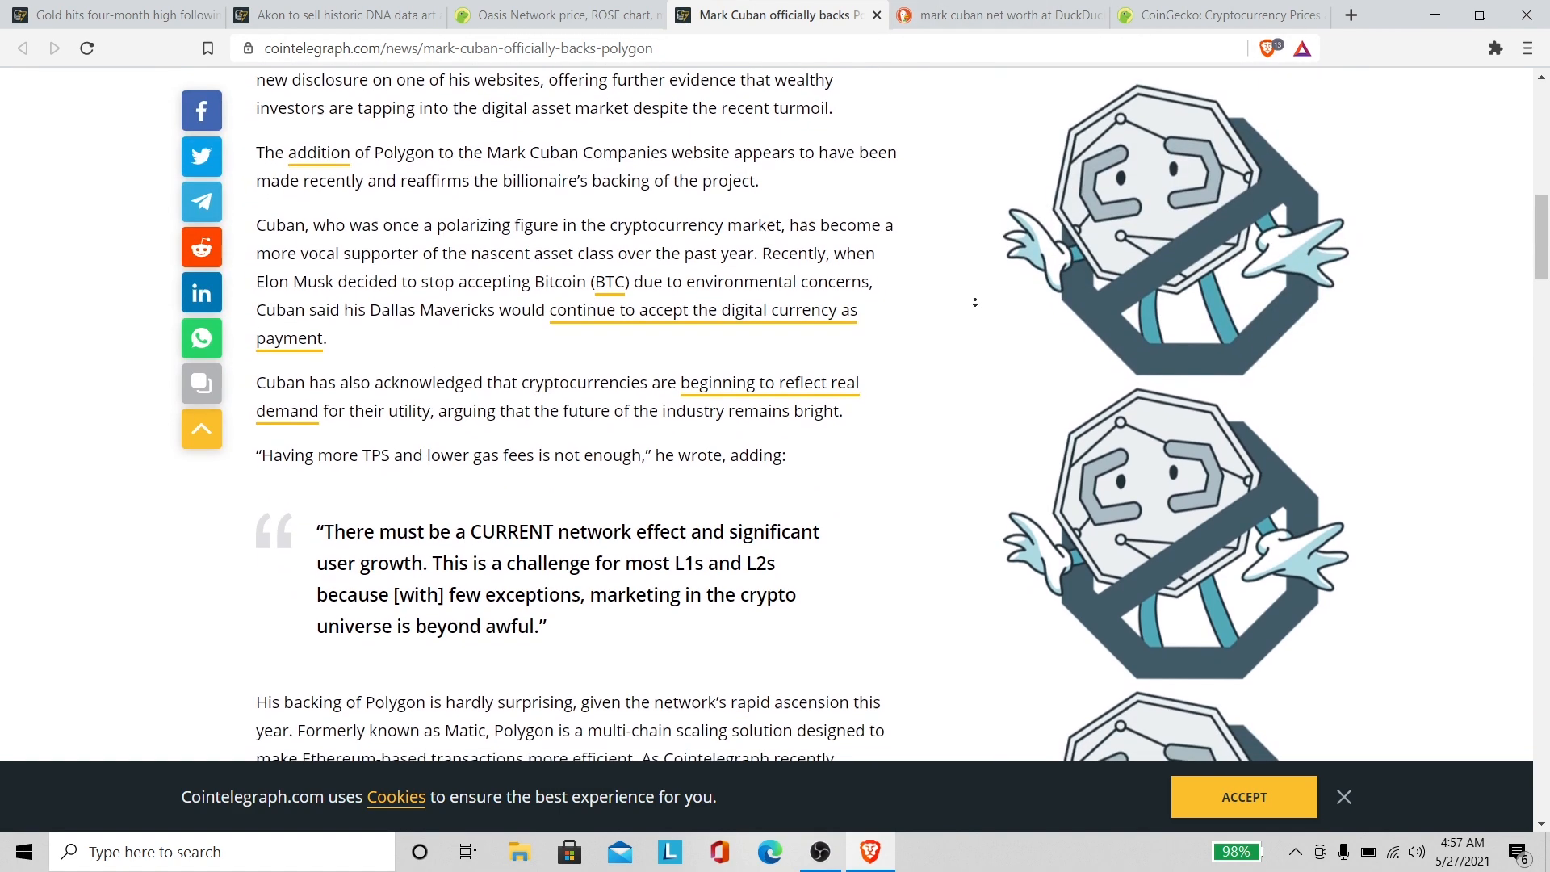
{"action": "scroll", "scroll_direction": "down", "scroll_amount": 3}
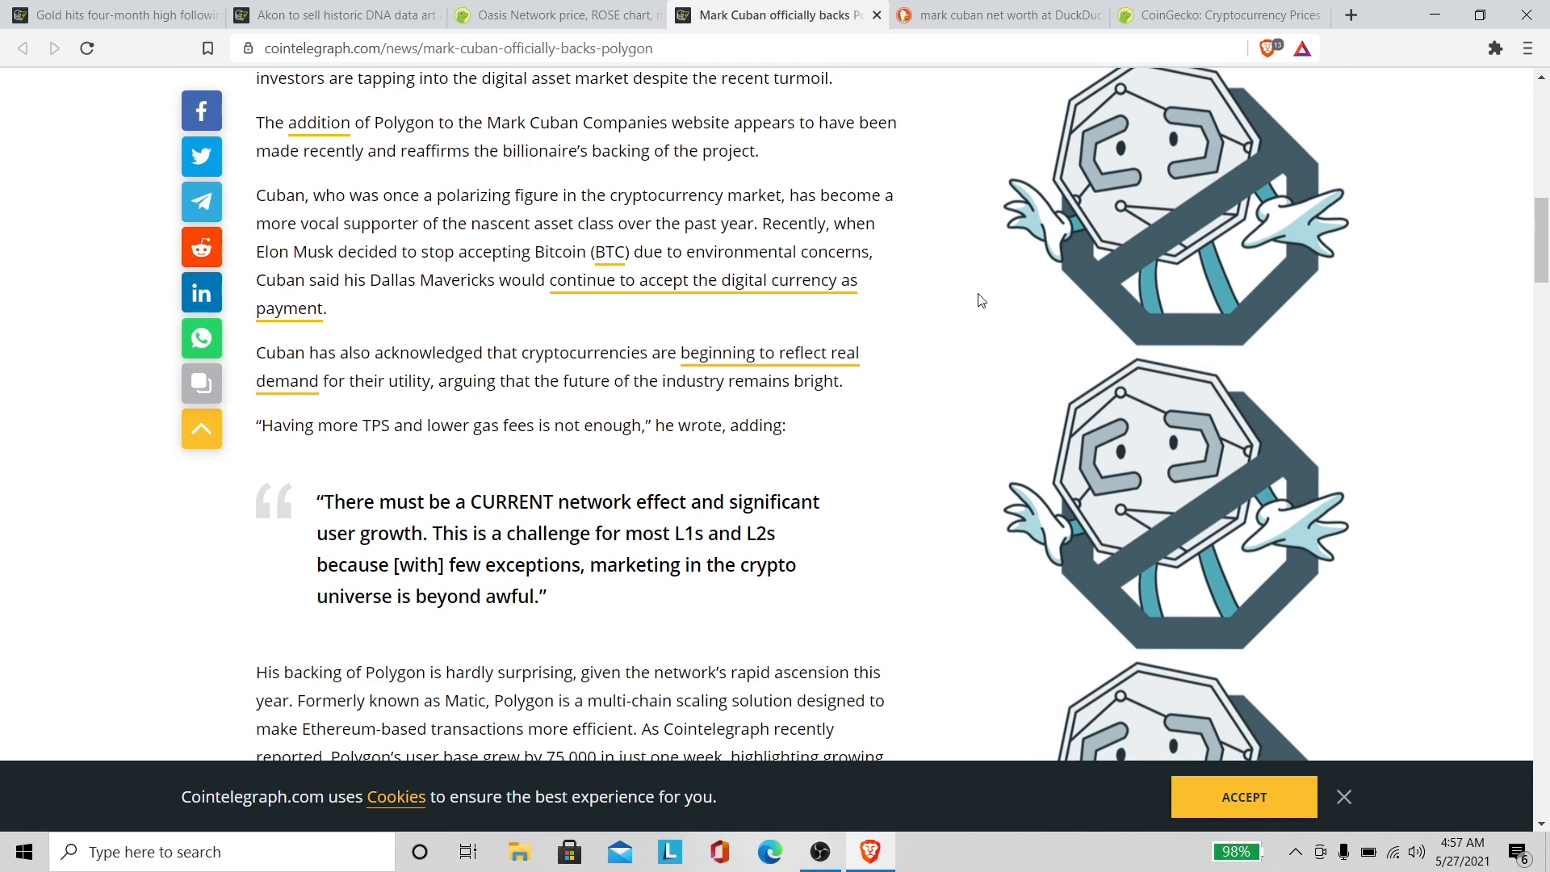
{"action": "mouse_move", "coordinate": [976, 294]}
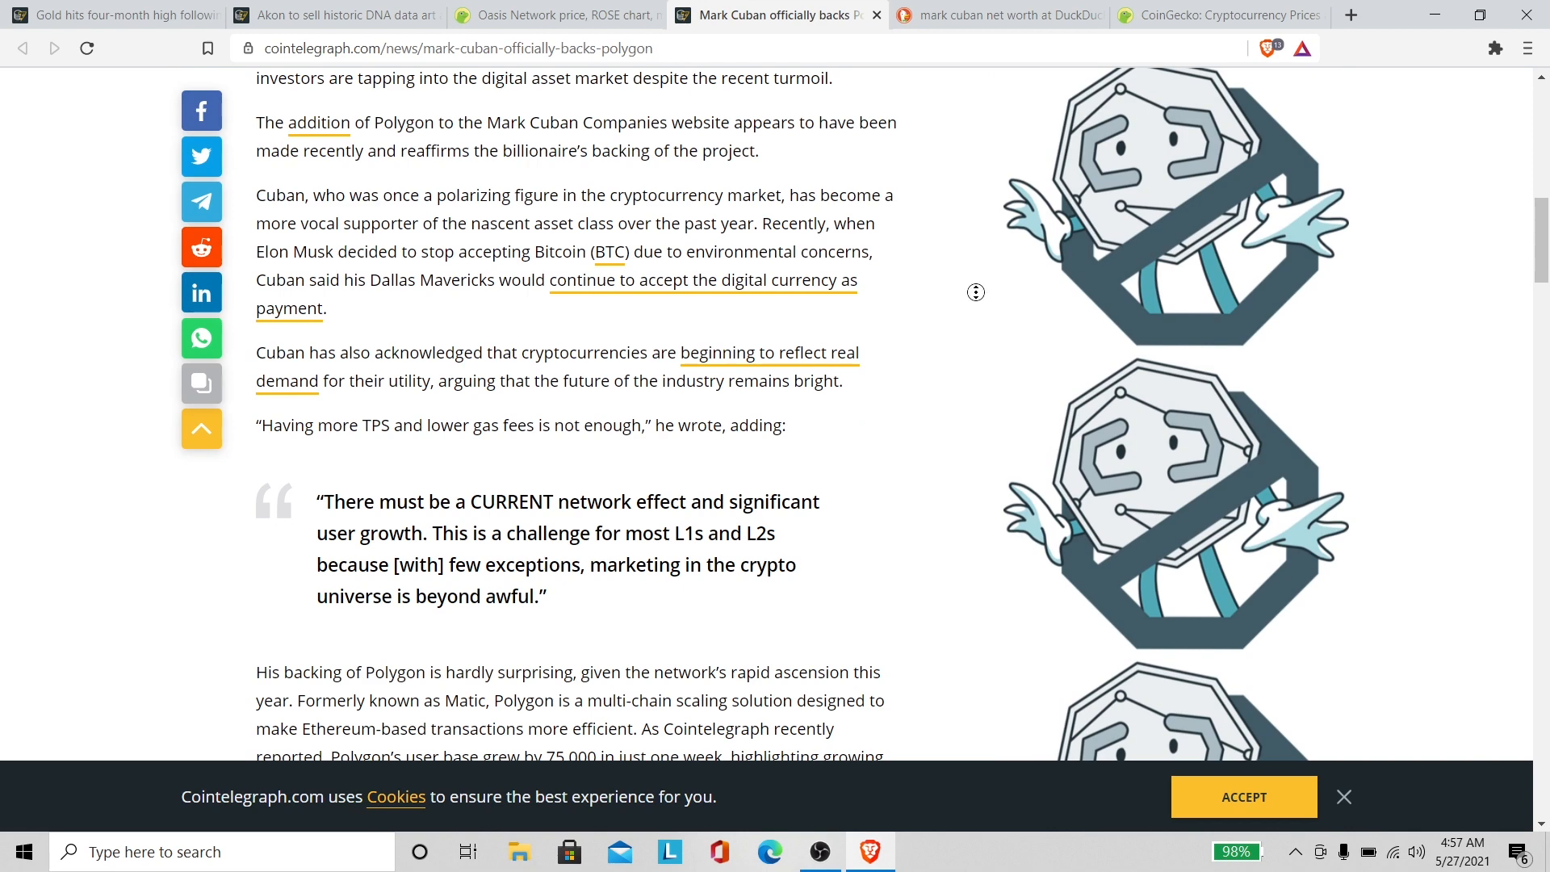
Step: Return to the article's top and switch to the DuckDuckGo 'mark cuban net worth' results
{"action": "scroll", "scroll_direction": "up", "scroll_amount": 3}
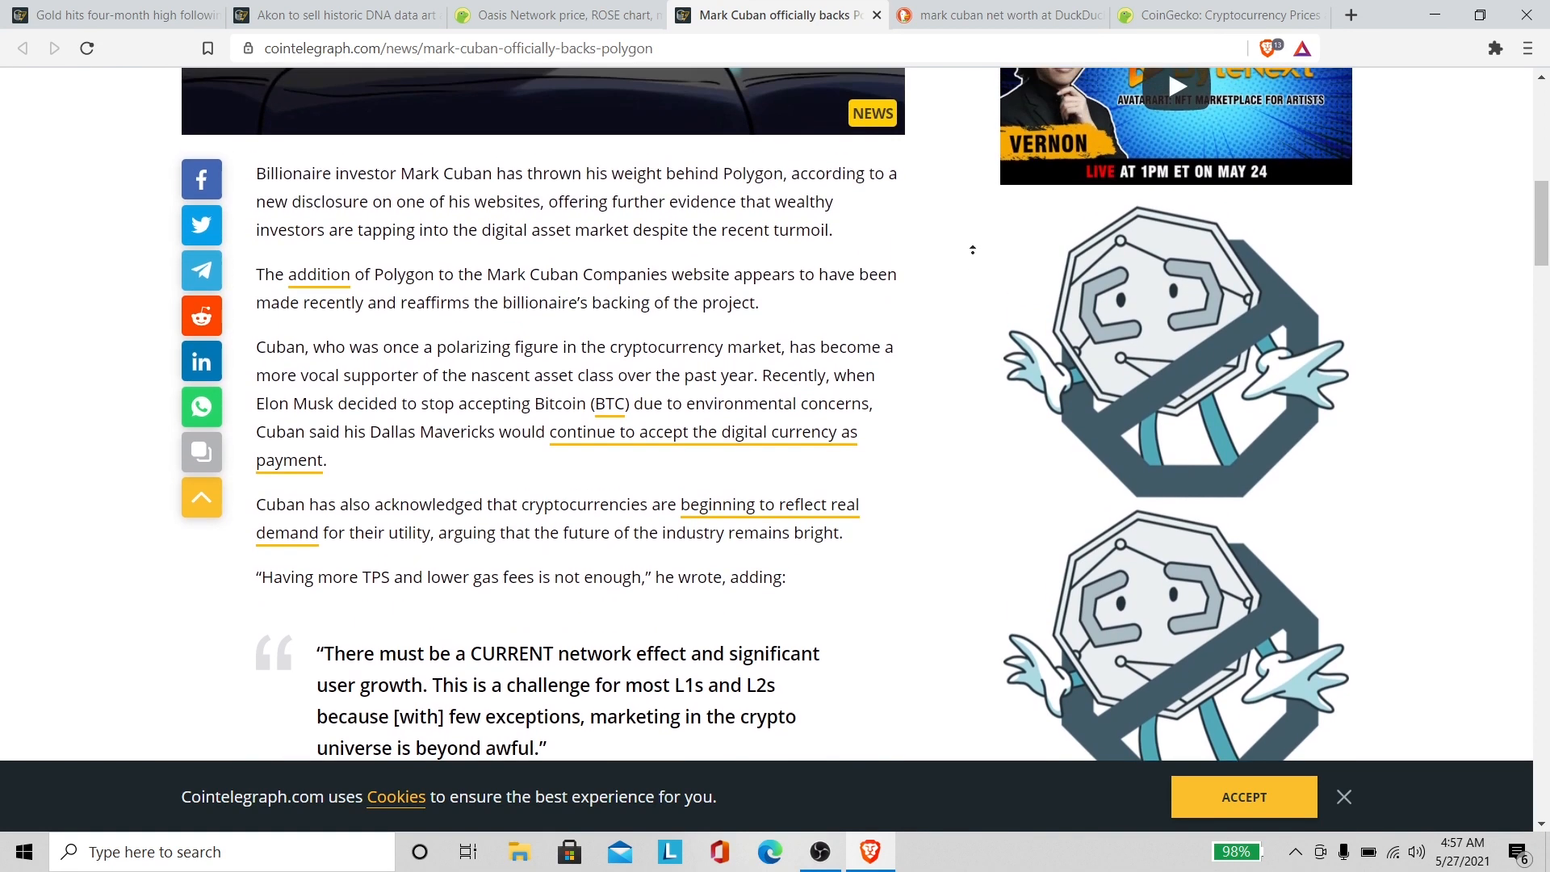
{"action": "scroll", "scroll_direction": "up", "scroll_amount": 3}
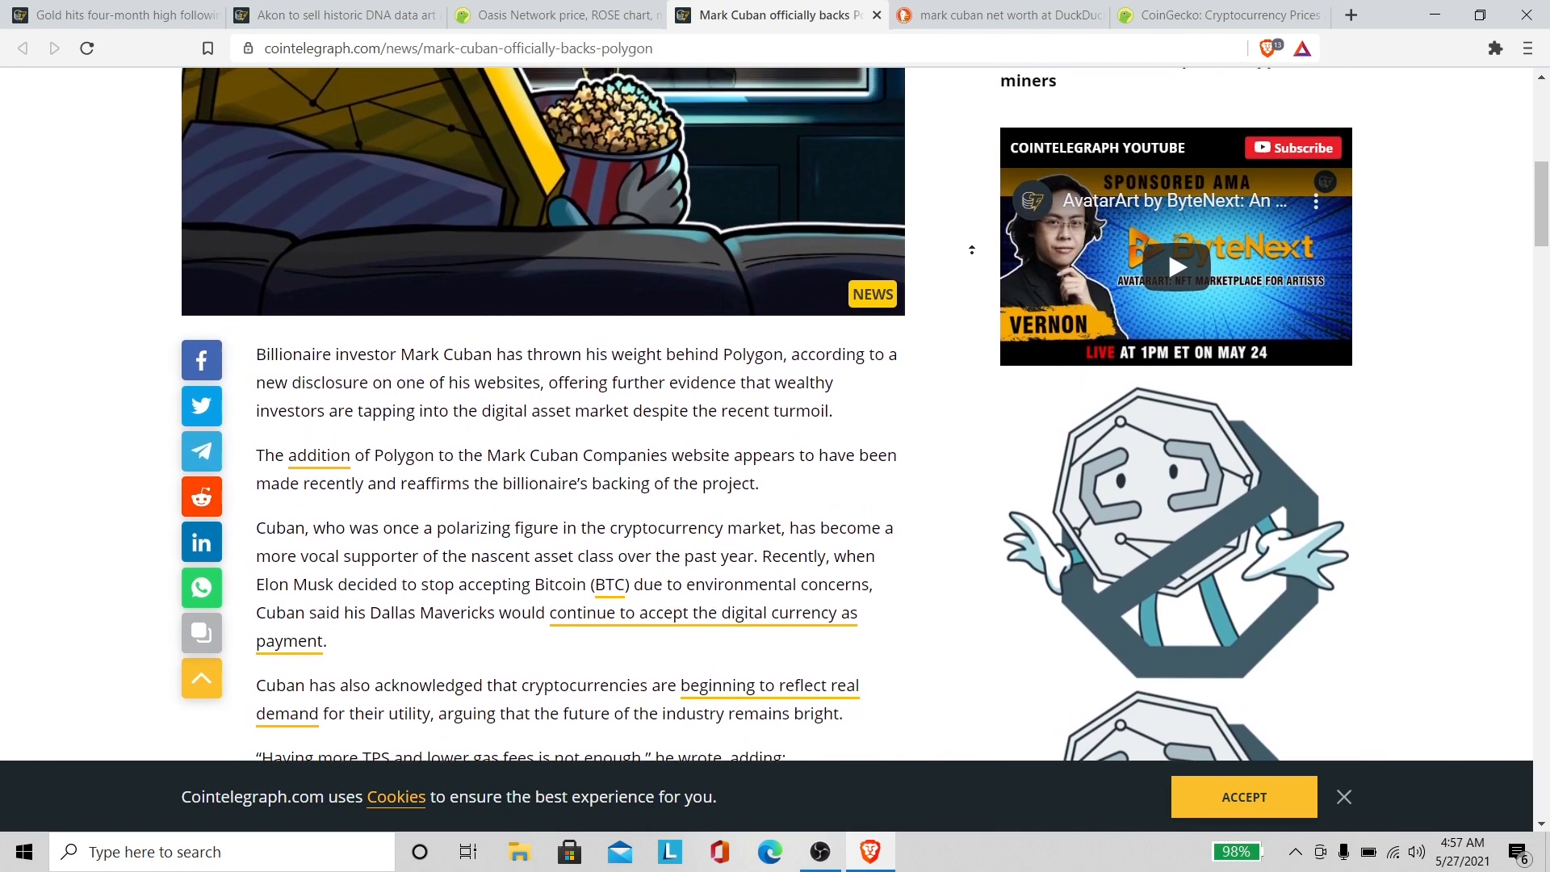
{"action": "scroll", "scroll_direction": "up", "scroll_amount": 3}
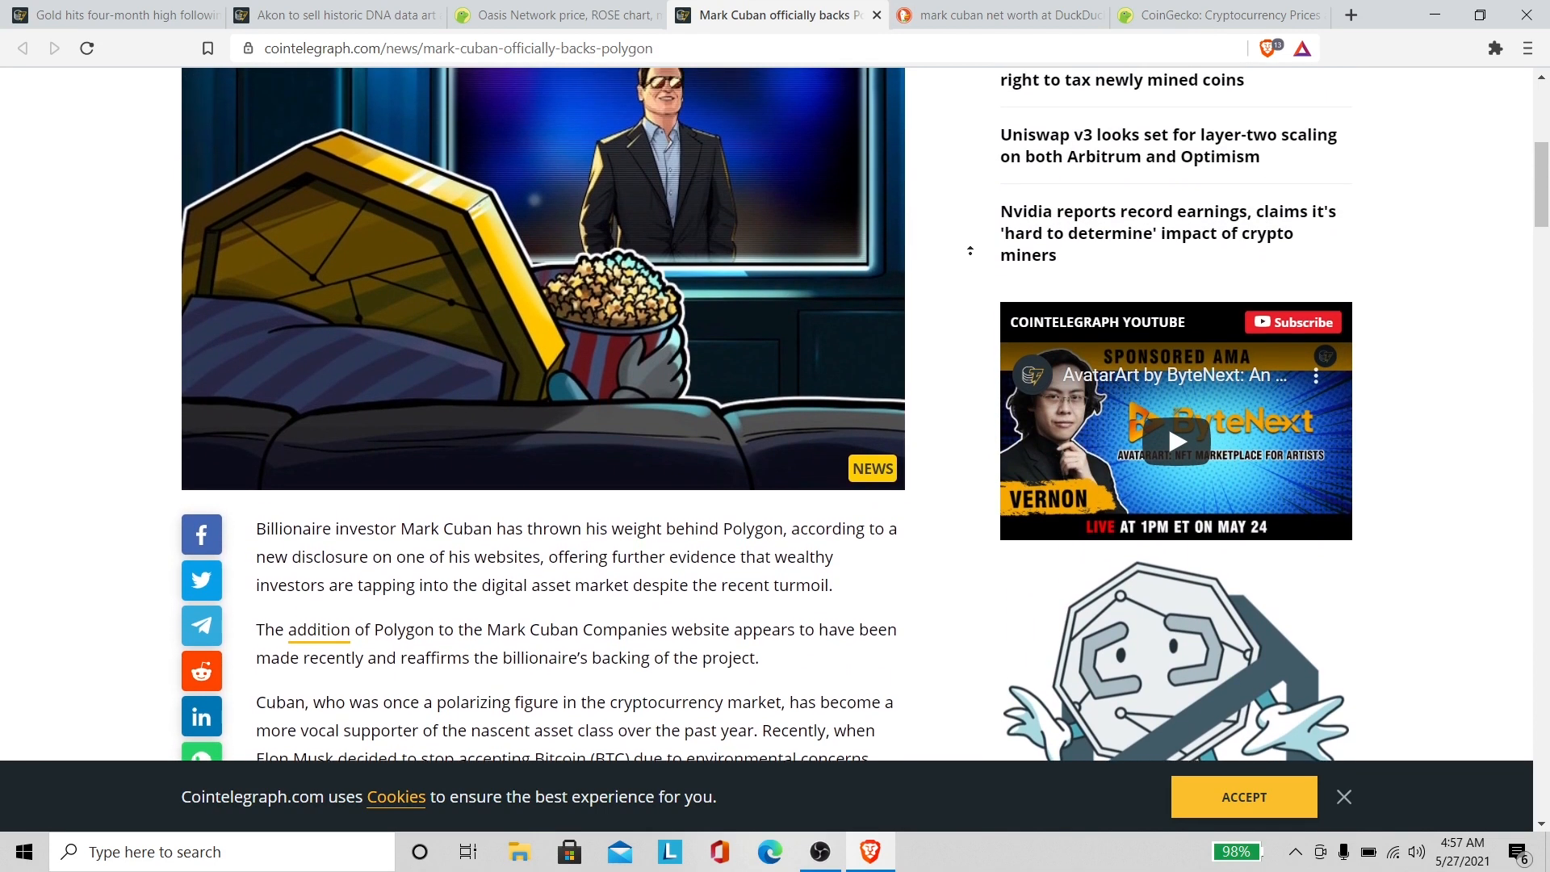
{"action": "scroll", "scroll_direction": "up", "scroll_amount": 3}
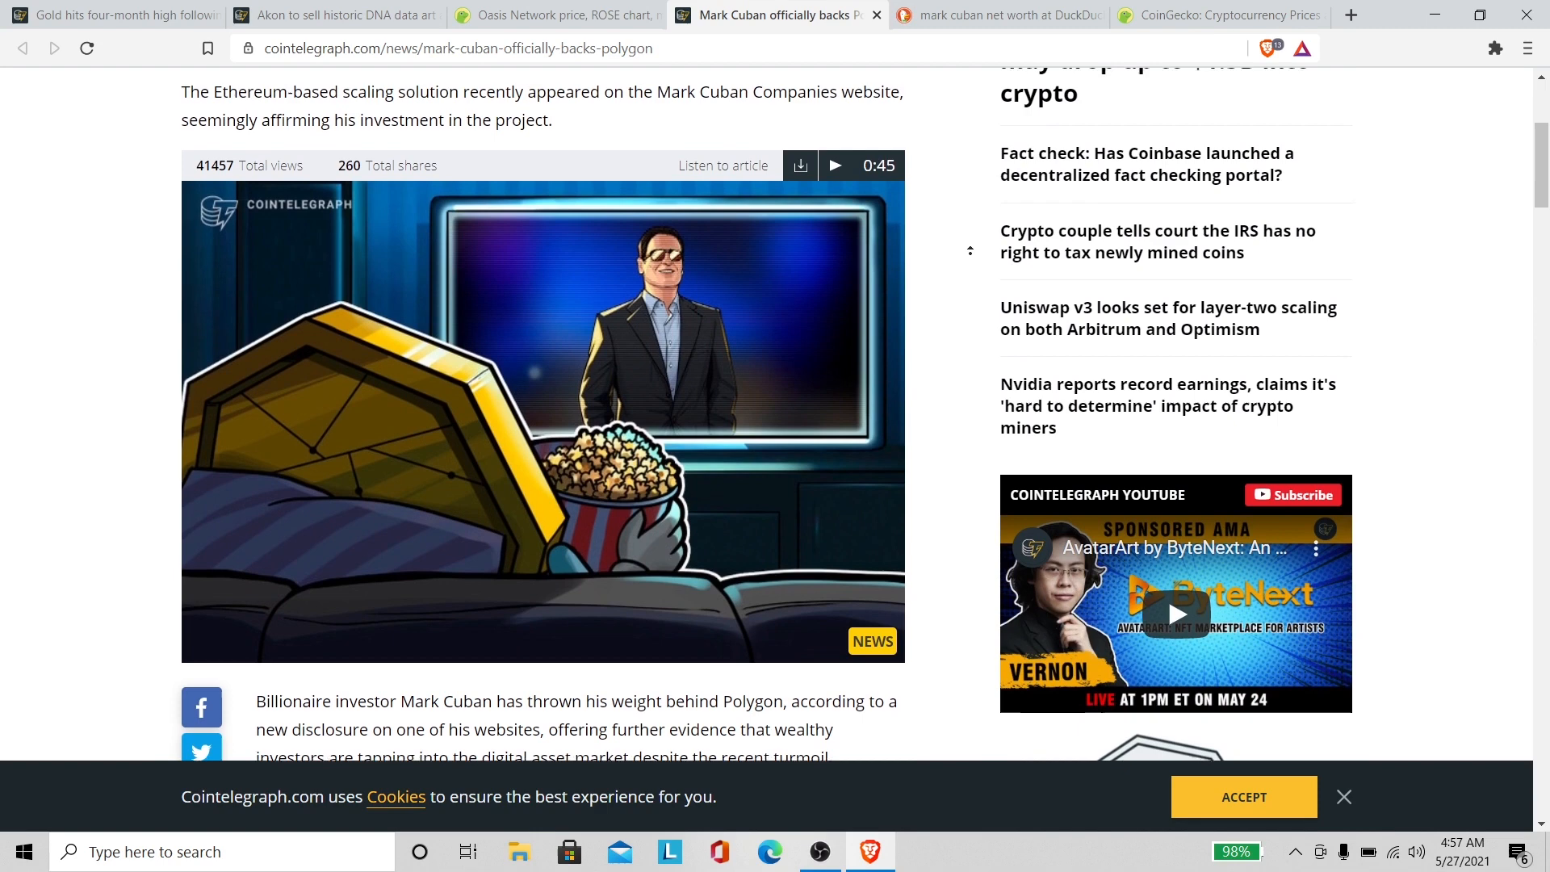
{"action": "scroll", "scroll_direction": "up", "scroll_amount": 3}
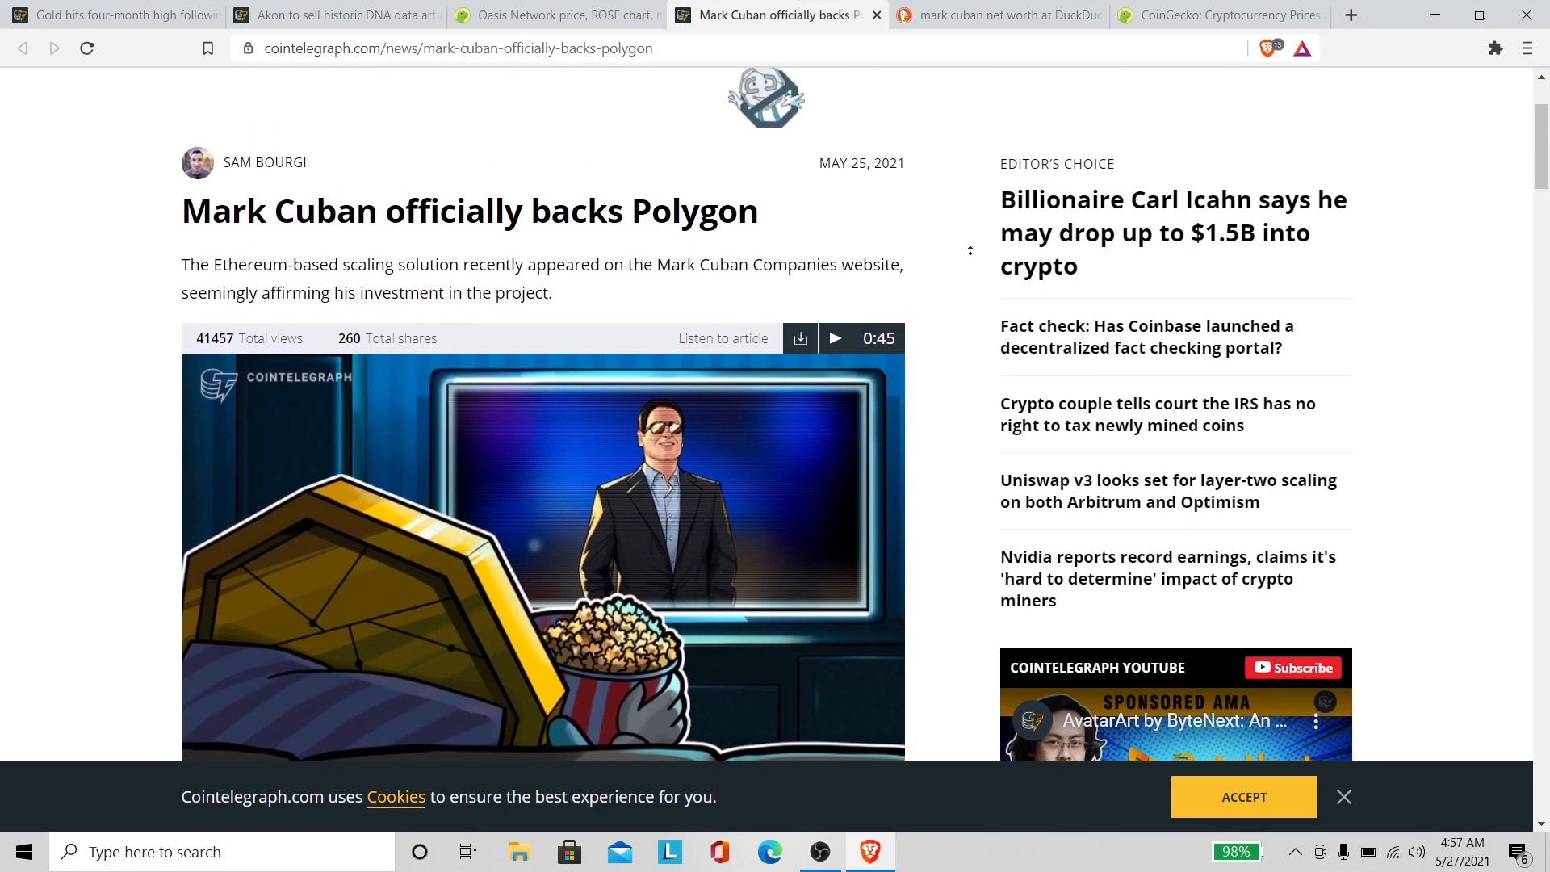
{"action": "scroll", "scroll_direction": "up", "scroll_amount": 3}
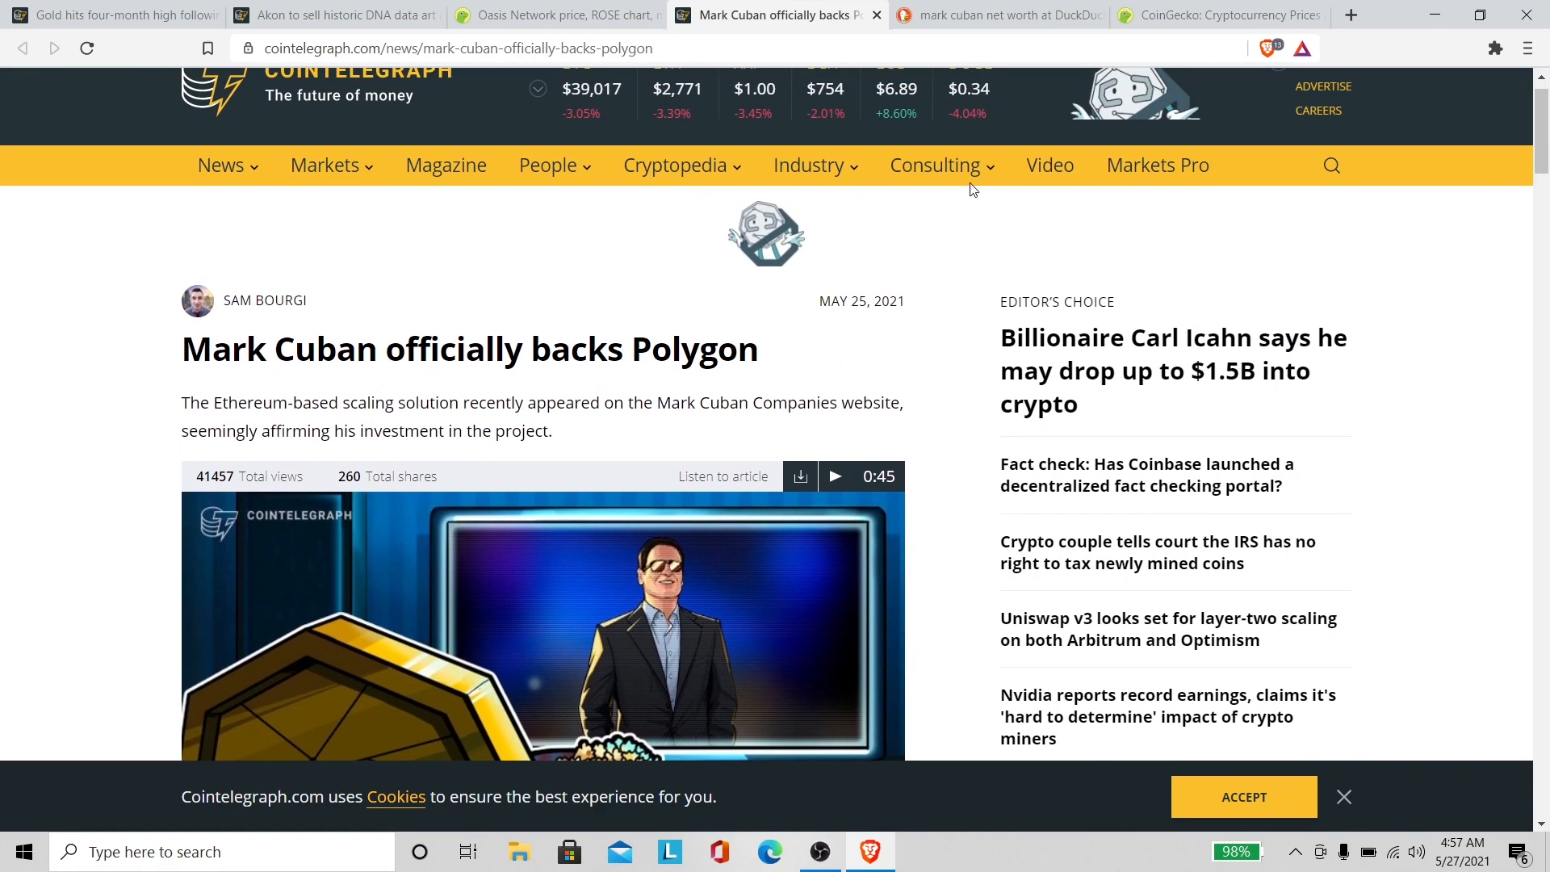
{"action": "left_click", "coordinate": [988, 14]}
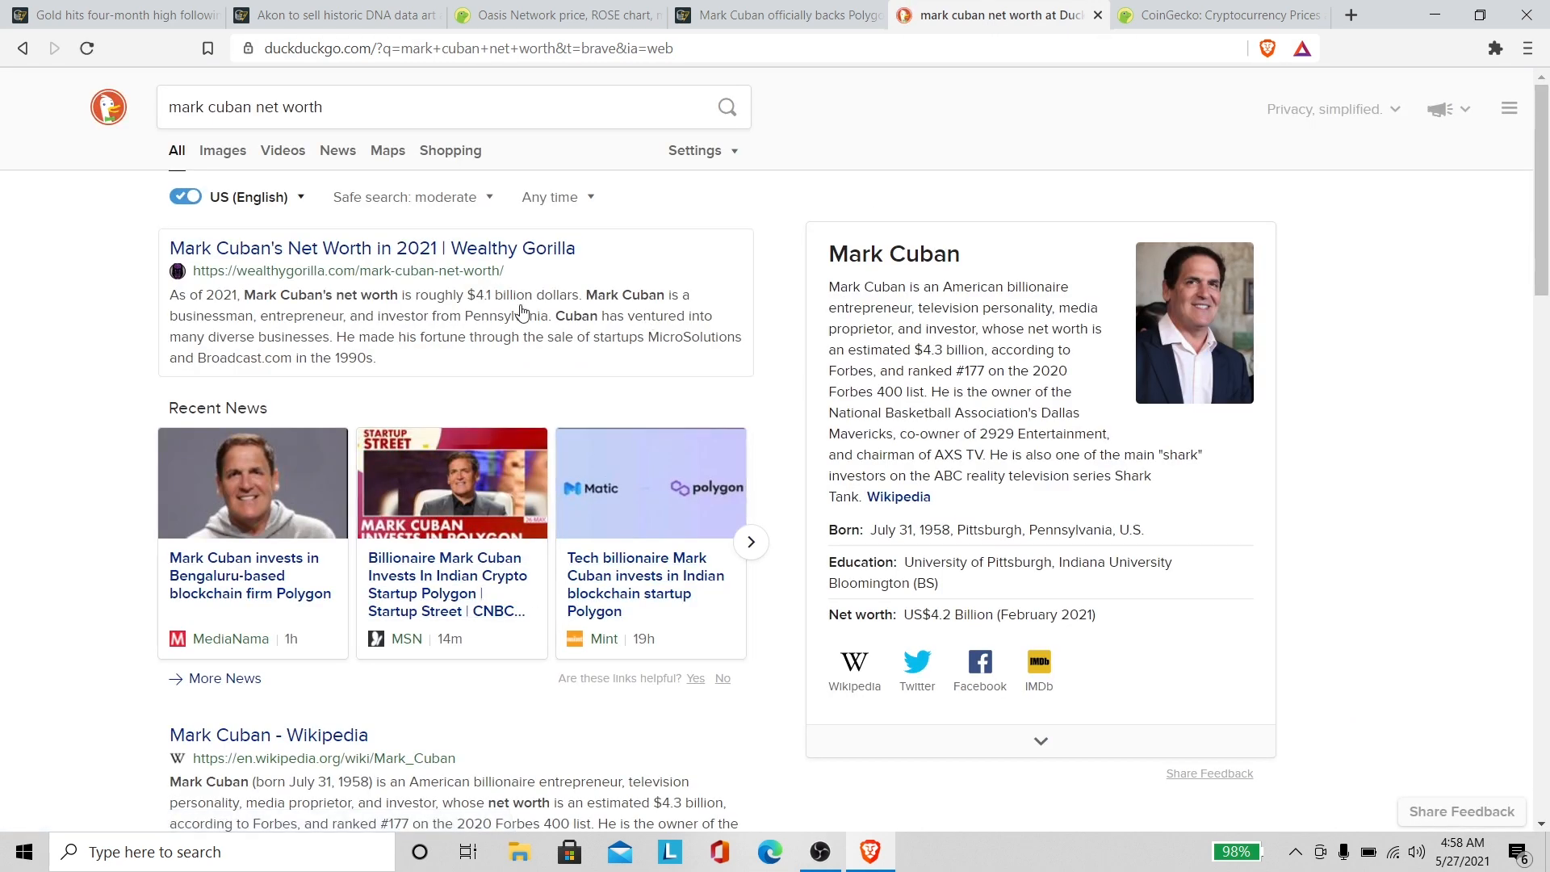
{"action": "mouse_move", "coordinate": [568, 328]}
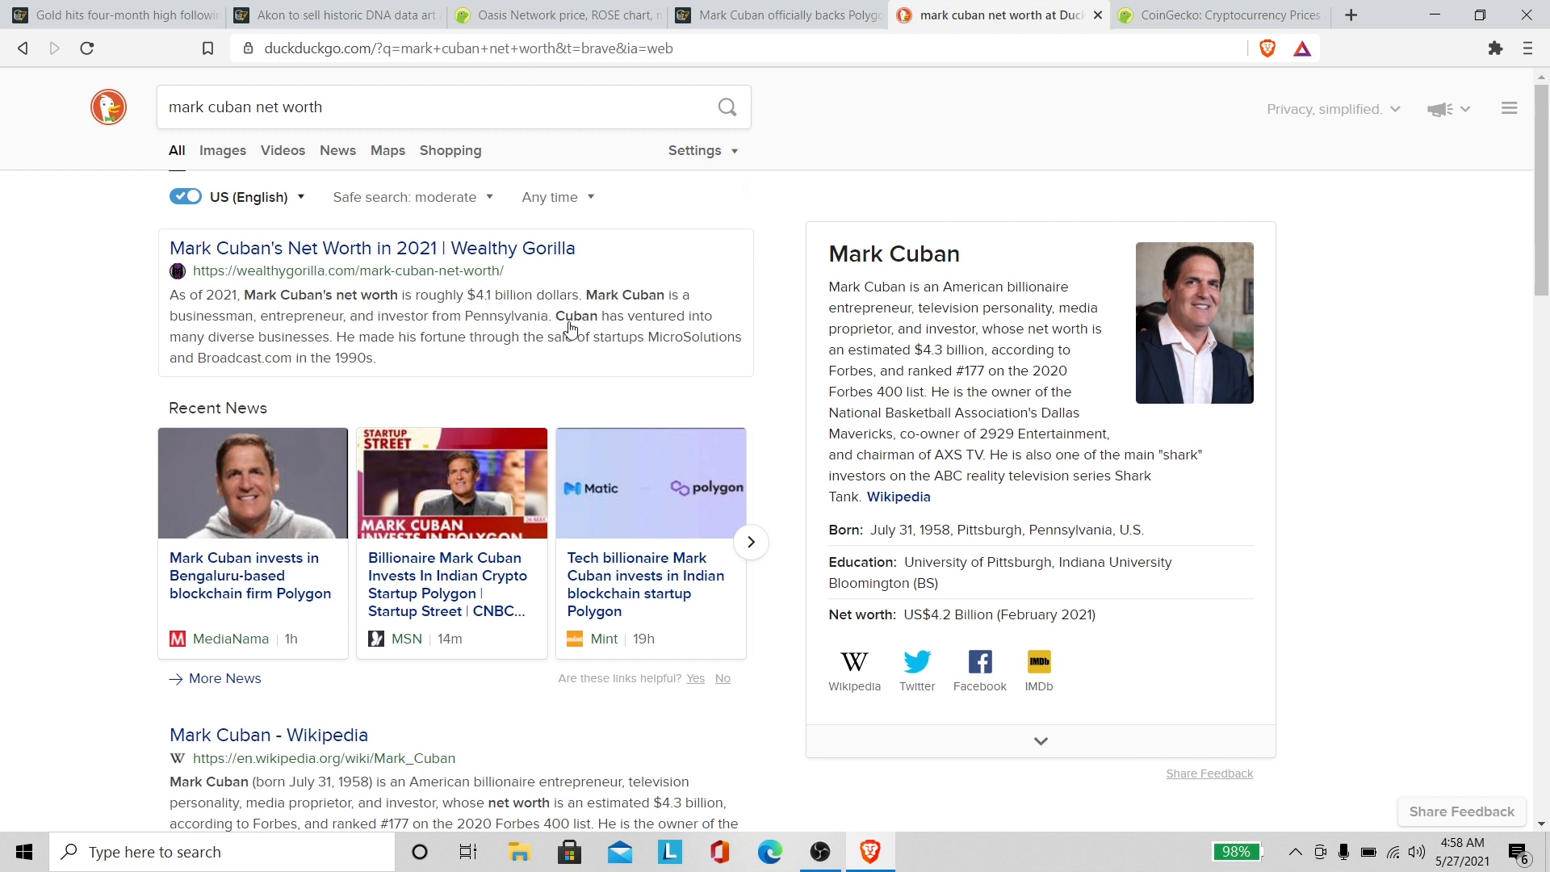
{"action": "mouse_move", "coordinate": [1029, 129]}
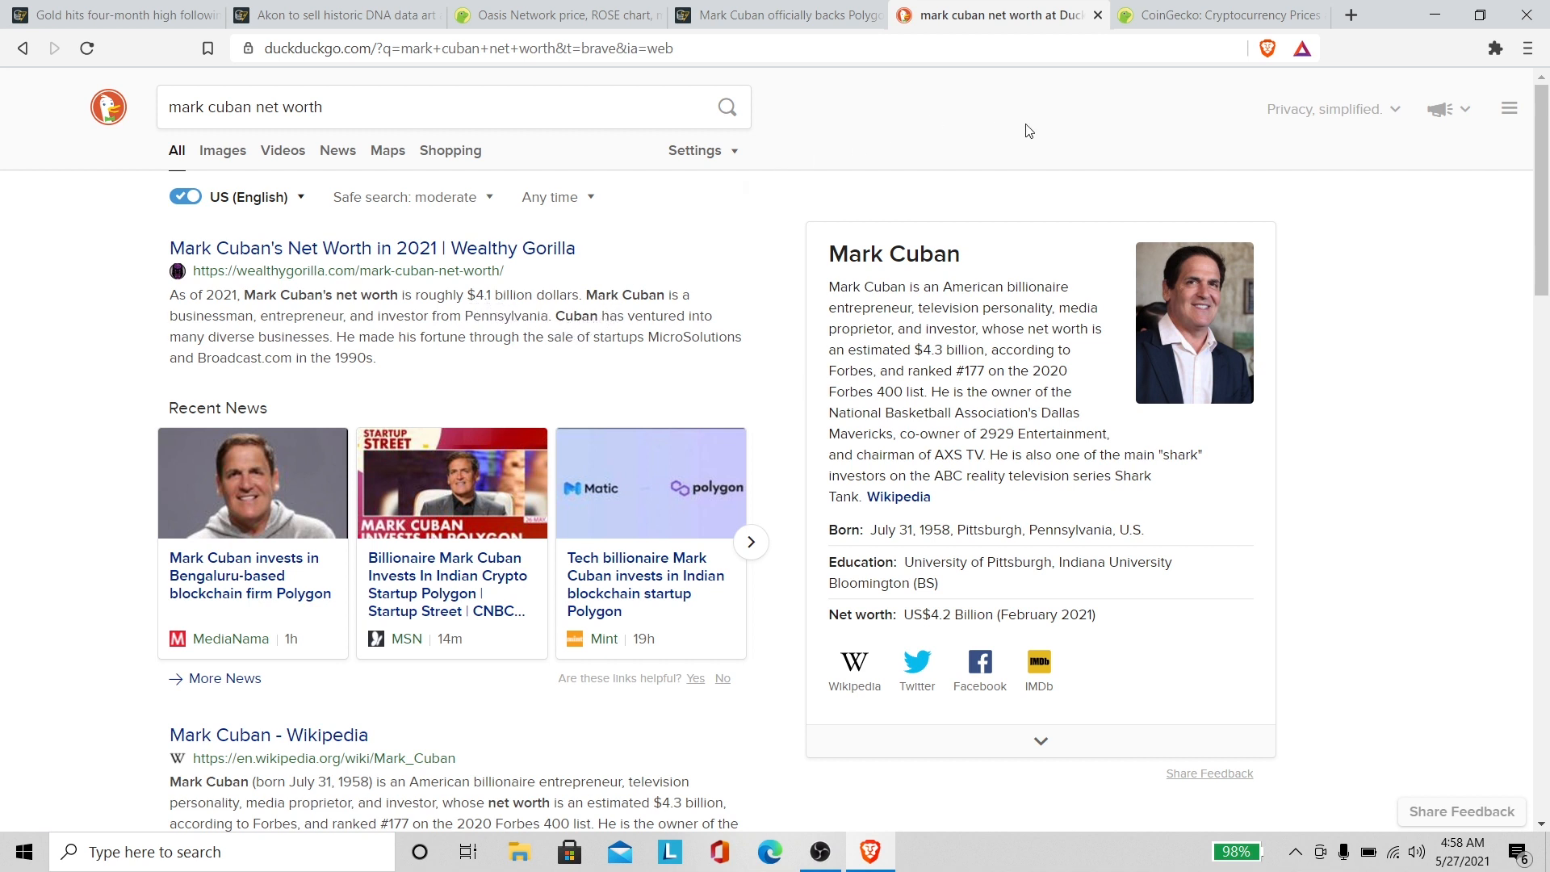
Step: After reviewing Mark Cuban's net worth results, switch to the CoinGecko price list
{"action": "left_click", "coordinate": [1216, 15]}
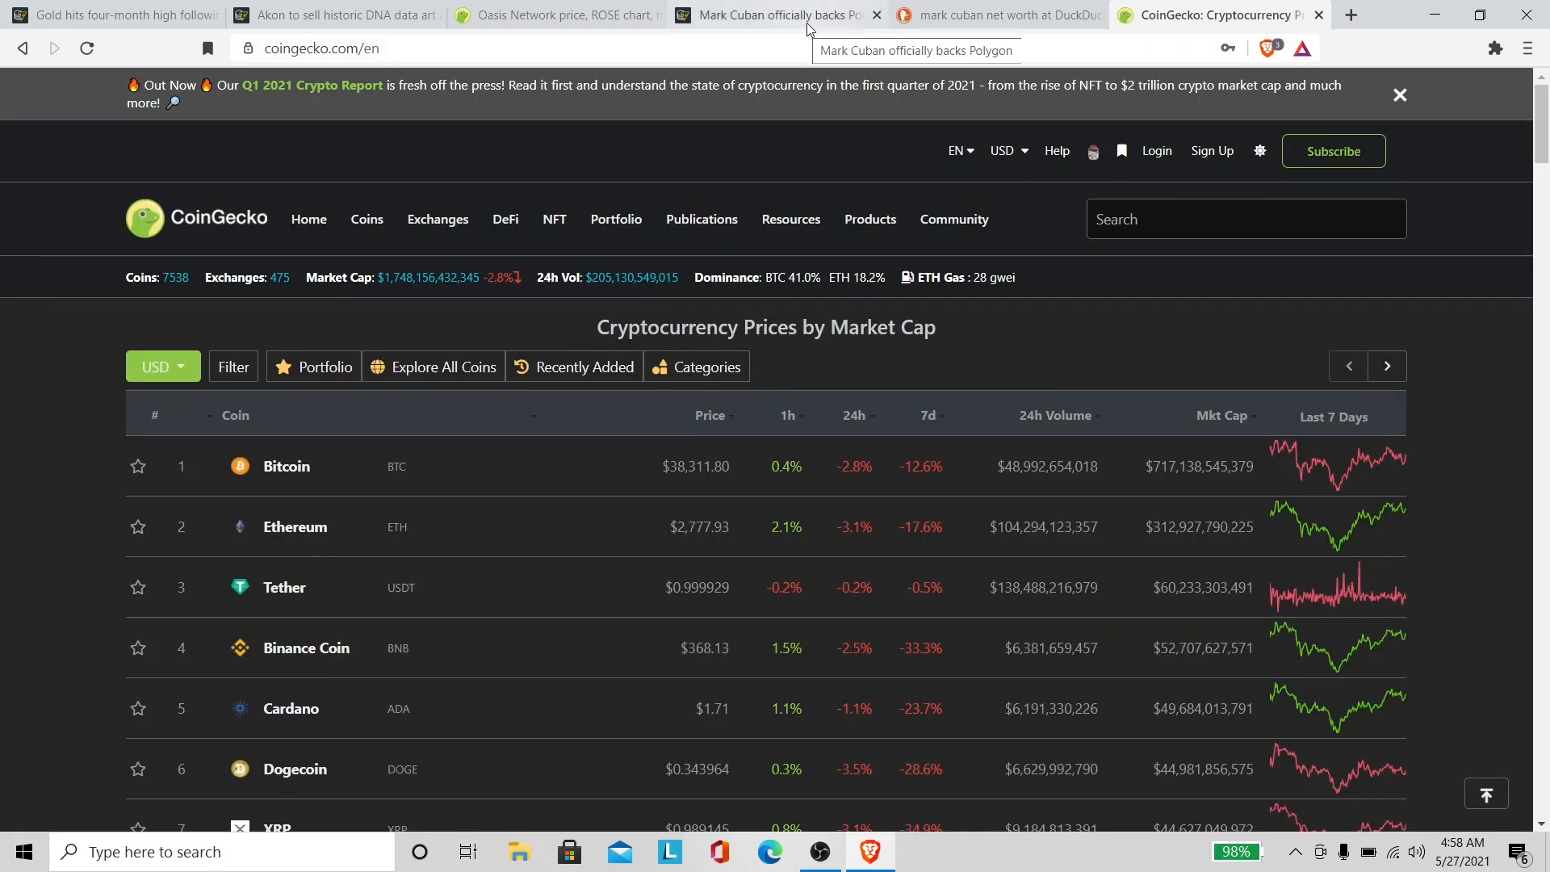
{"action": "mouse_move", "coordinate": [788, 21]}
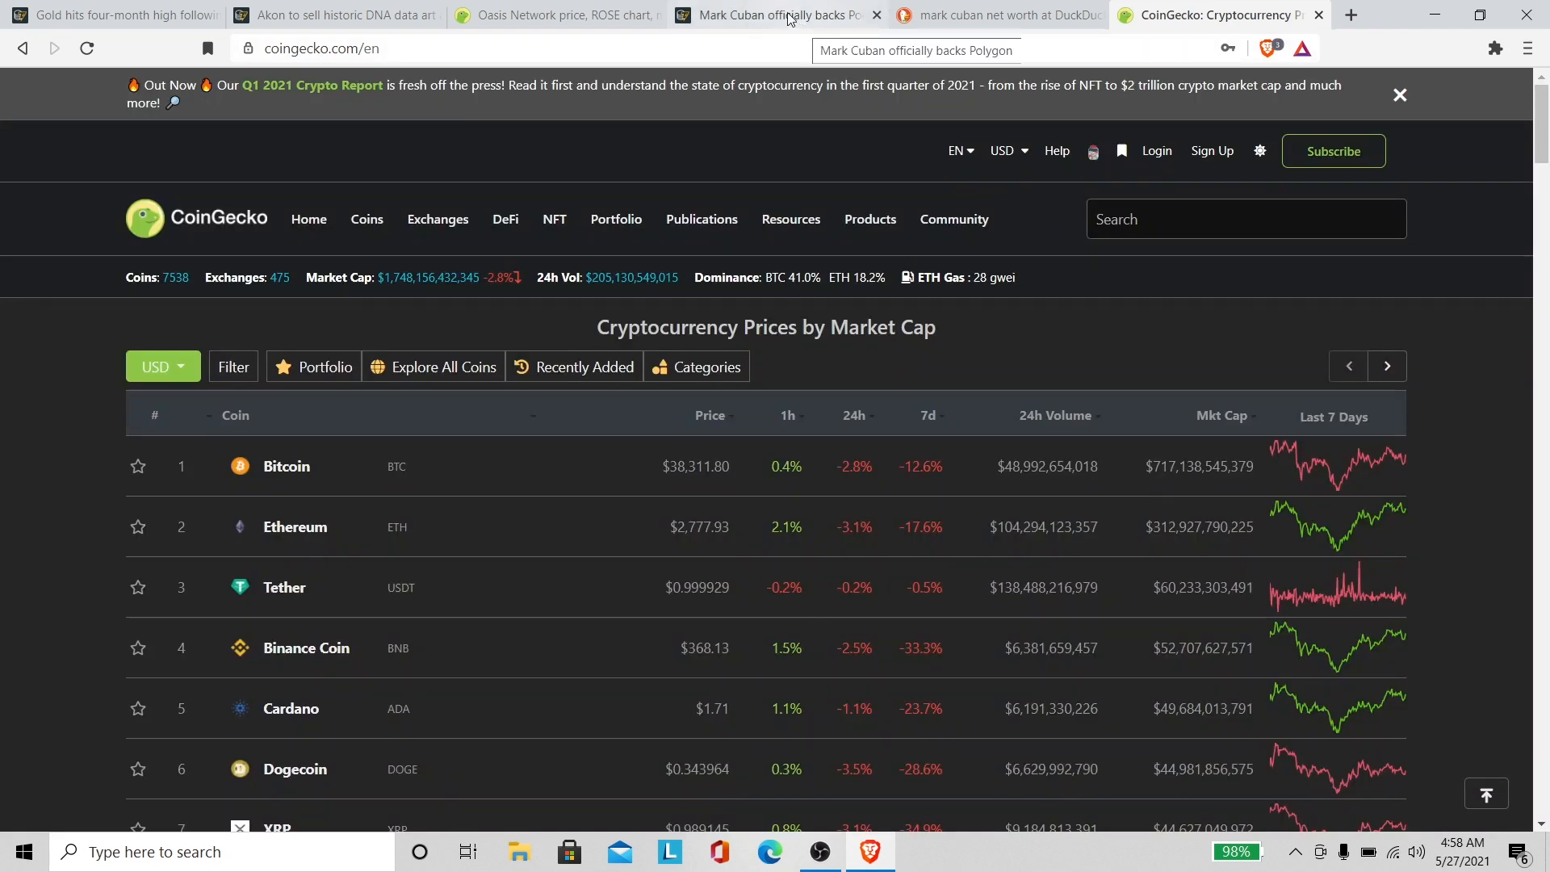
{"action": "mouse_move", "coordinate": [589, 548]}
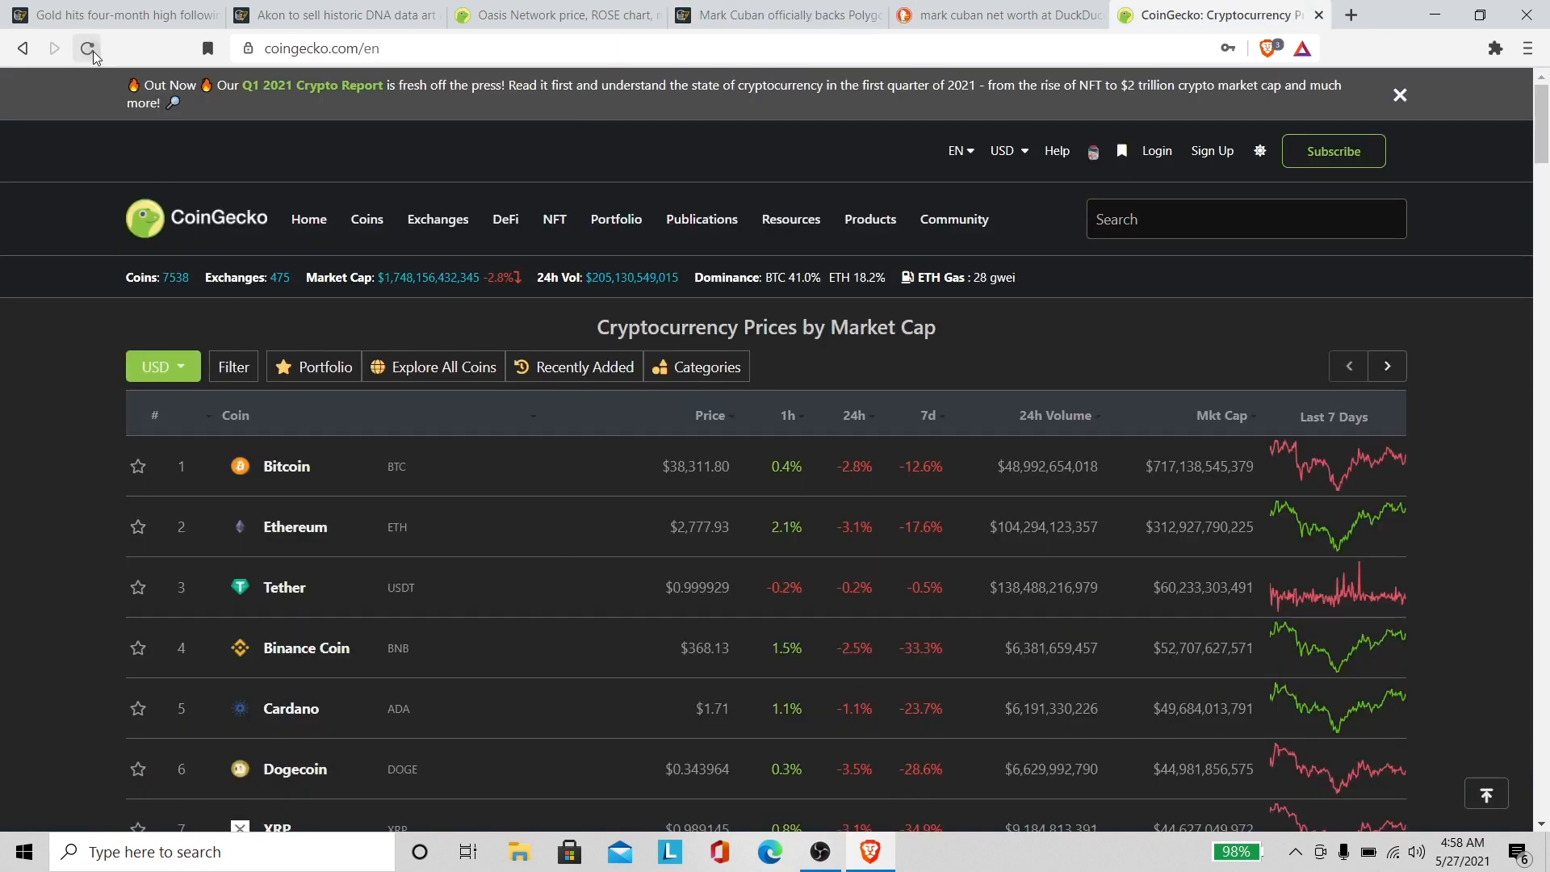
Step: Reload the CoinGecko market-cap price list for current prices and start down the coin table
{"action": "left_click", "coordinate": [87, 47]}
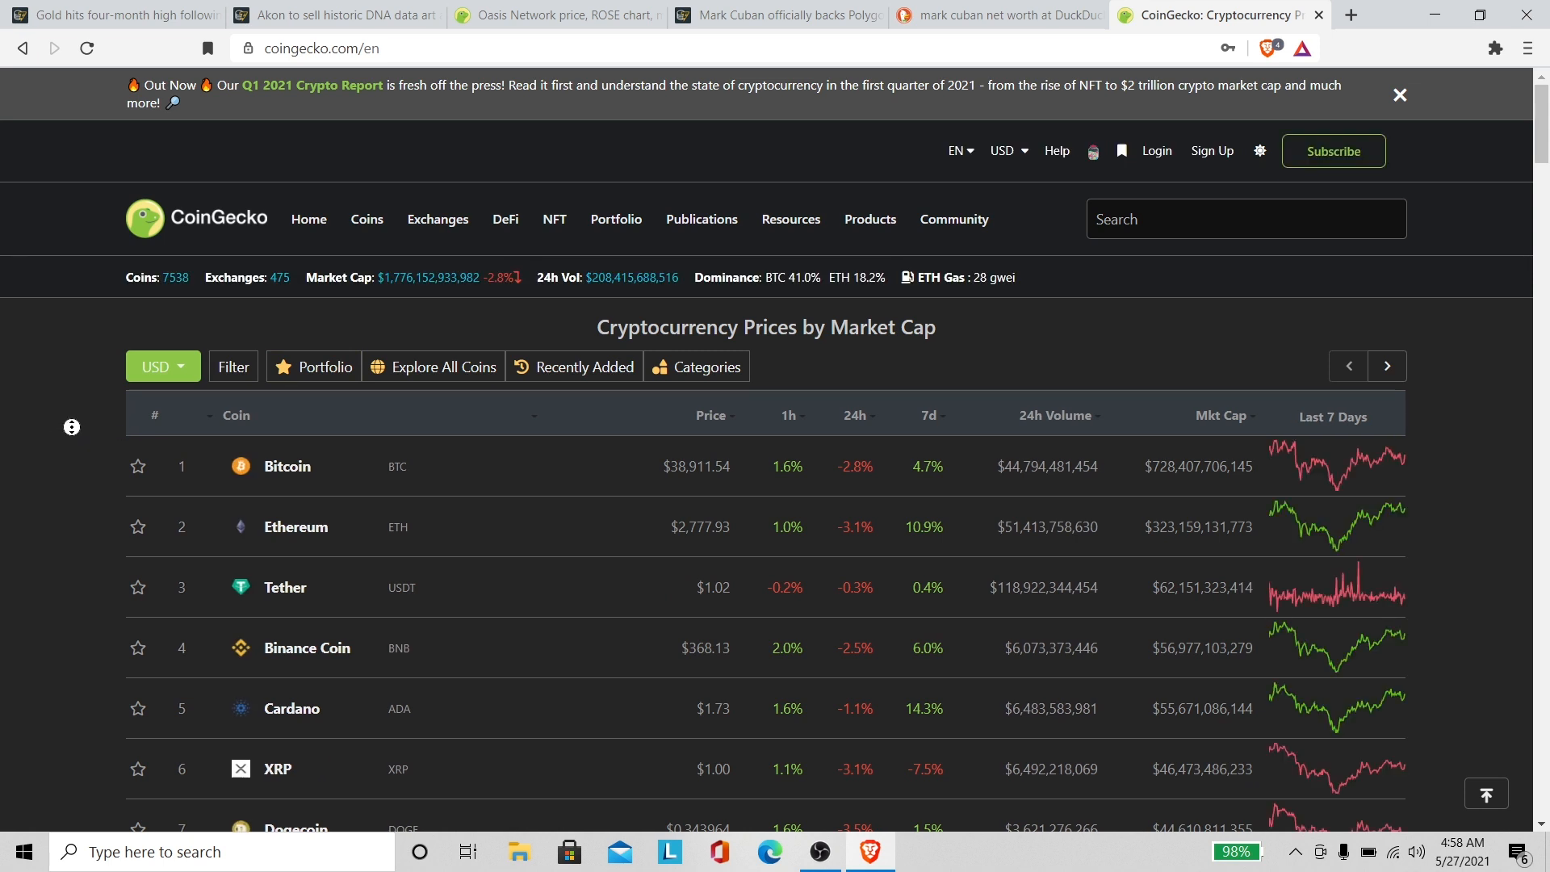
{"action": "left_click", "coordinate": [1398, 95]}
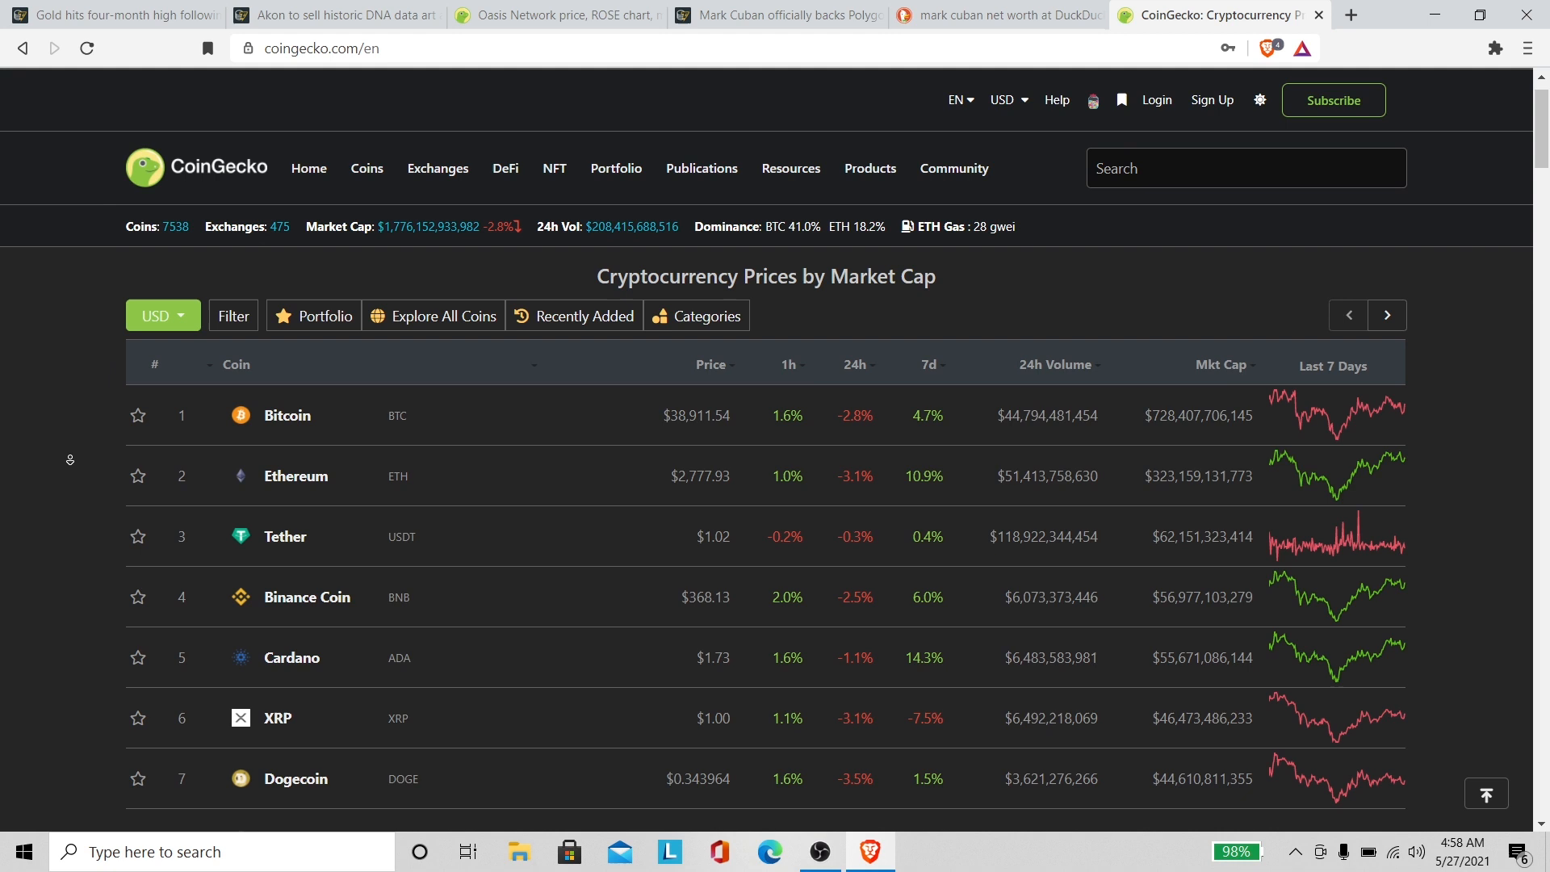
{"action": "scroll", "scroll_direction": "down", "scroll_amount": 3}
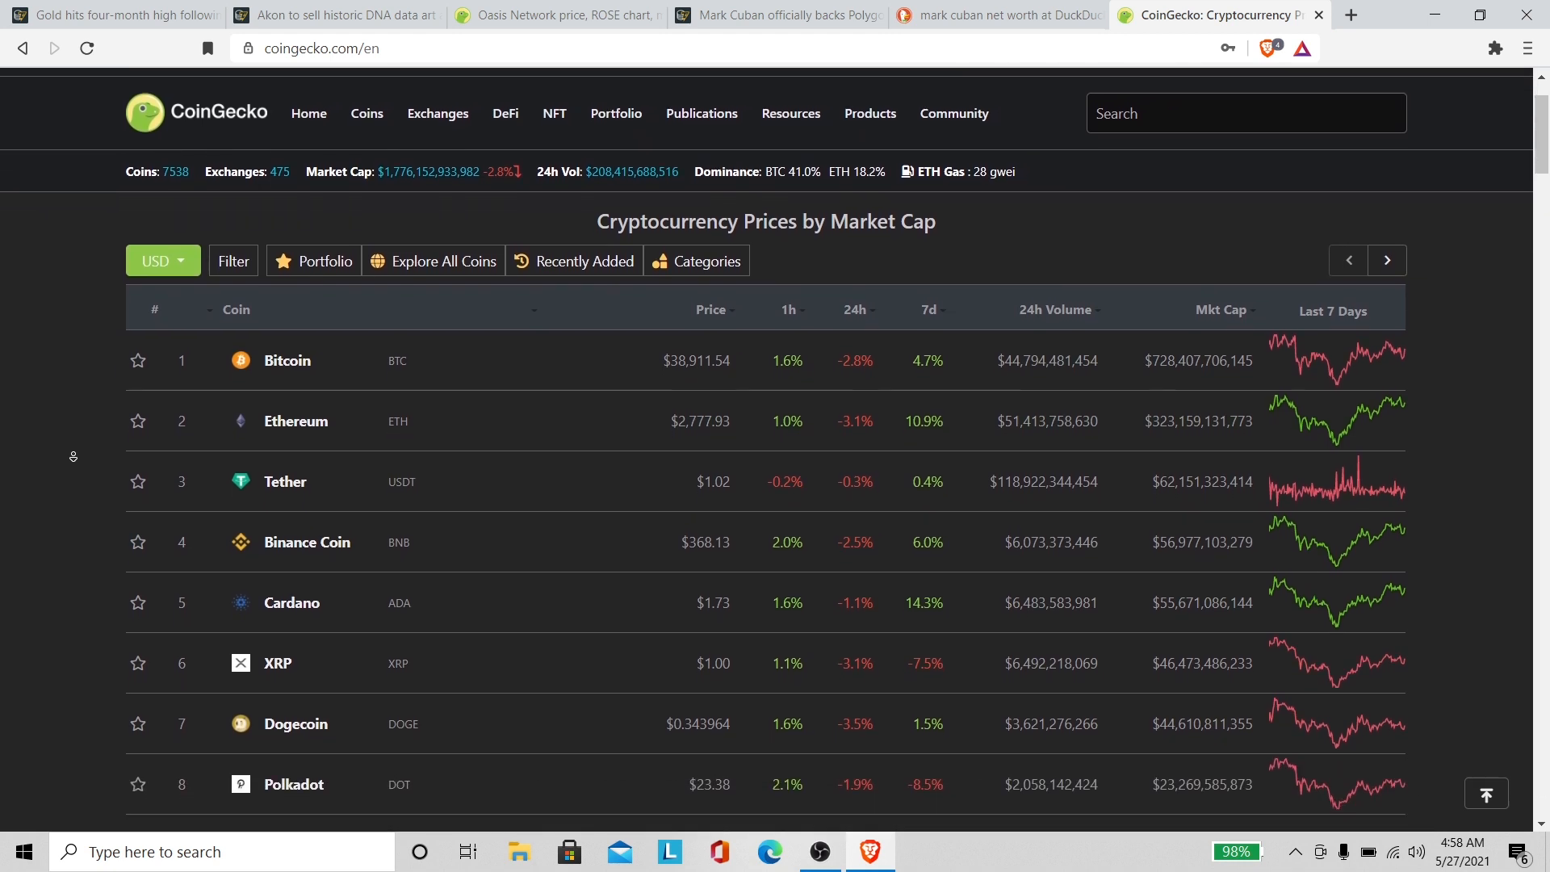
{"action": "scroll", "scroll_direction": "down", "scroll_amount": 3}
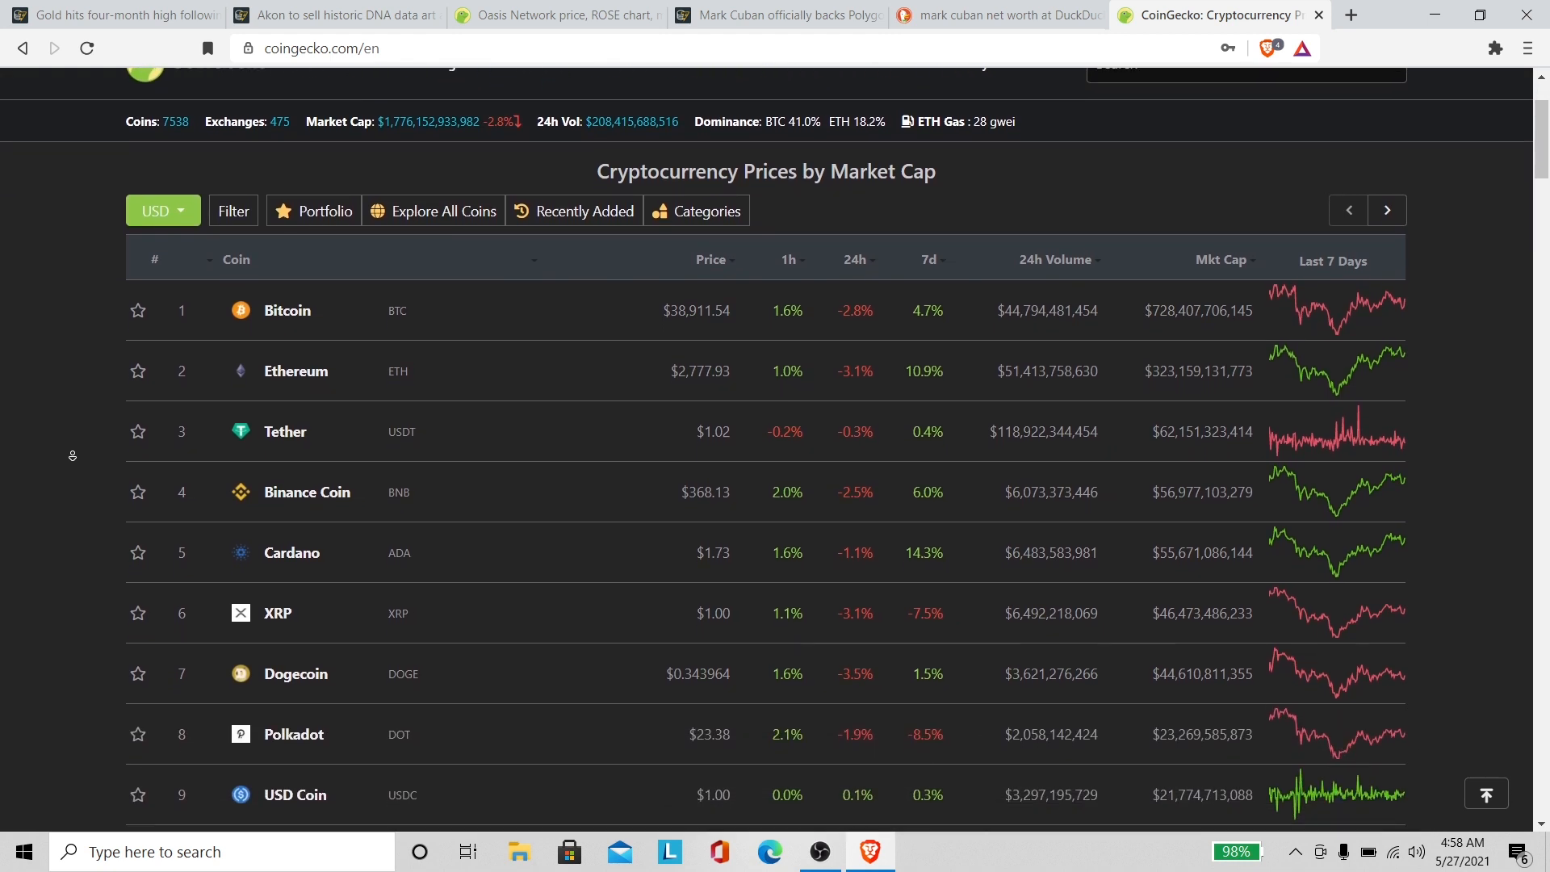
{"action": "scroll", "scroll_direction": "down", "scroll_amount": 3}
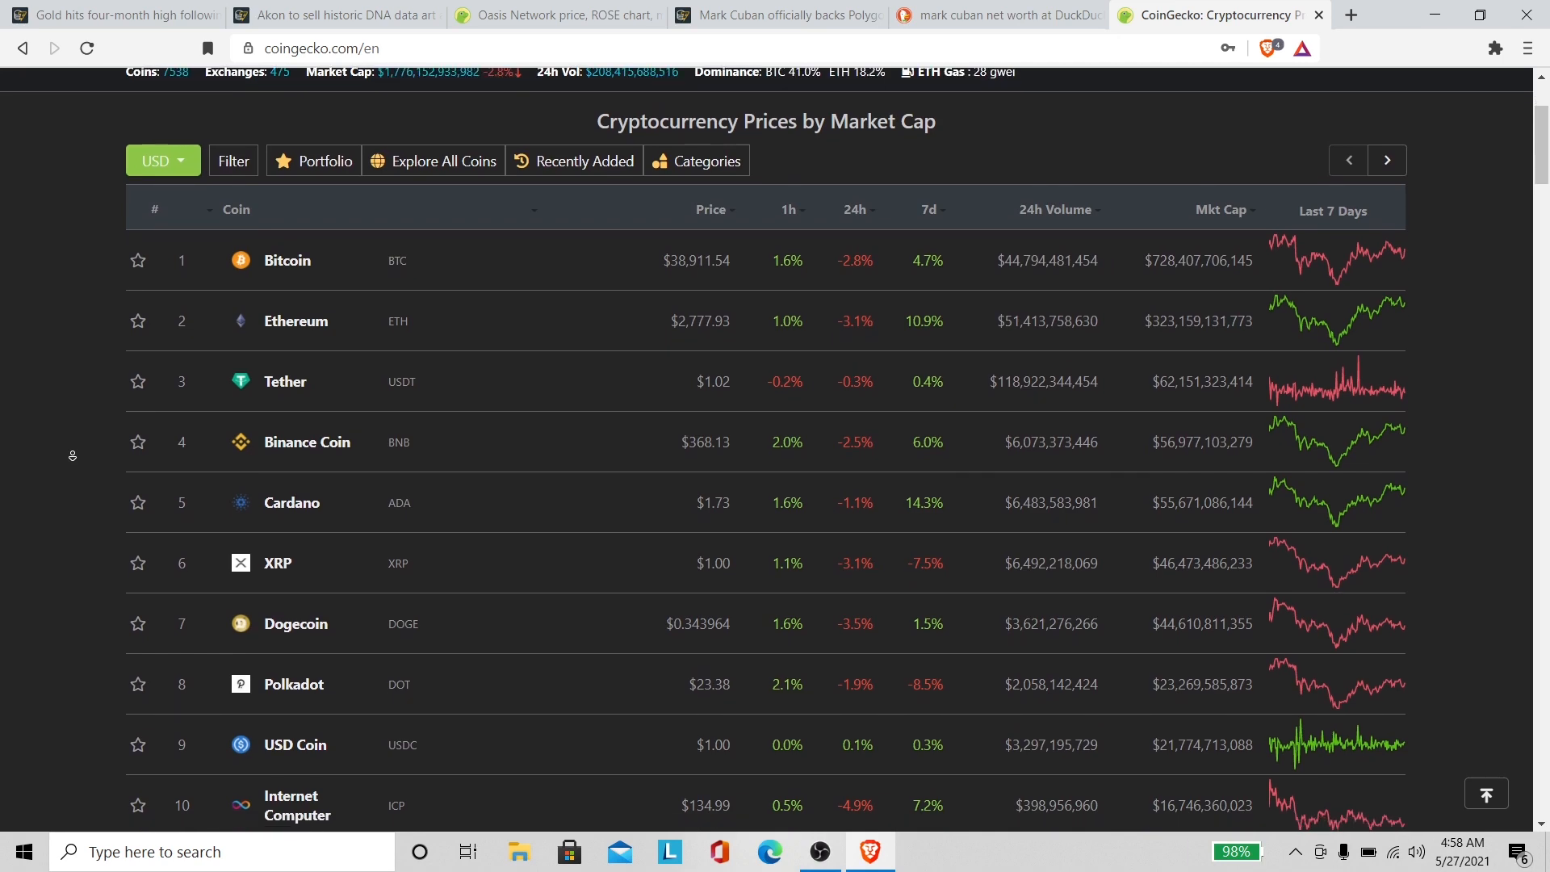
{"action": "scroll", "scroll_direction": "down", "scroll_amount": 3}
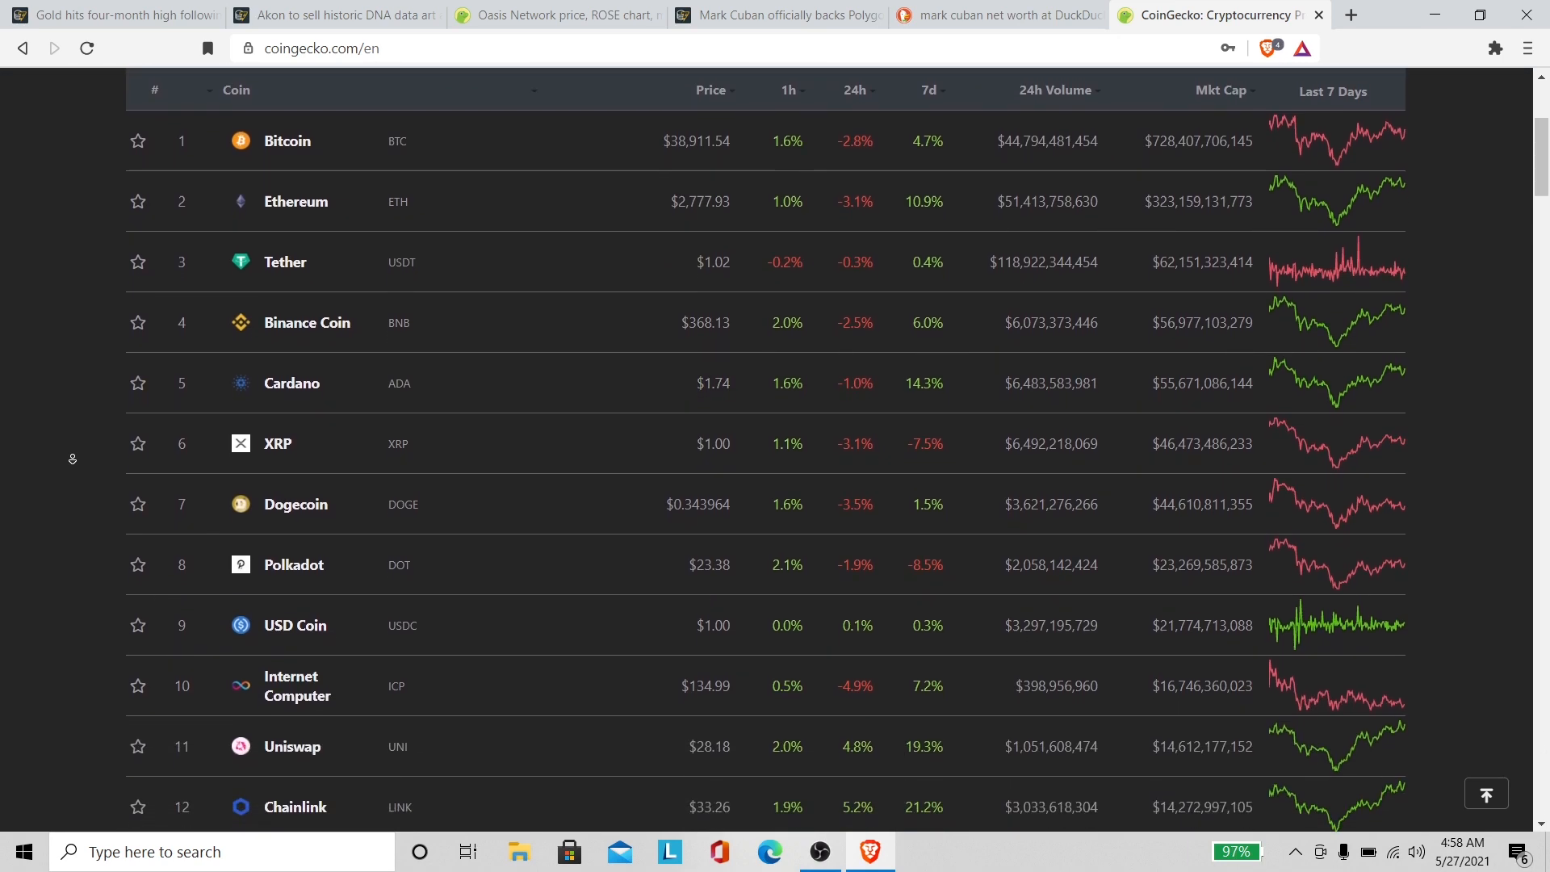
Step: Continue down the coin table past the top ten until Polygon at rank 14 is visible
{"action": "scroll", "scroll_direction": "down", "scroll_amount": 3}
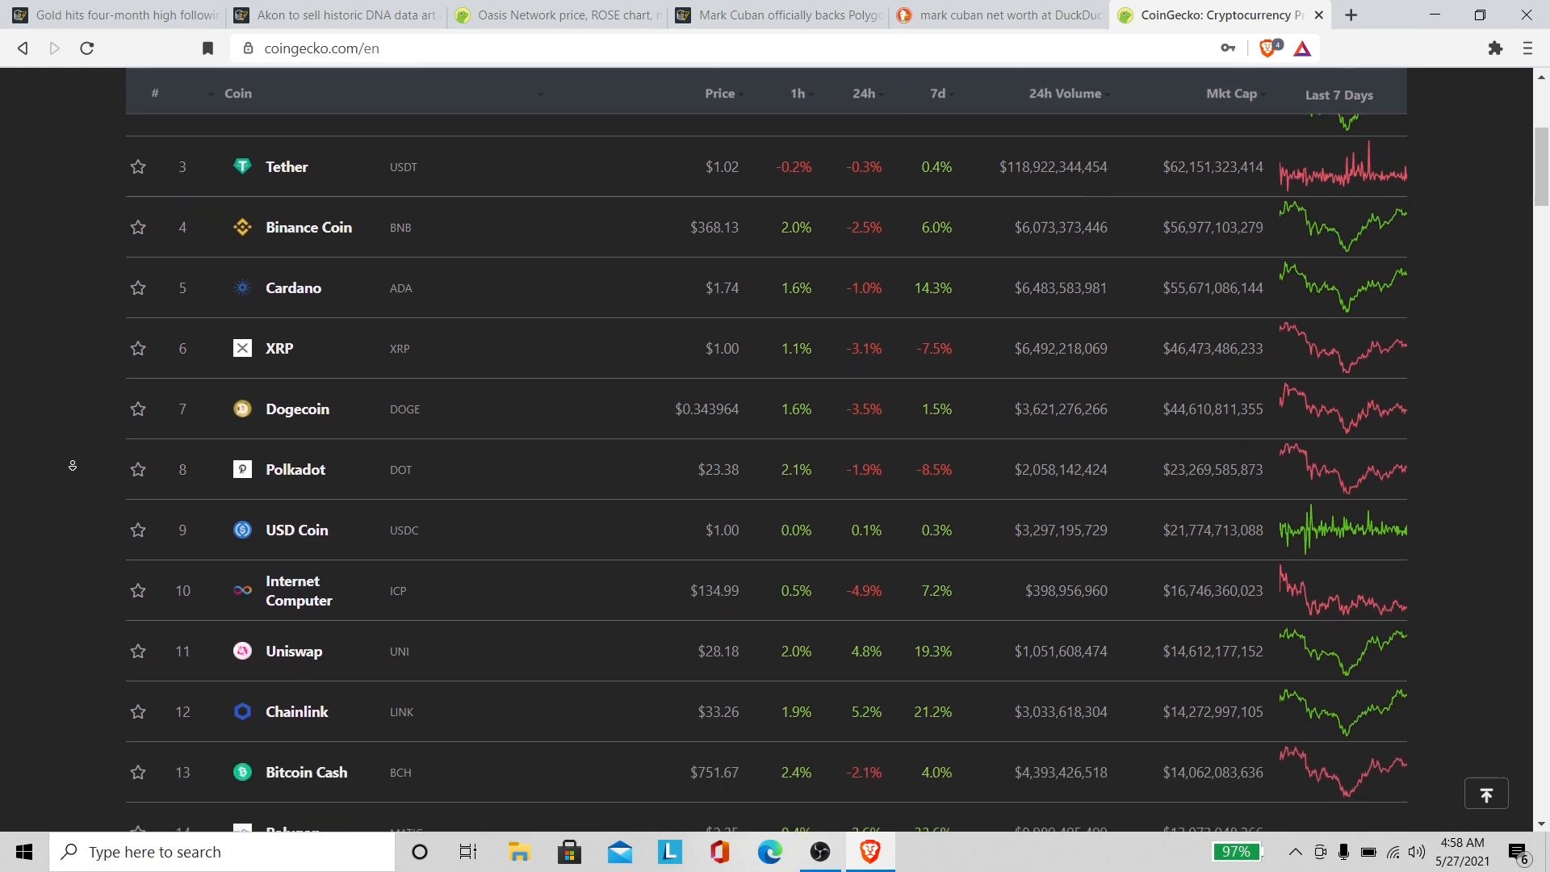
{"action": "scroll", "scroll_direction": "down", "scroll_amount": 3}
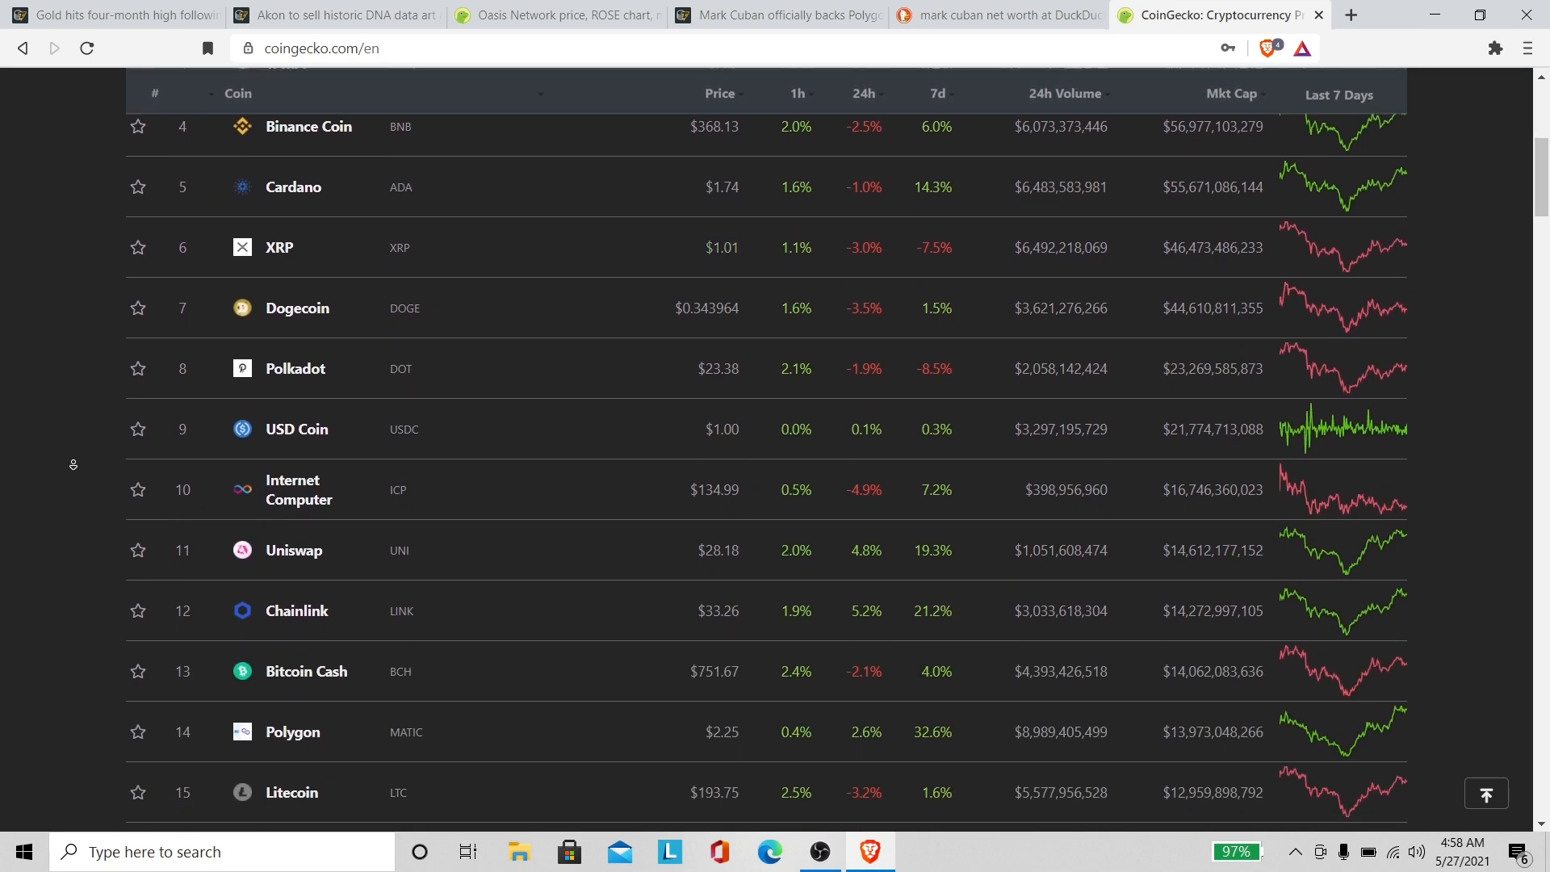
{"action": "scroll", "scroll_direction": "down", "scroll_amount": 3}
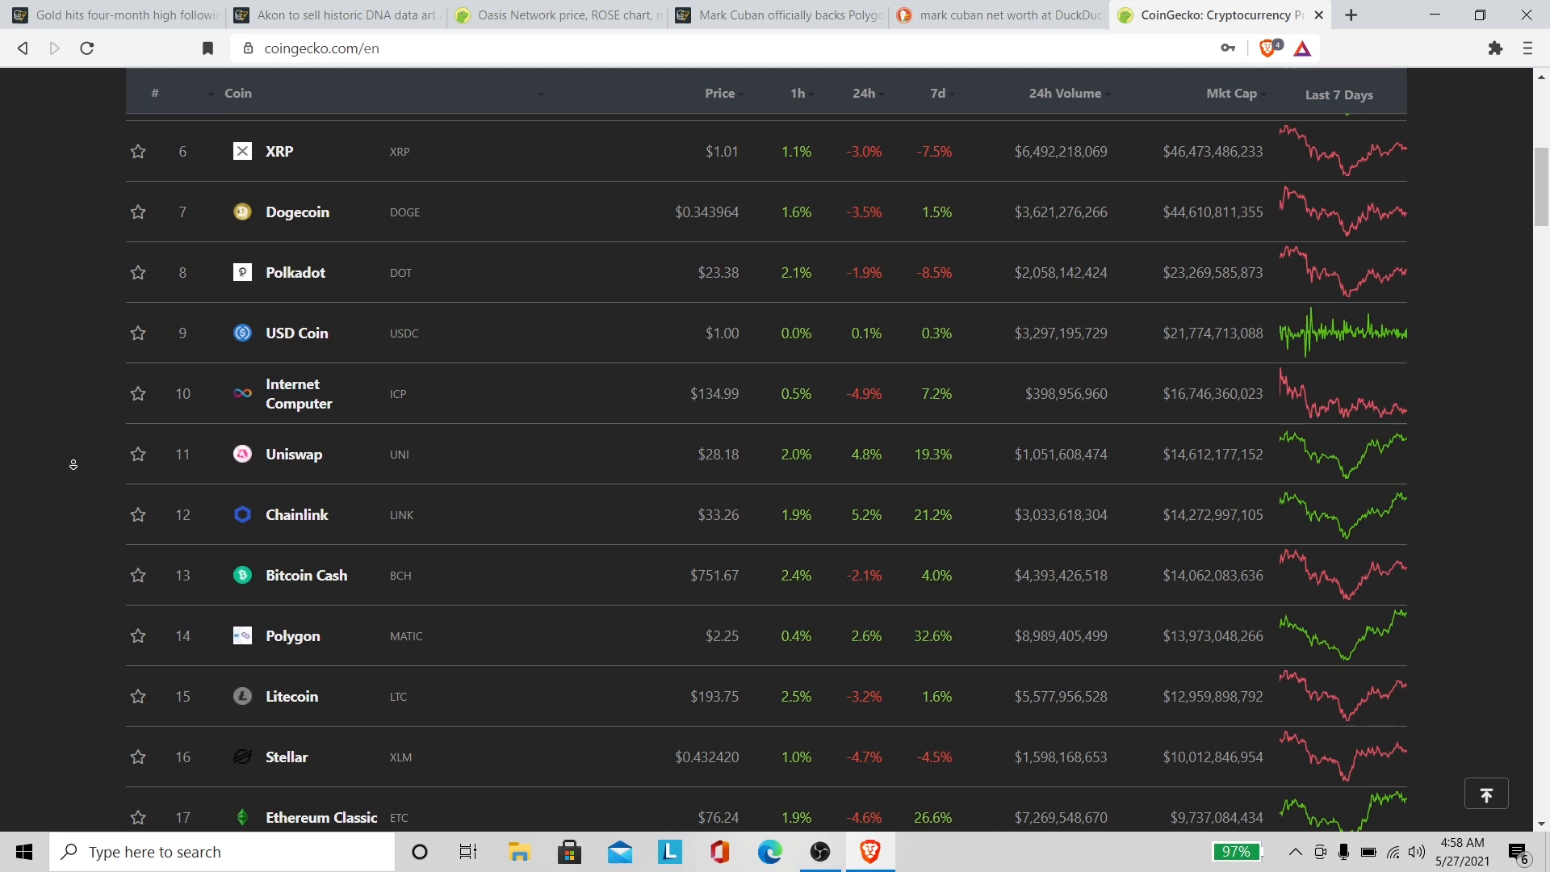
{"action": "scroll", "scroll_direction": "down", "scroll_amount": 3}
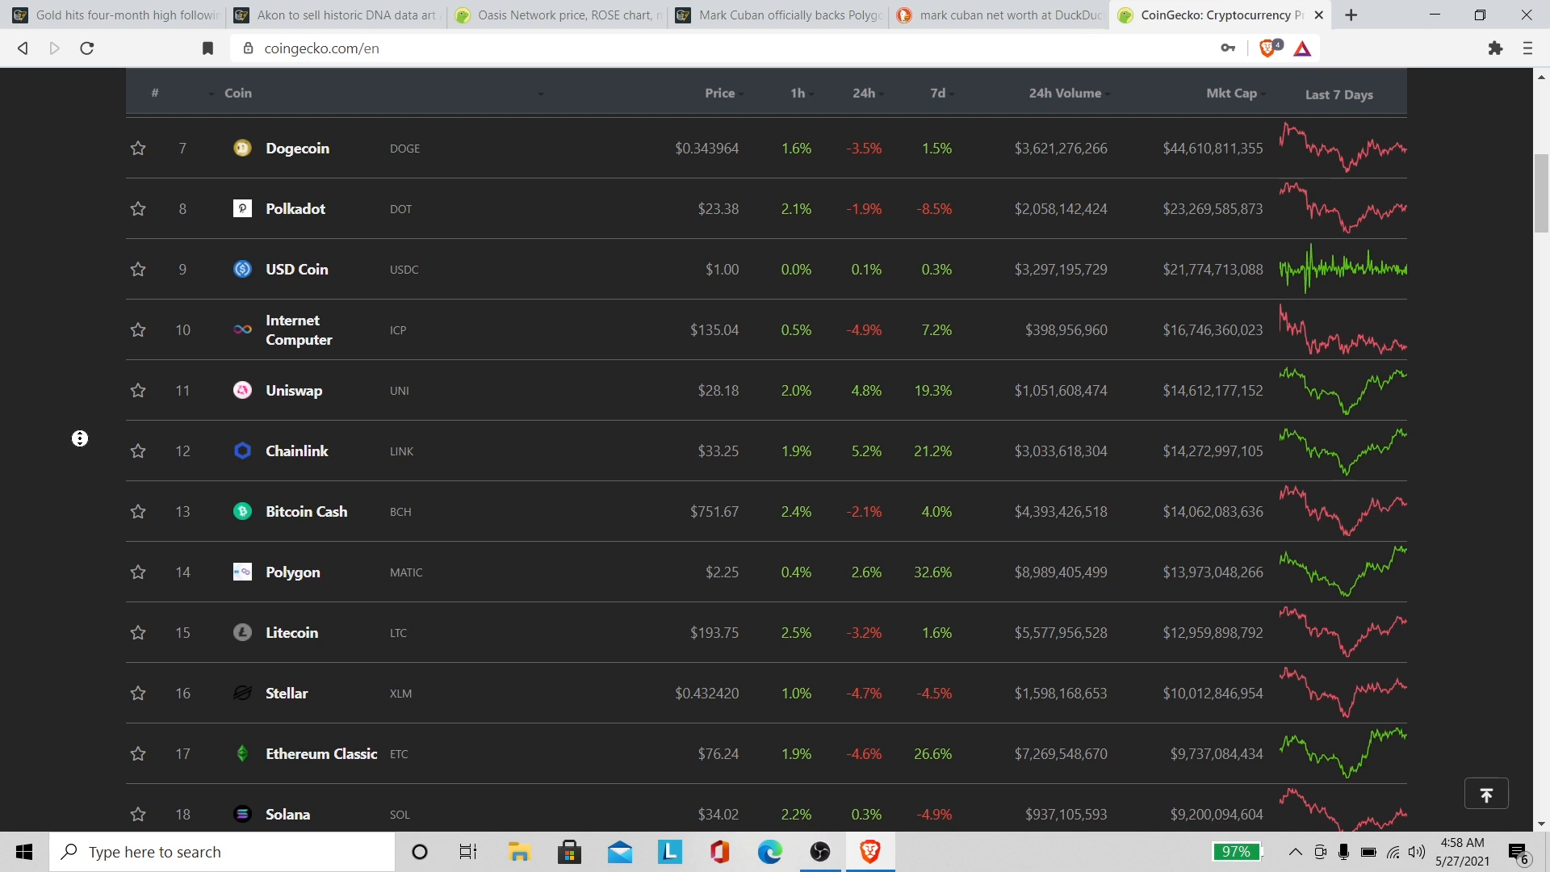
{"action": "scroll", "scroll_direction": "down", "scroll_amount": 3}
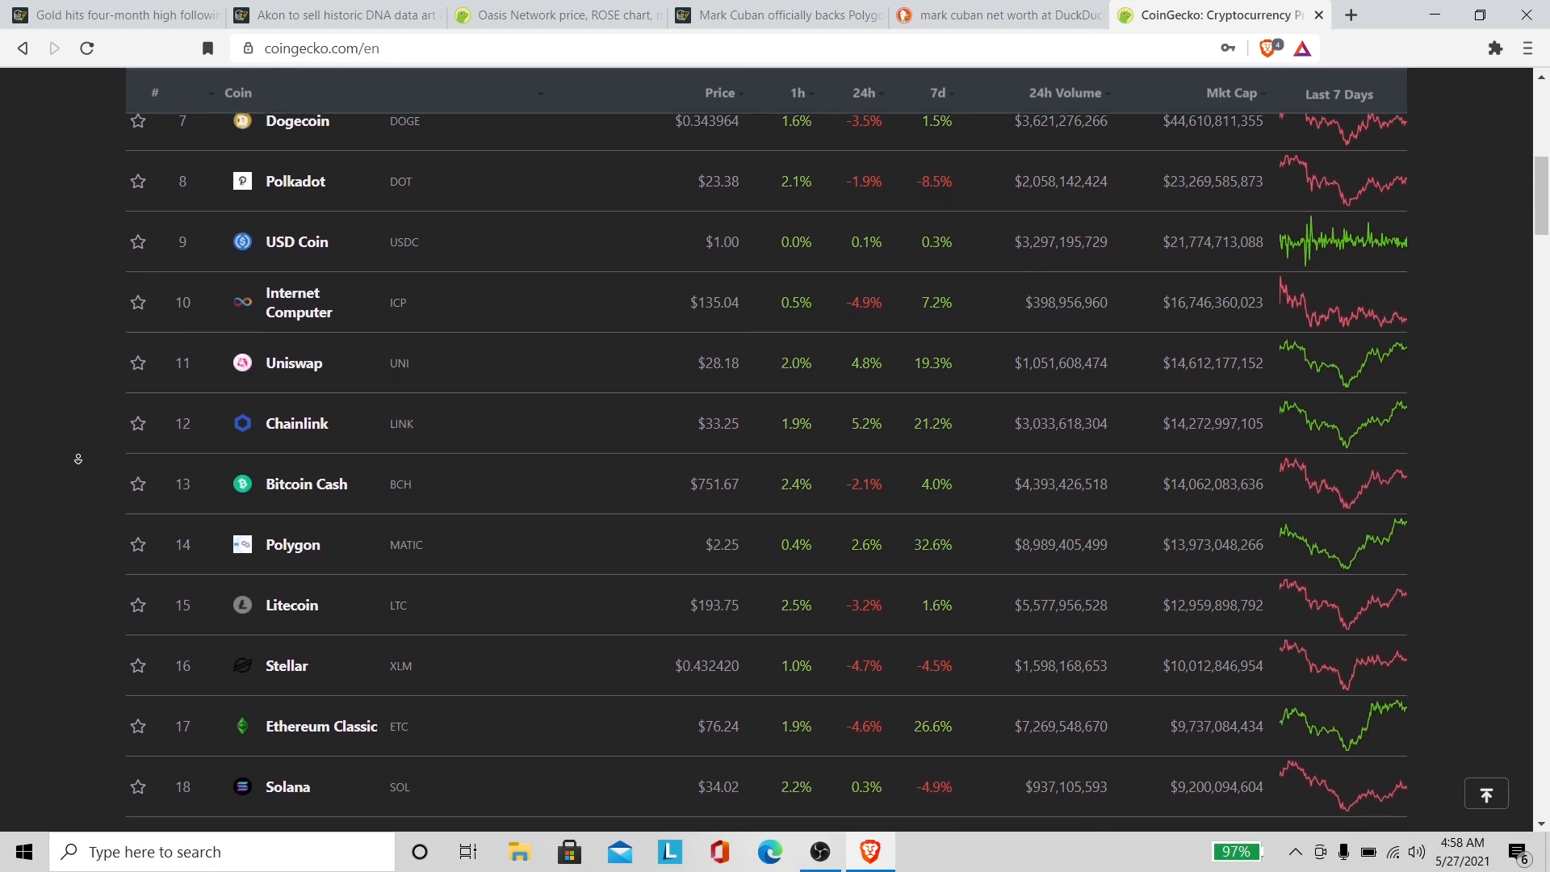
{"action": "scroll", "scroll_direction": "down", "scroll_amount": 3}
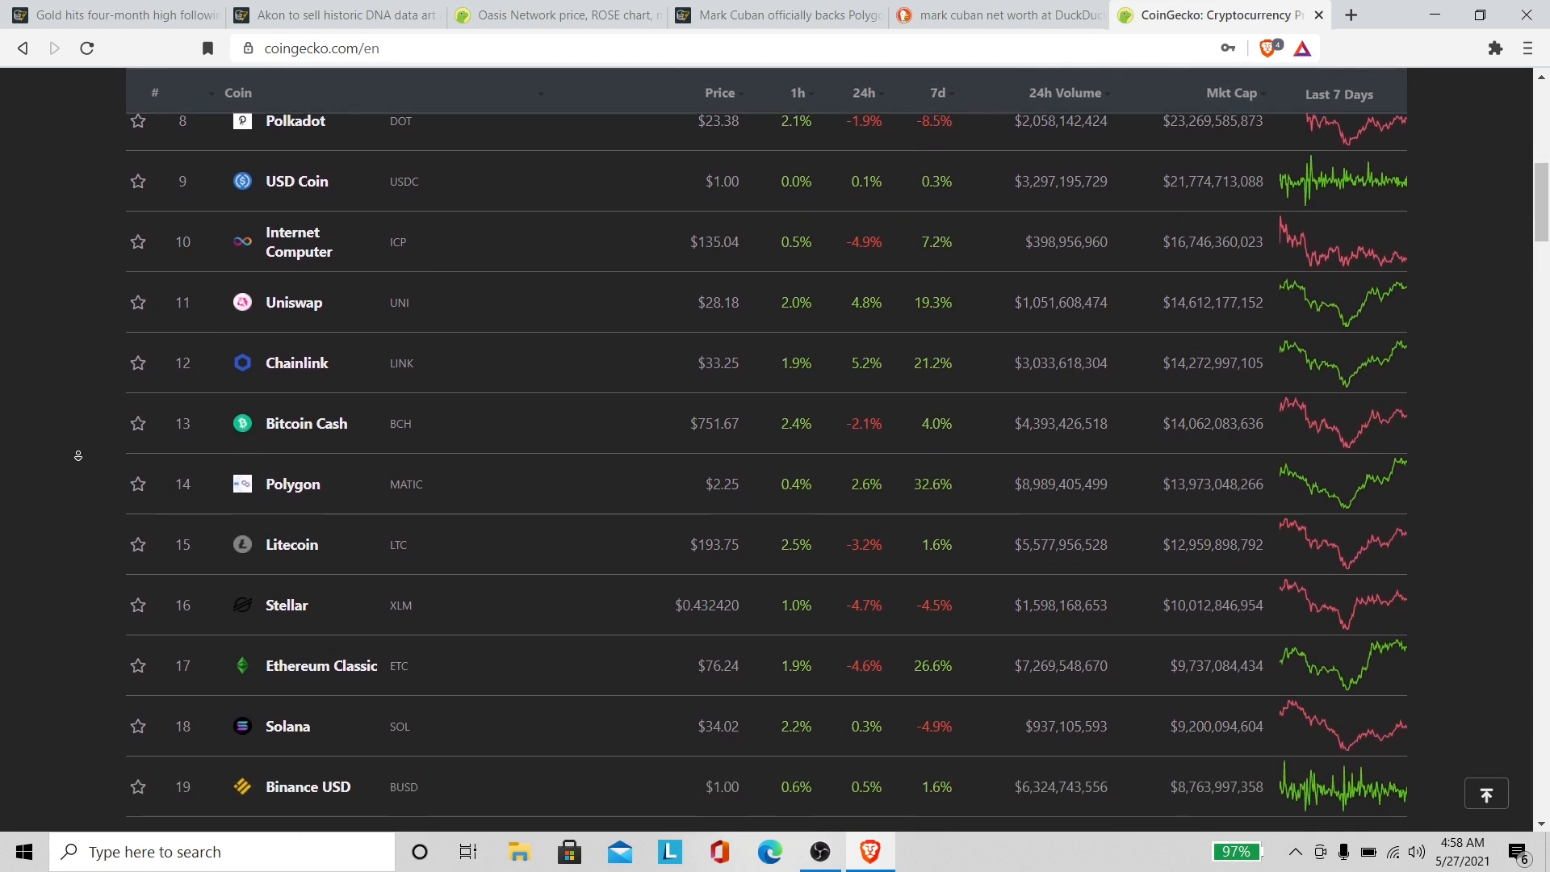
Step: Open the Polygon (MATIC) coin page from the list, showing $2.25 at rank 14
{"action": "left_click", "coordinate": [292, 483]}
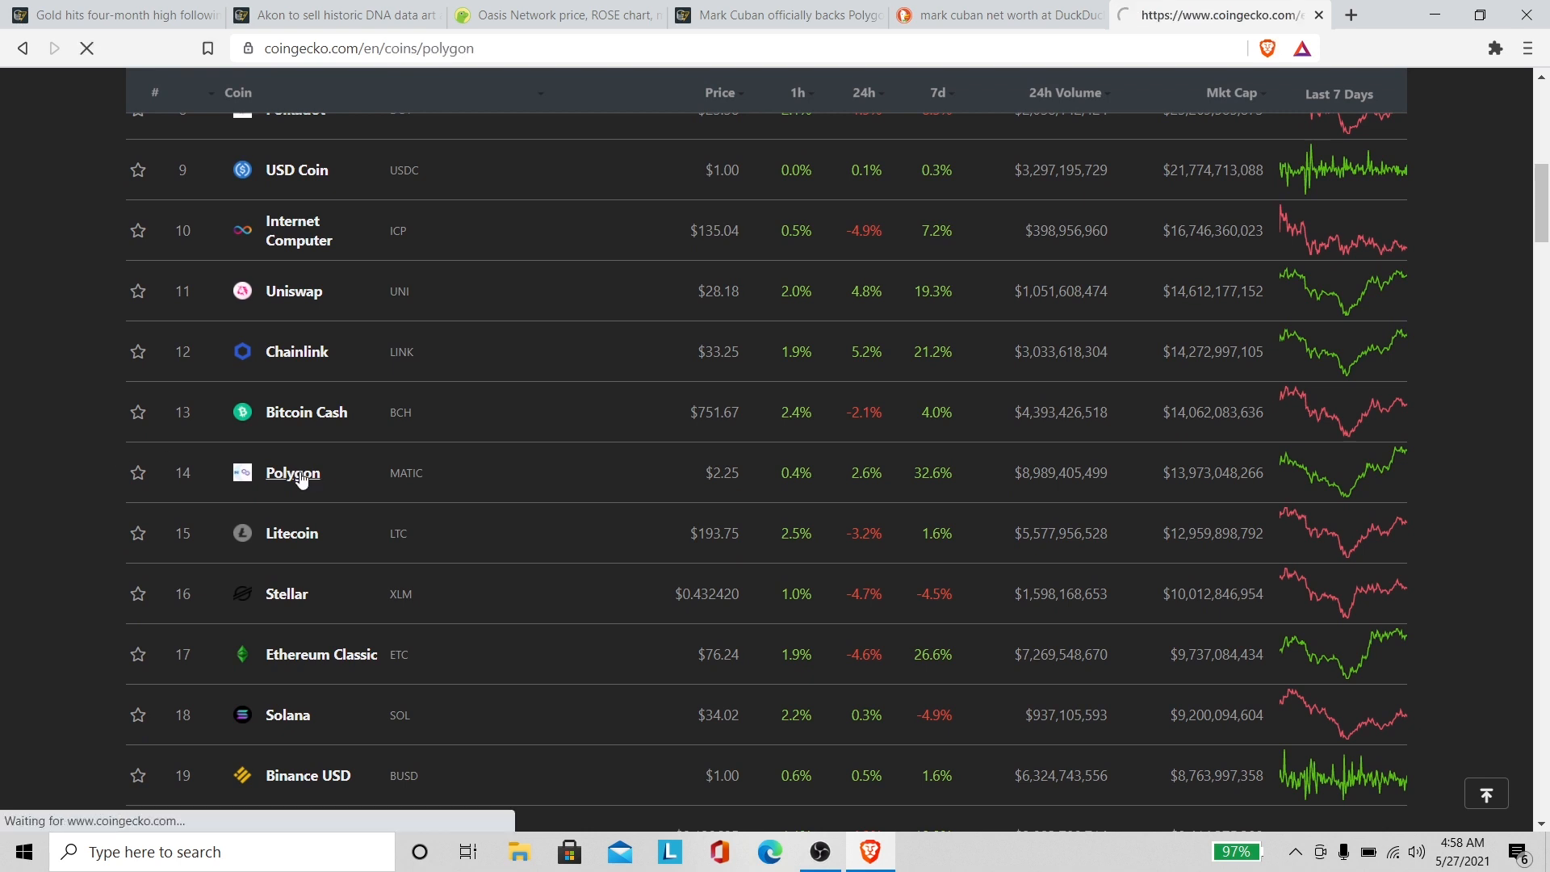
{"action": "left_click", "coordinate": [292, 473]}
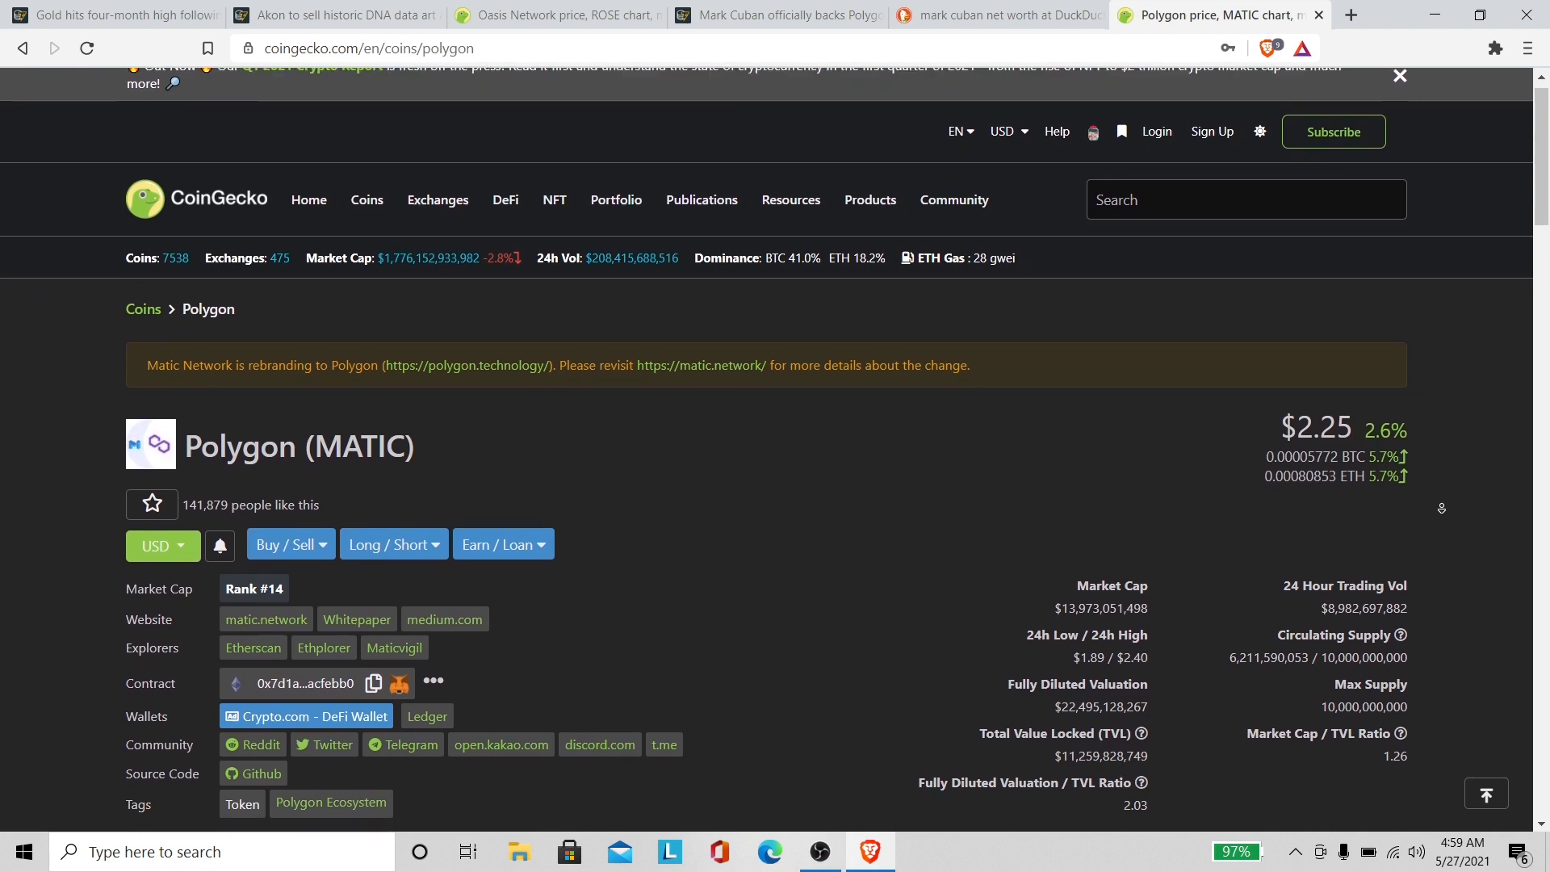
{"action": "left_click", "coordinate": [1398, 76]}
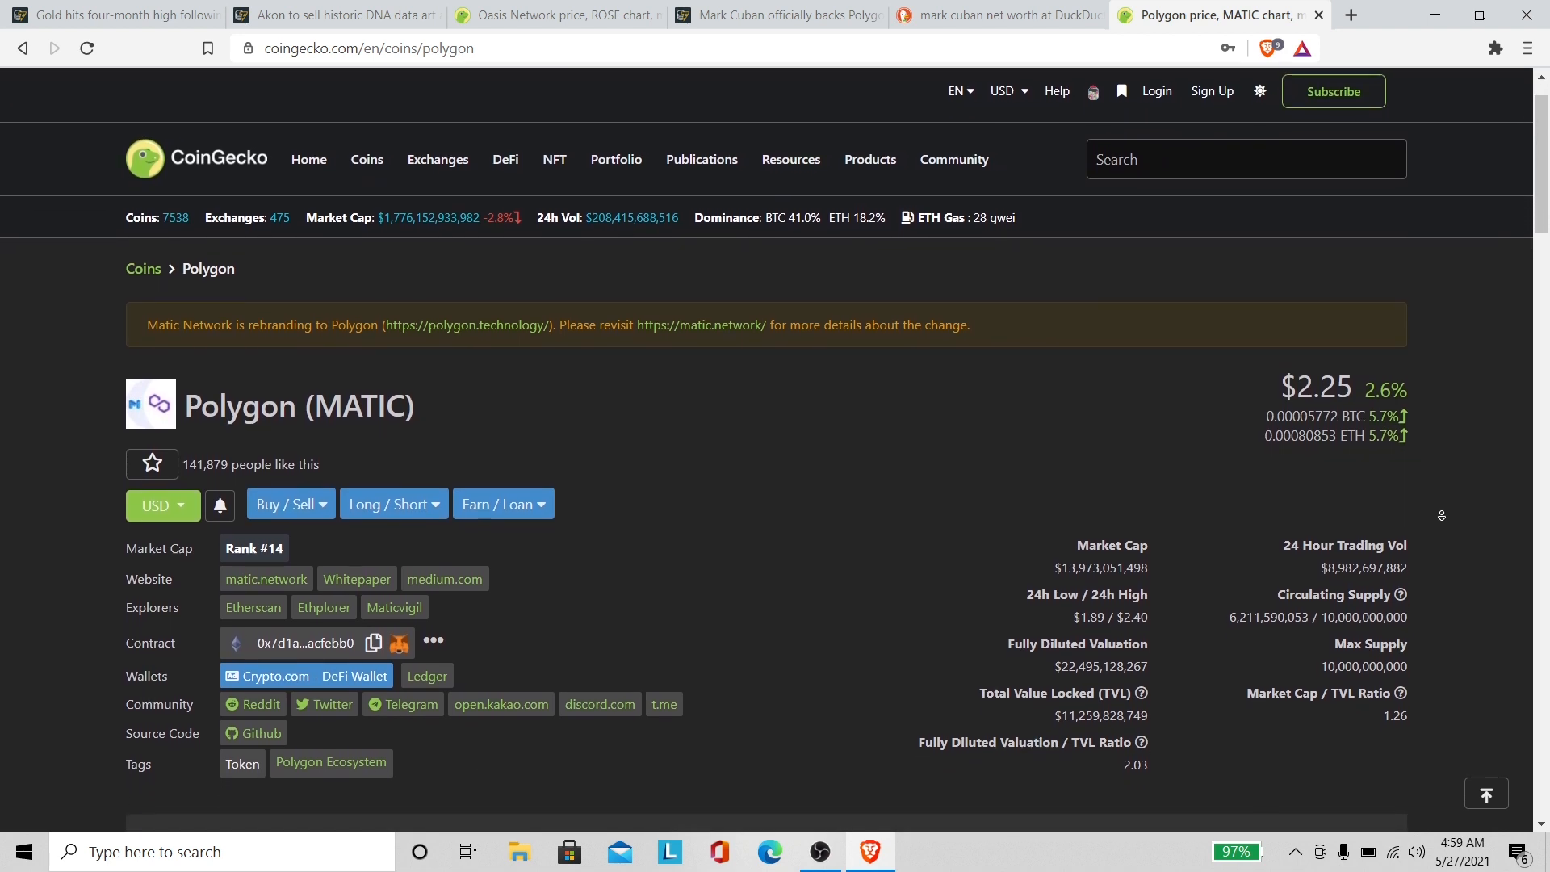
Step: Move down the Polygon page to the 'How do you feel about Polygon today?' poll
{"action": "scroll", "scroll_direction": "down", "scroll_amount": 3}
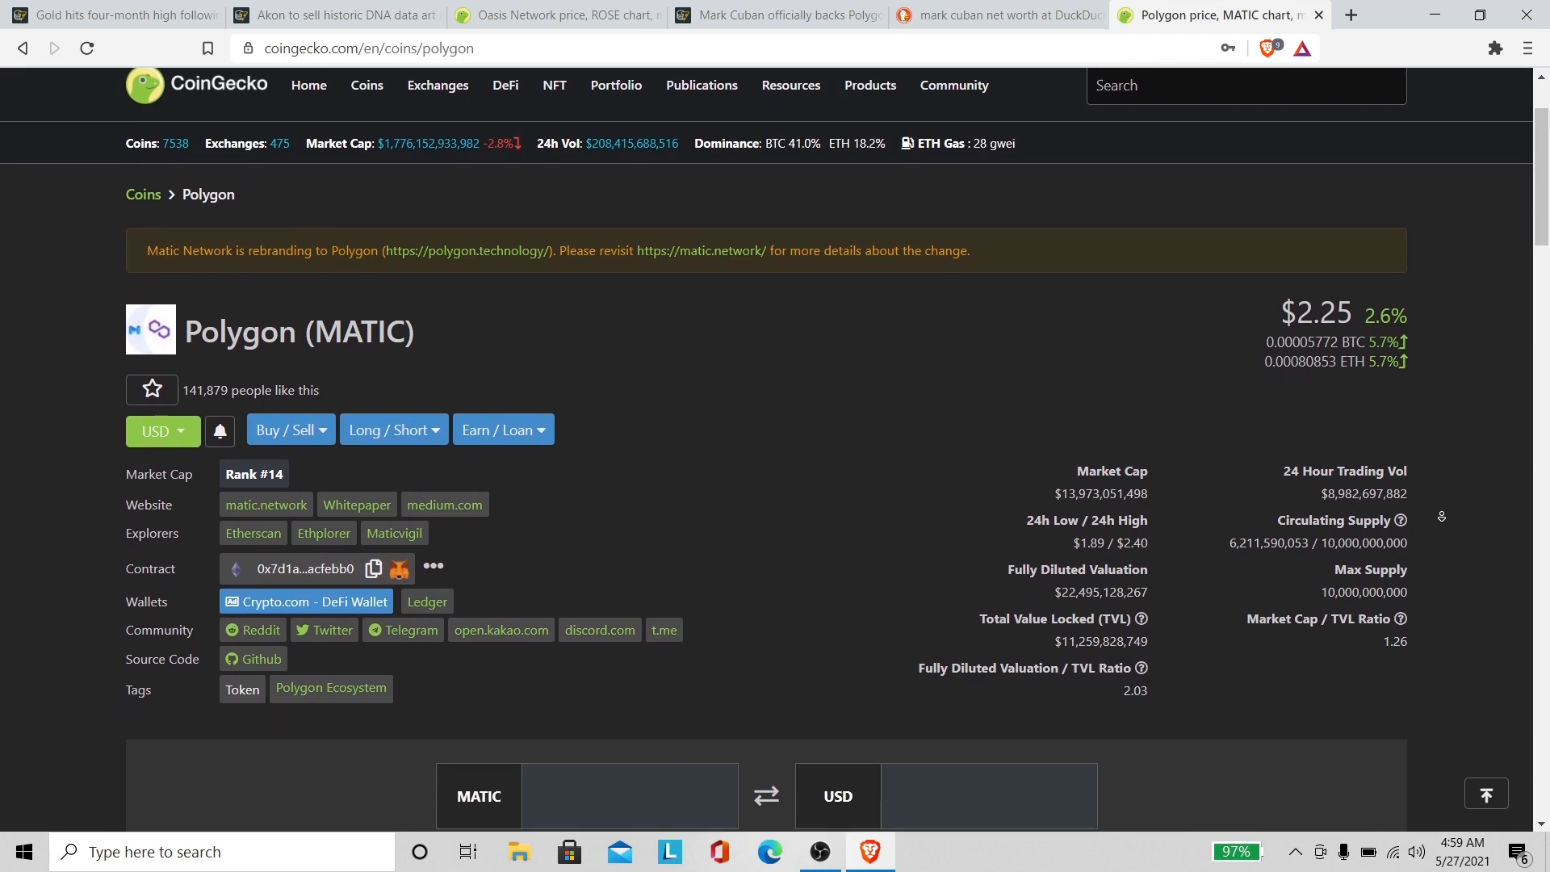
{"action": "scroll", "scroll_direction": "down", "scroll_amount": 3}
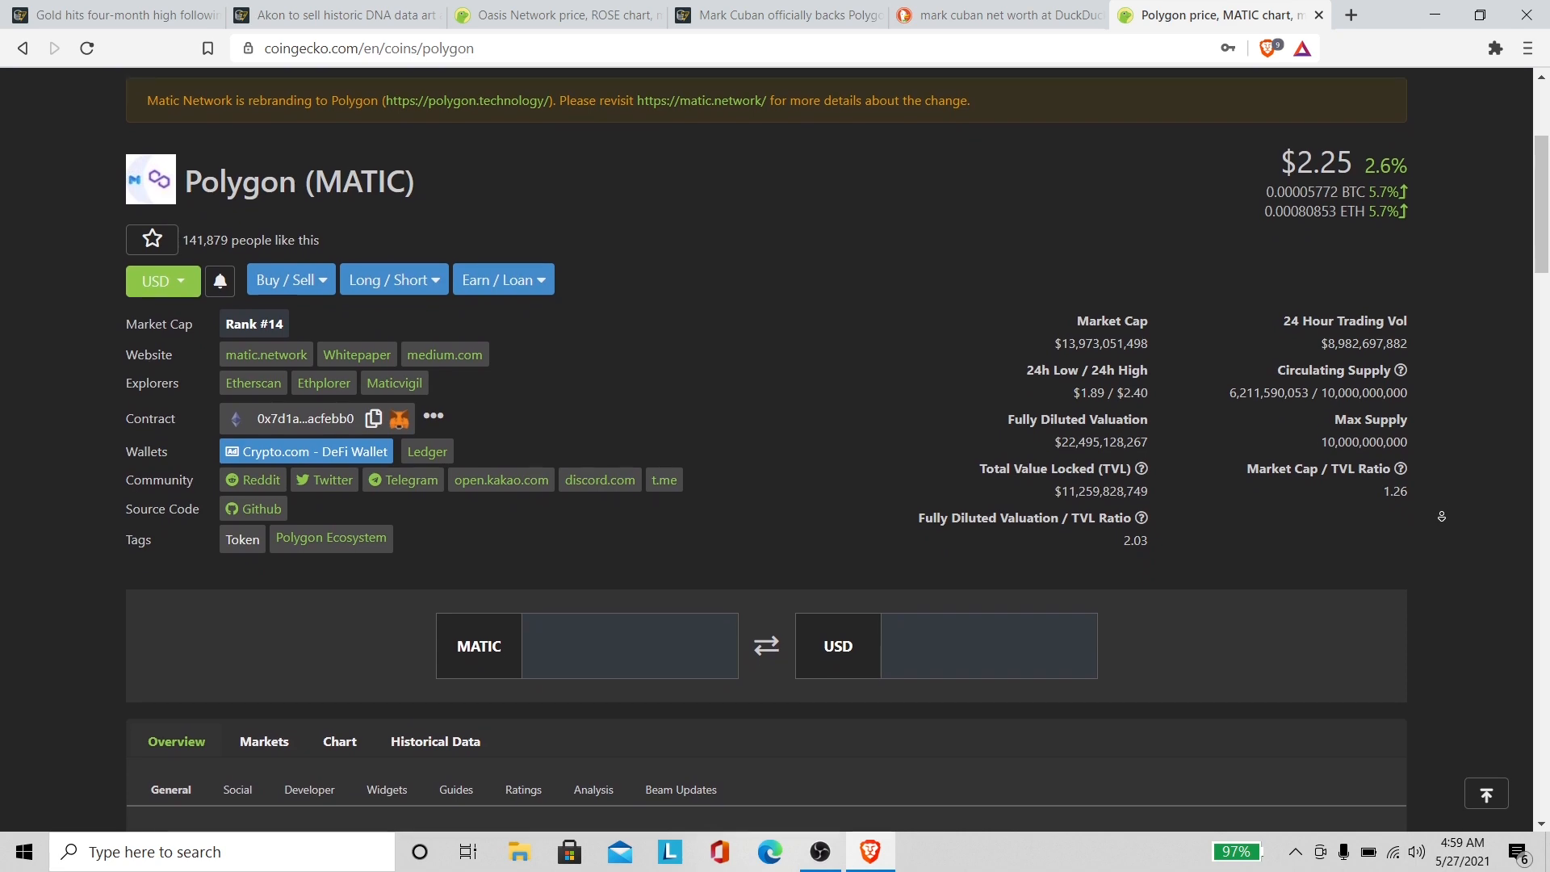
{"action": "scroll", "scroll_direction": "down", "scroll_amount": 3}
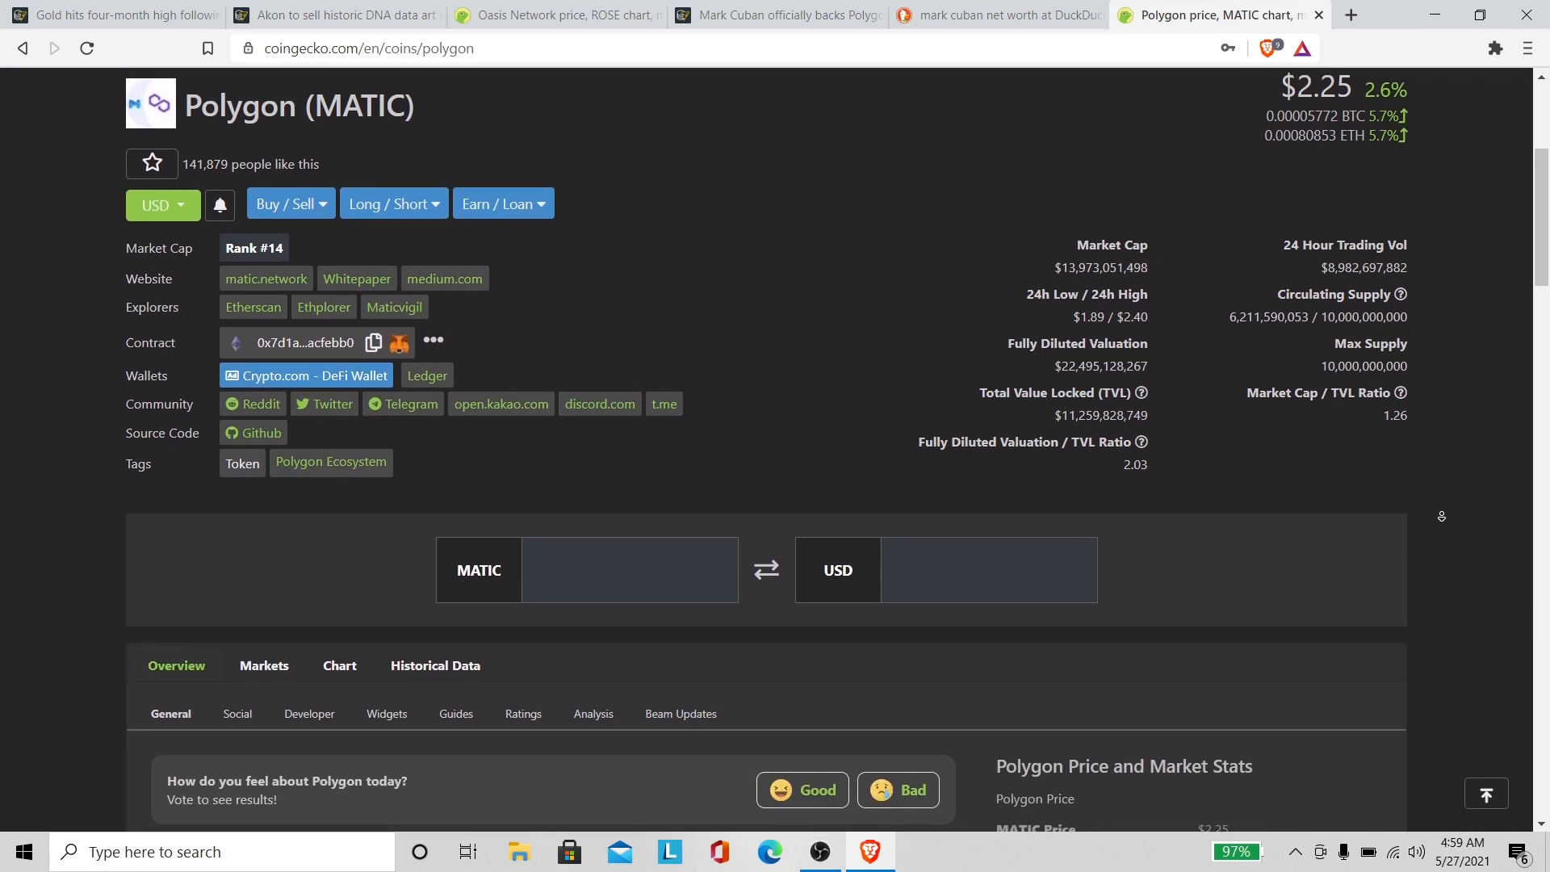
{"action": "scroll", "scroll_direction": "down", "scroll_amount": 3}
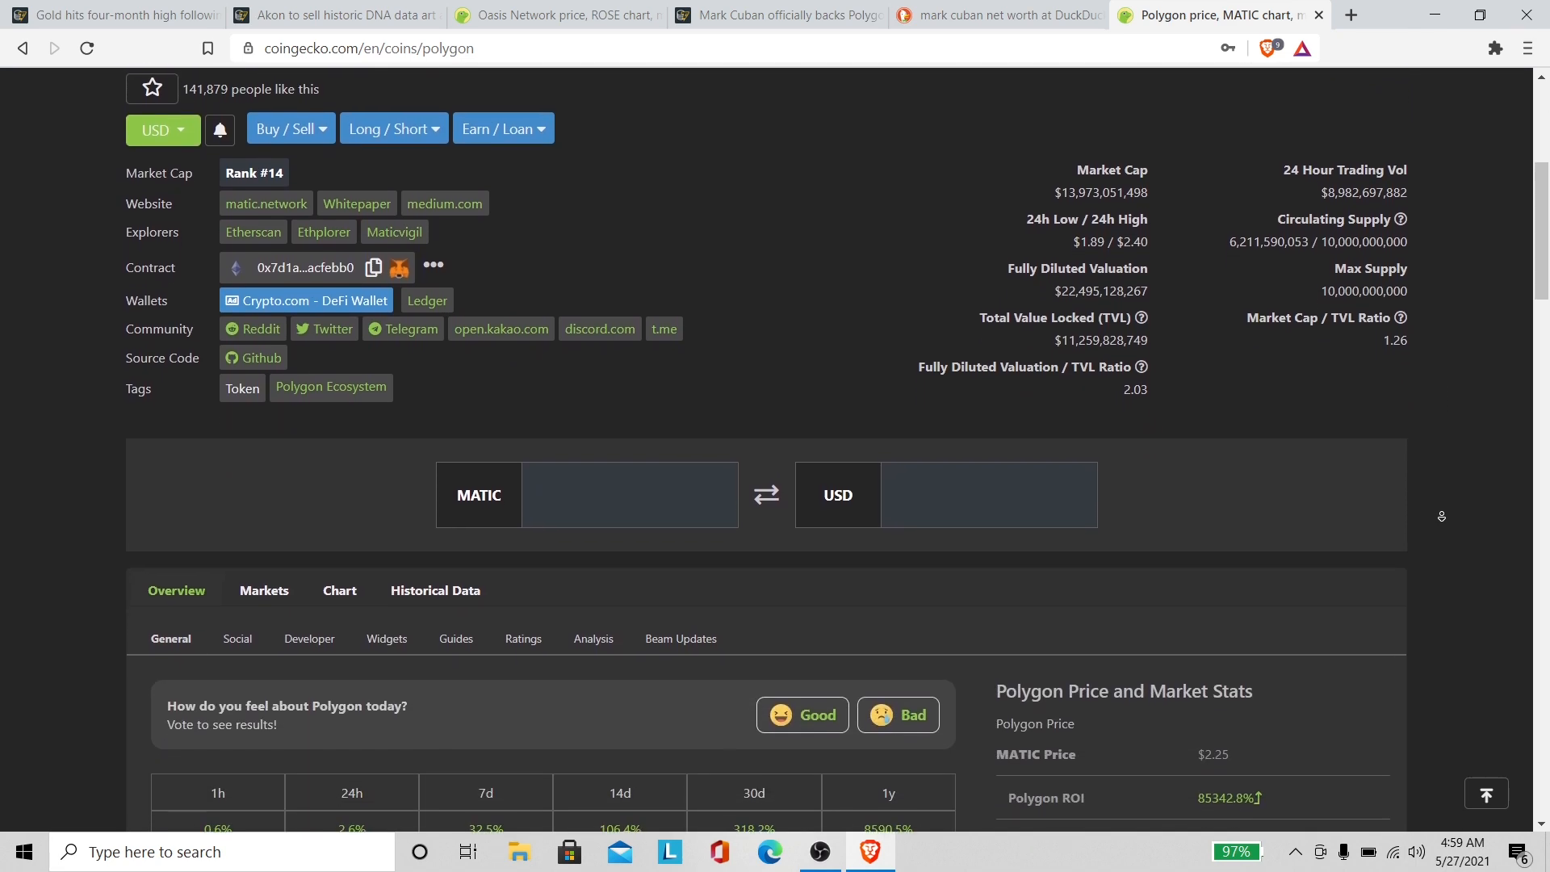
{"action": "scroll", "scroll_direction": "down", "scroll_amount": 3}
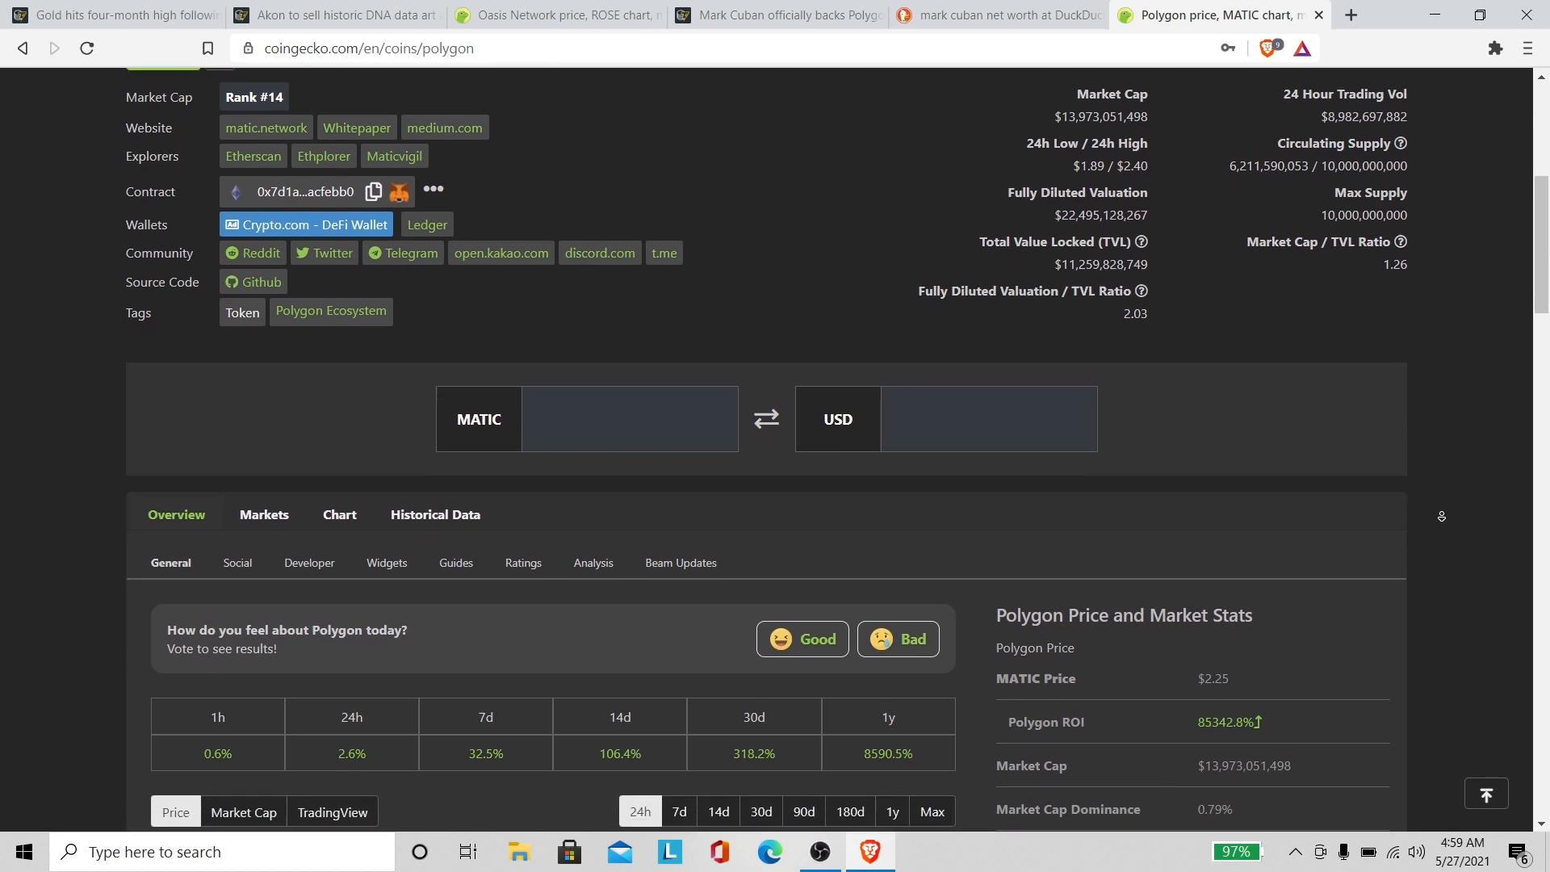
{"action": "scroll", "scroll_direction": "down", "scroll_amount": 3}
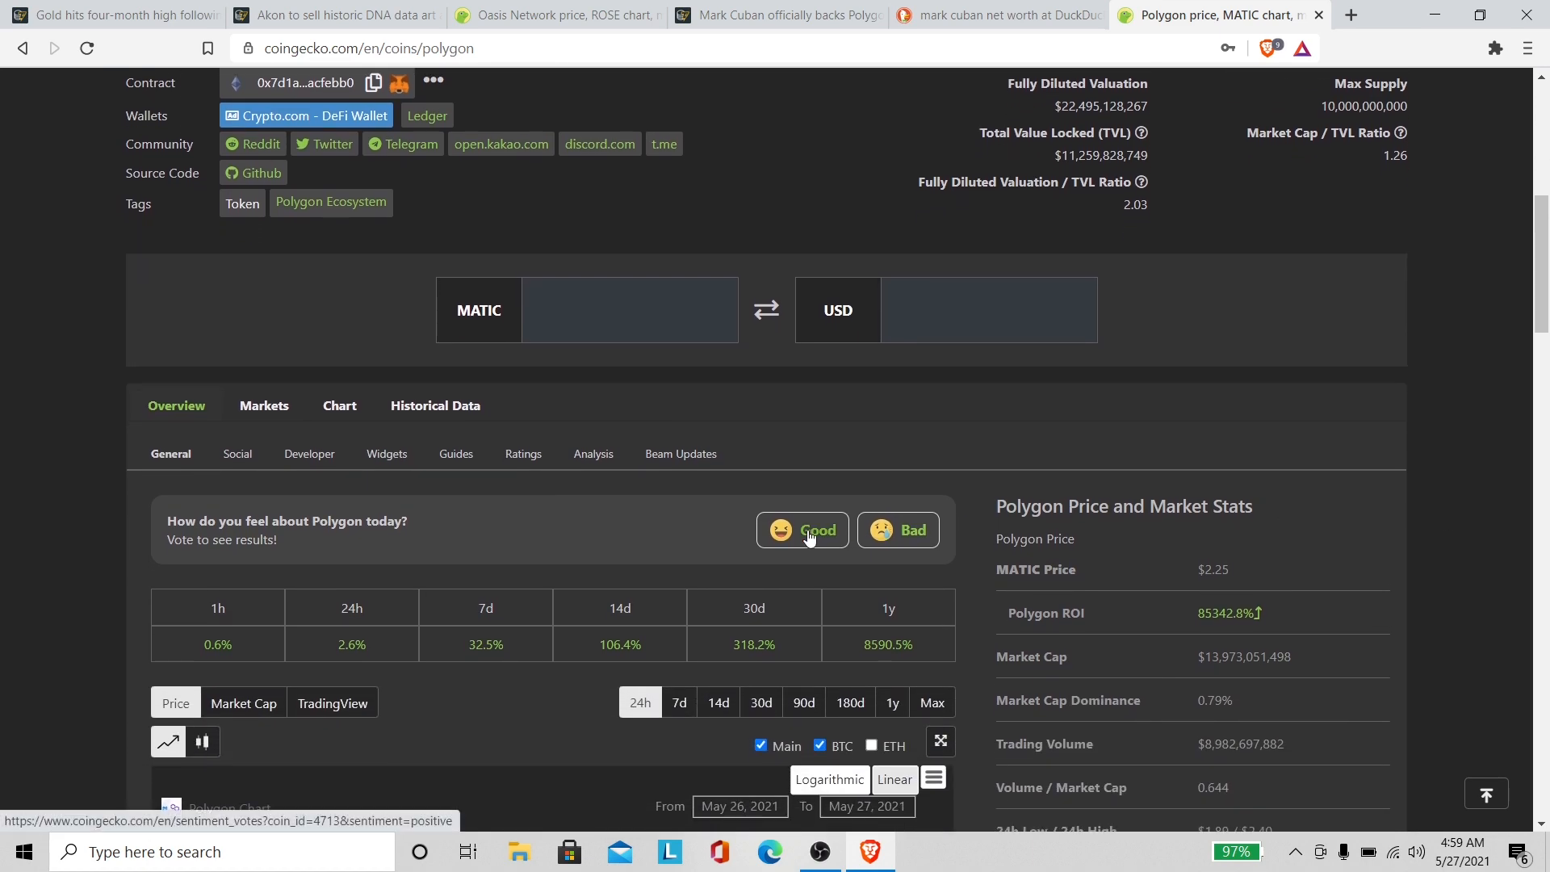
Step: Vote Good on Polygon's sentiment poll, revealing 89% Good versus 11% Bad, and head back up
{"action": "left_click", "coordinate": [802, 530]}
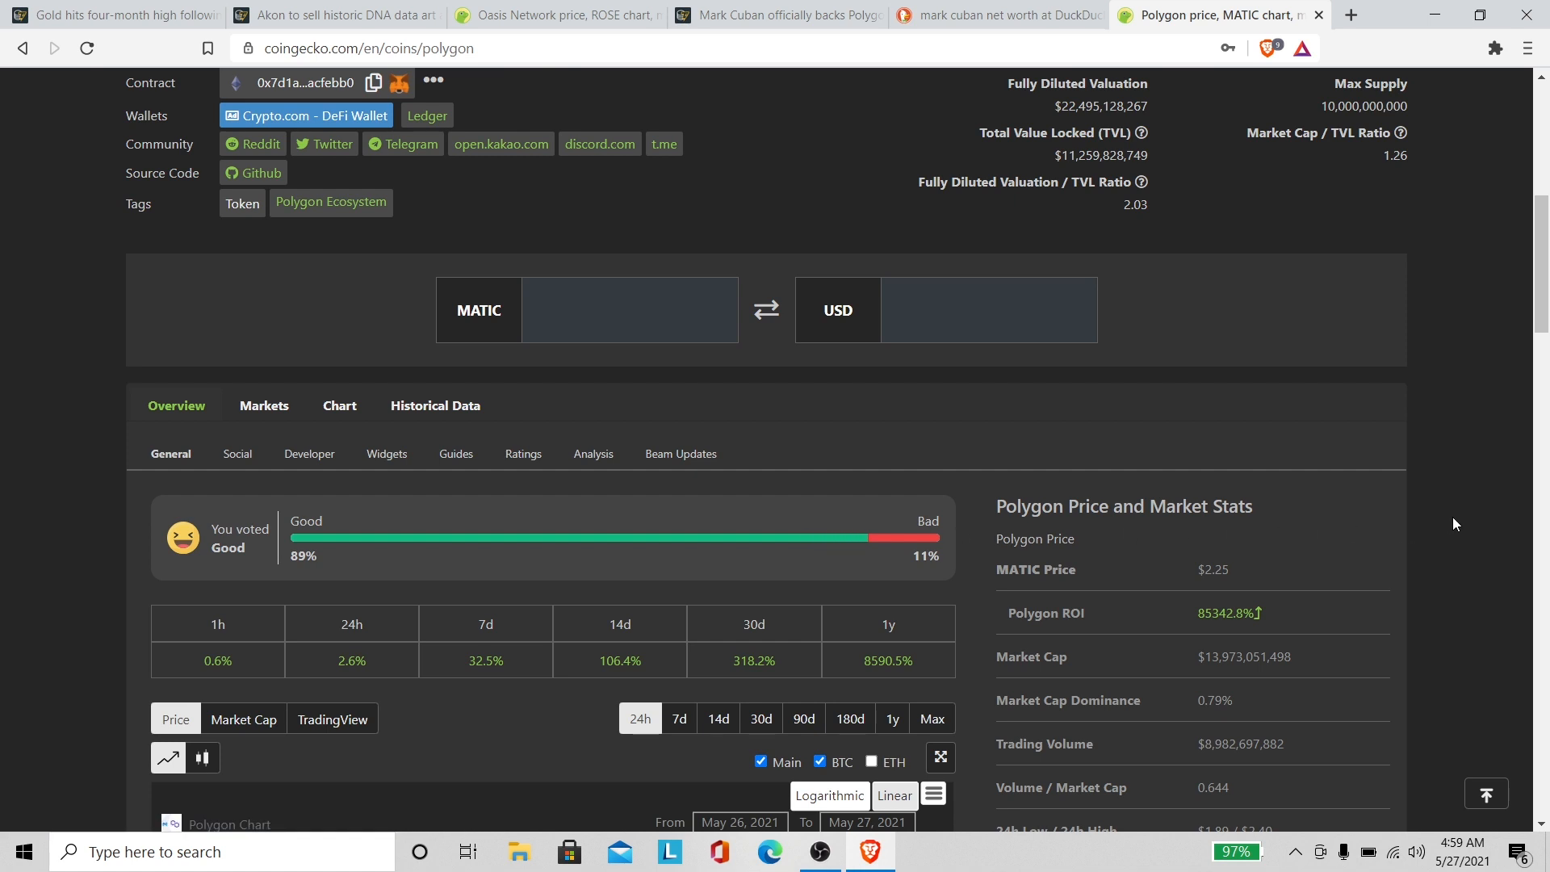
{"action": "scroll", "scroll_direction": "down", "scroll_amount": 3}
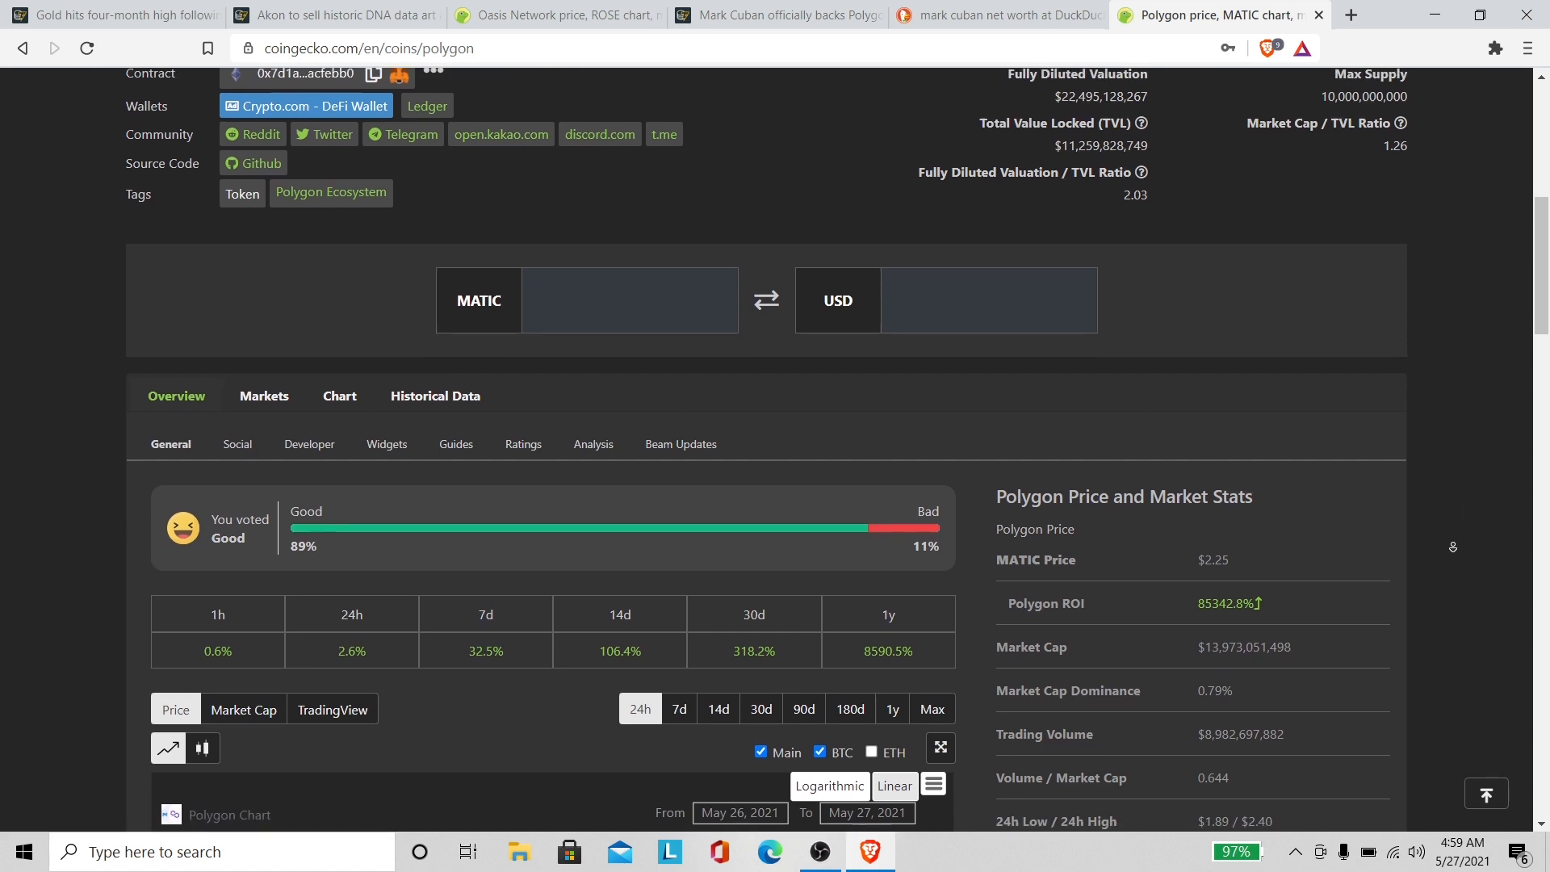
{"action": "scroll", "scroll_direction": "up", "scroll_amount": 3}
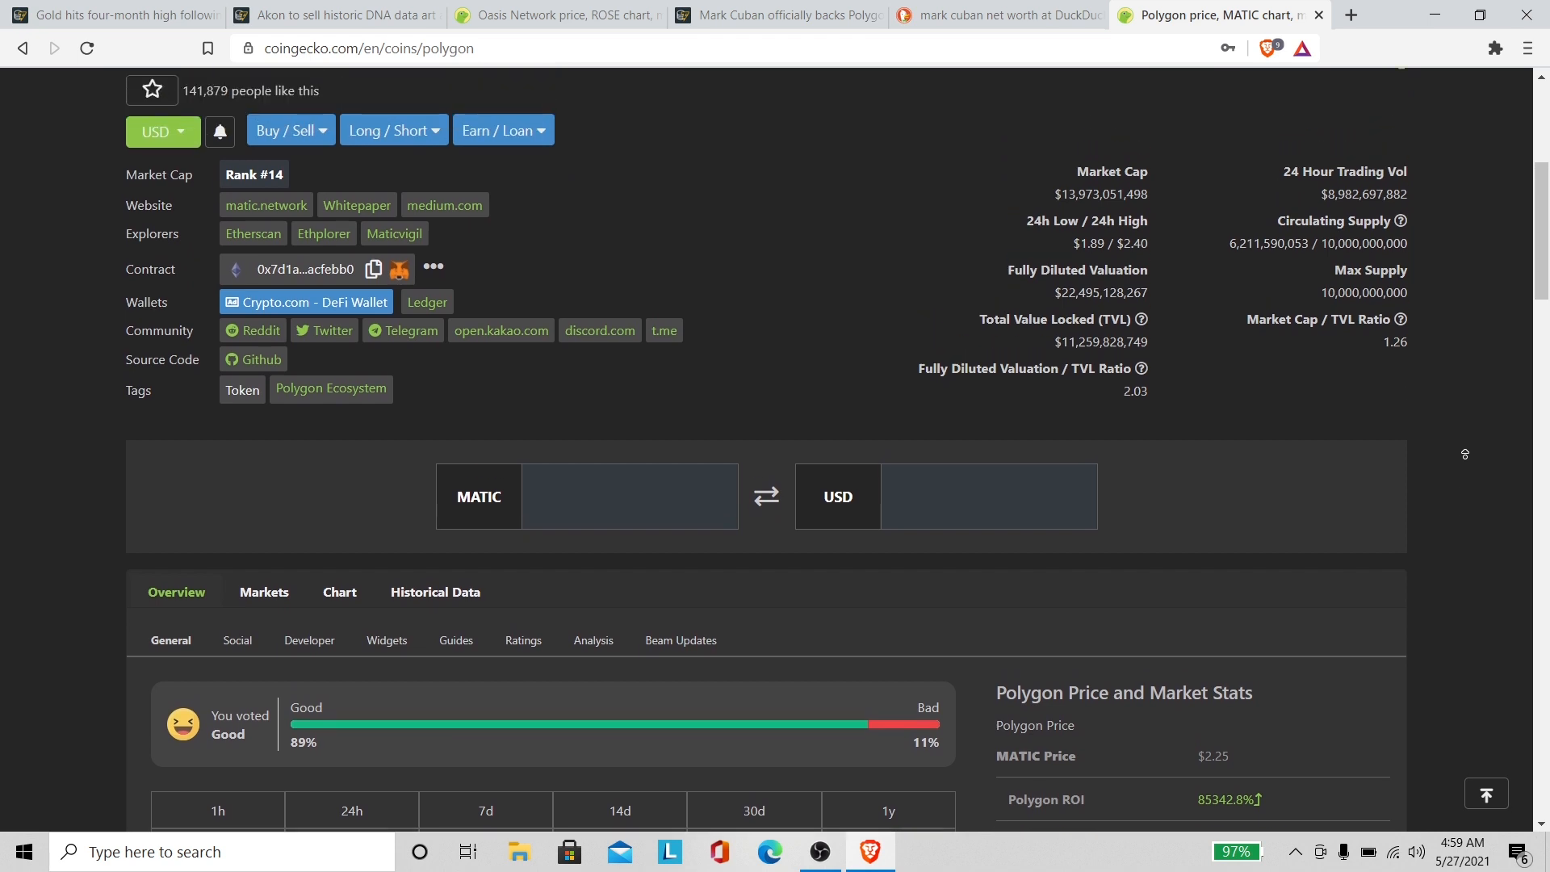
{"action": "scroll", "scroll_direction": "up", "scroll_amount": 3}
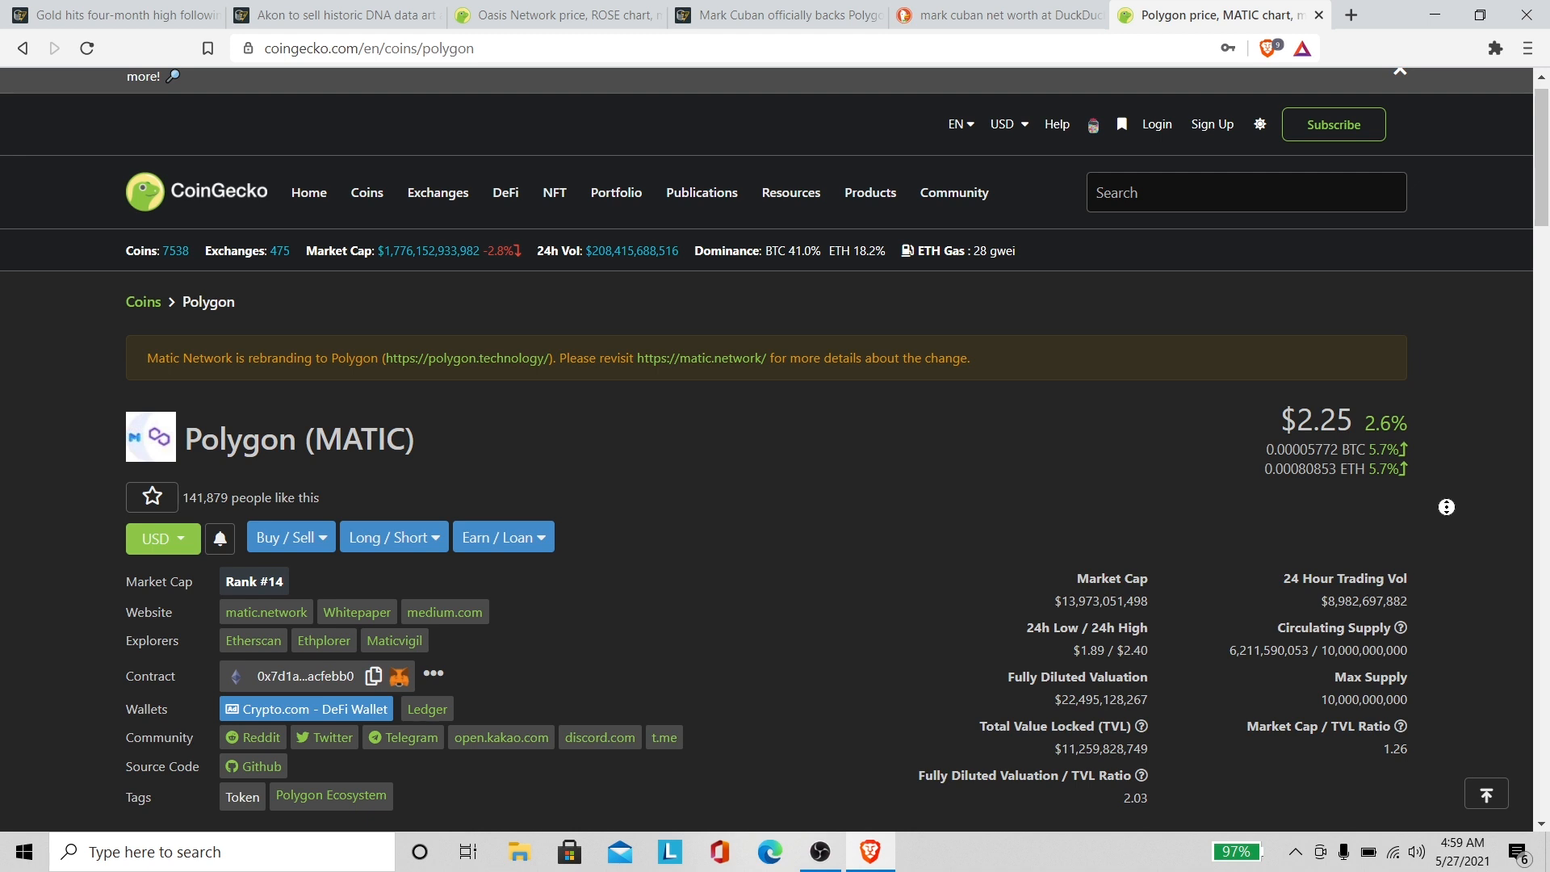
{"action": "mouse_move", "coordinate": [1350, 505]}
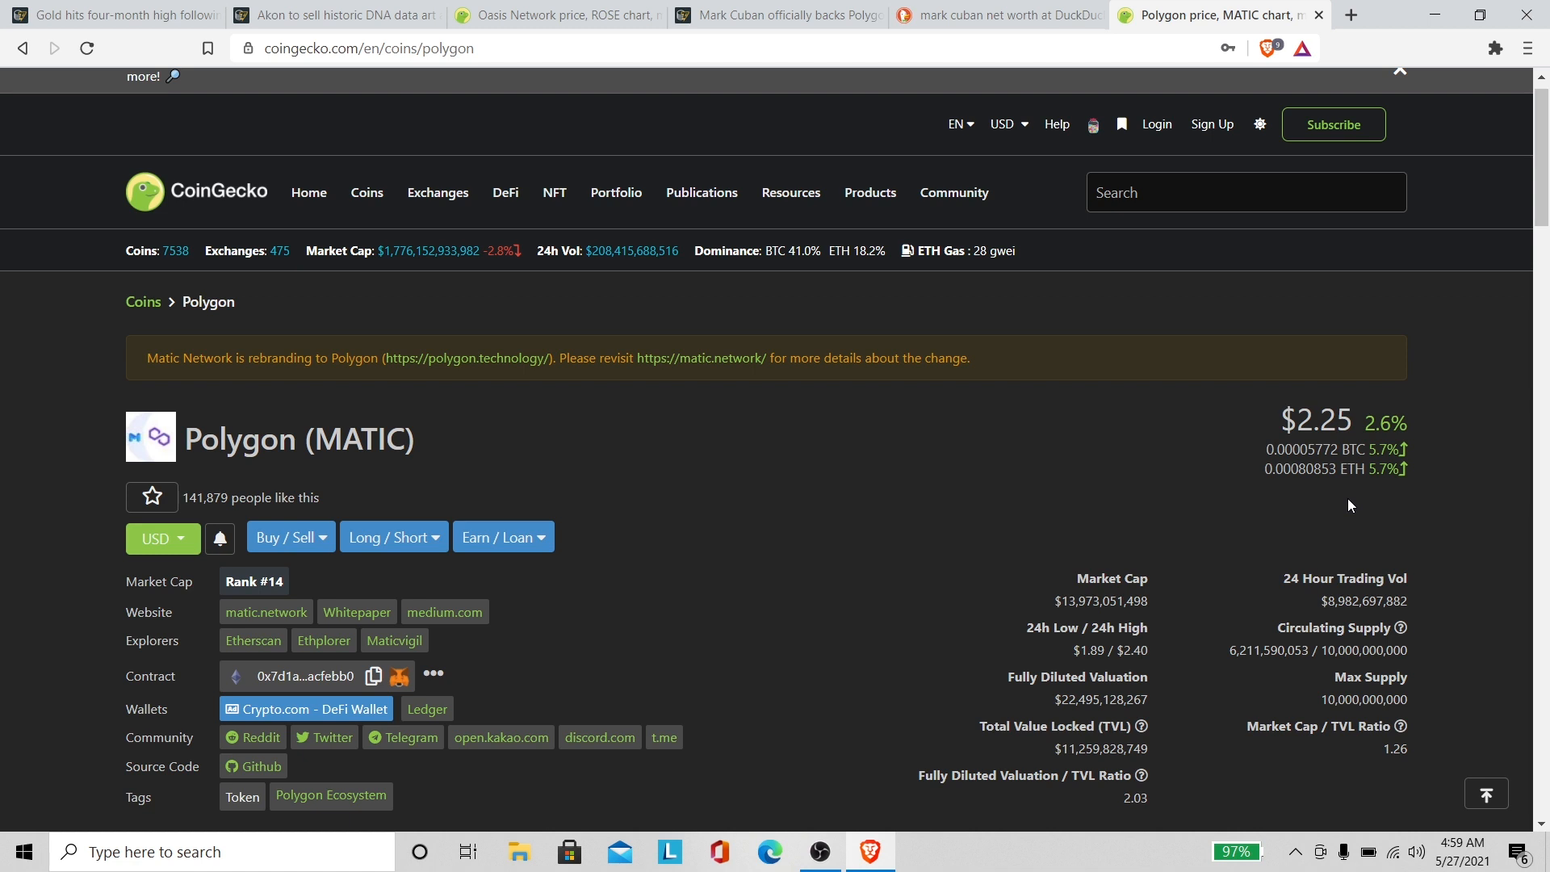
{"action": "mouse_move", "coordinate": [1459, 557]}
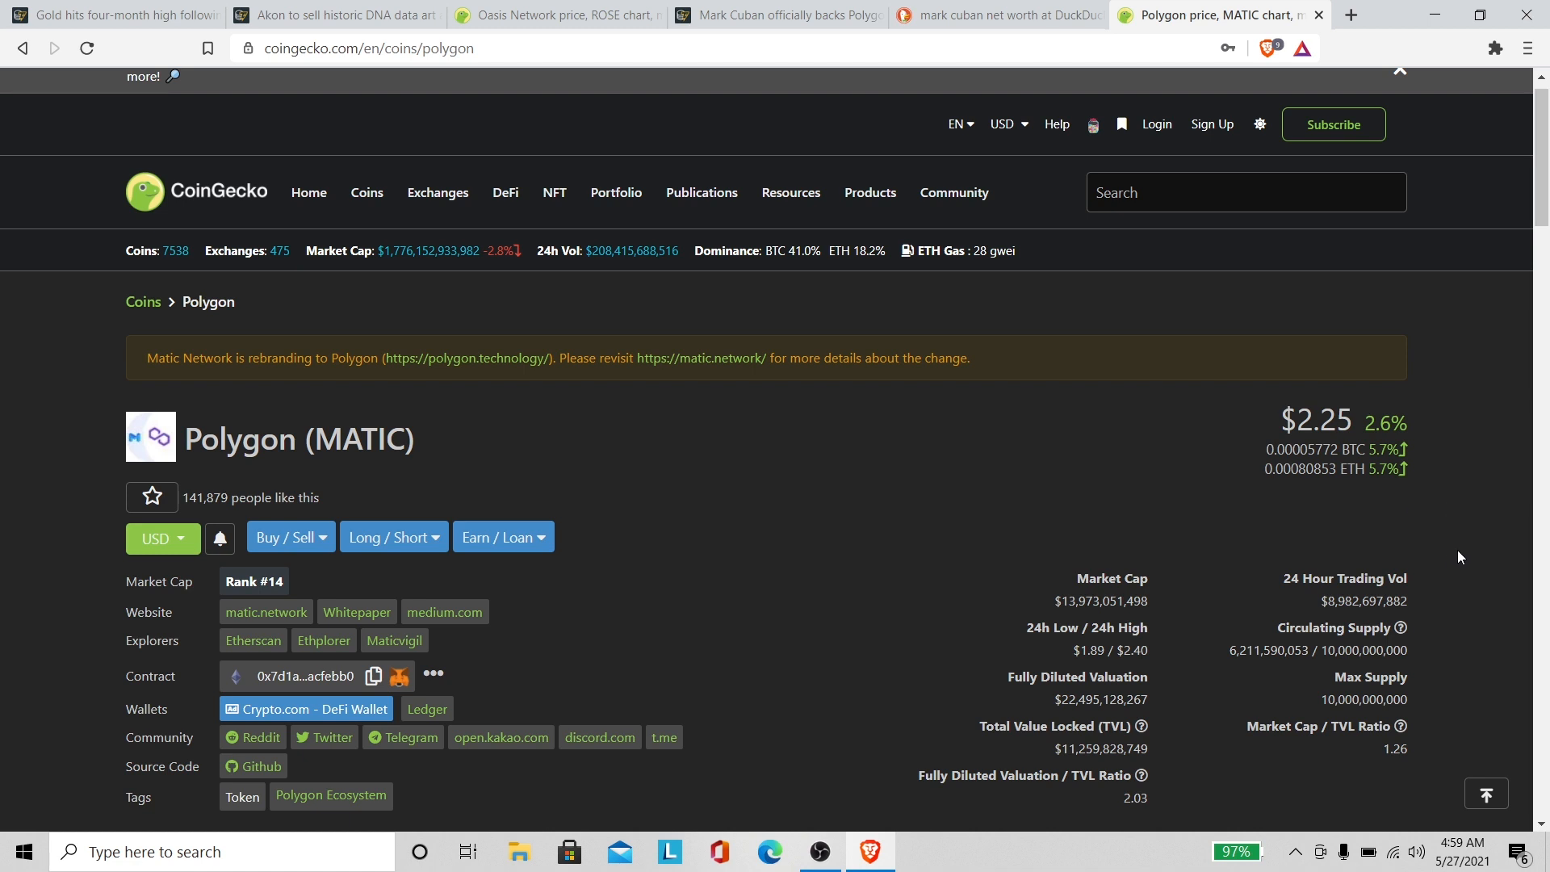
{"action": "mouse_move", "coordinate": [1462, 567]}
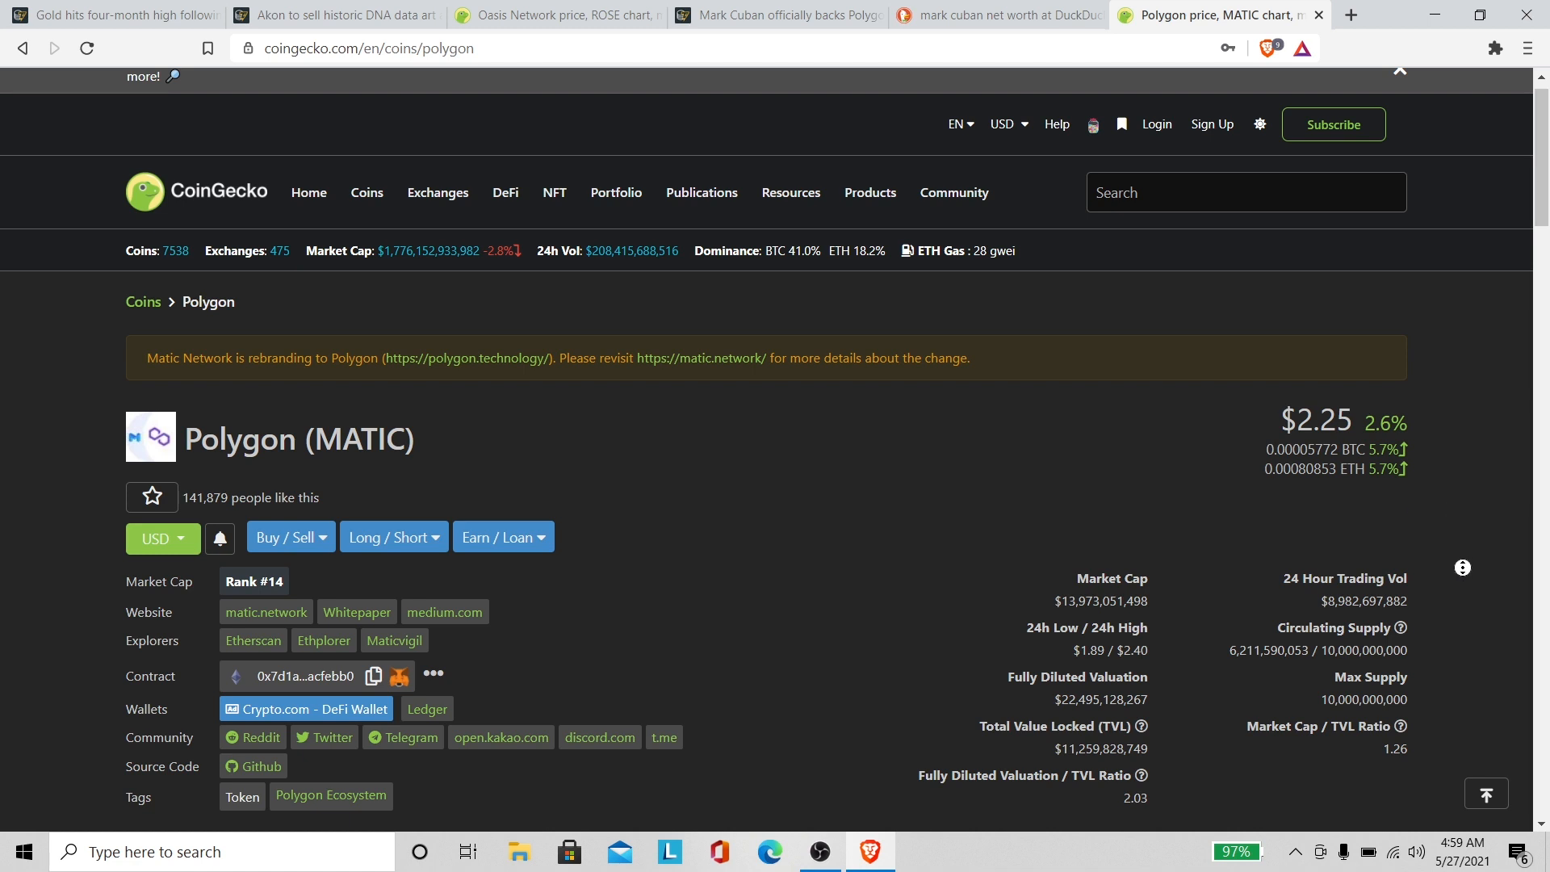
{"action": "scroll", "scroll_direction": "down", "scroll_amount": 3}
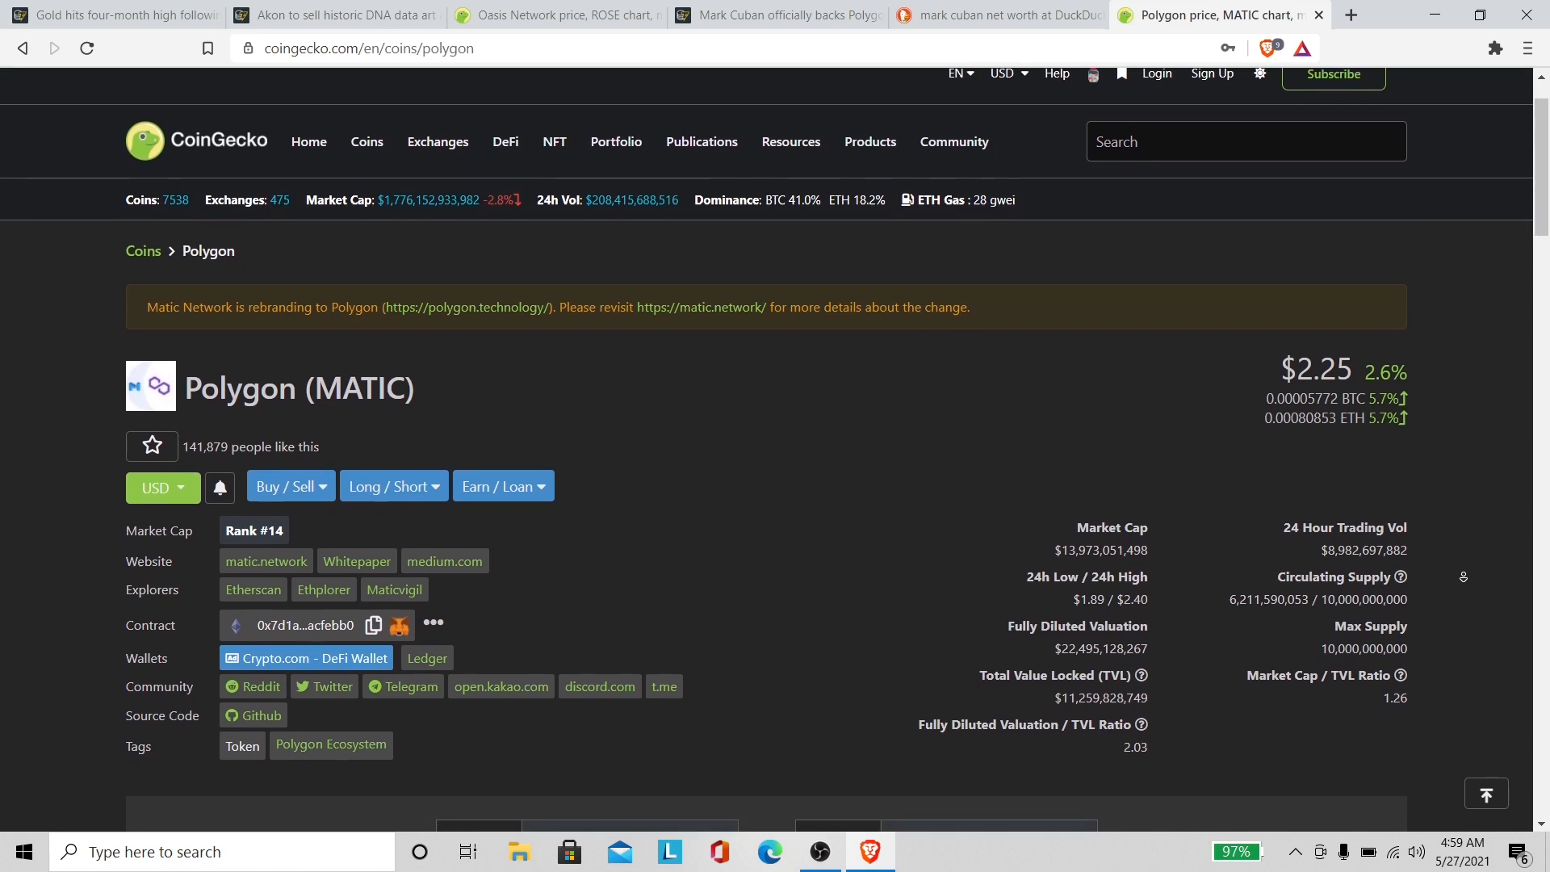
{"action": "scroll", "scroll_direction": "down", "scroll_amount": 3}
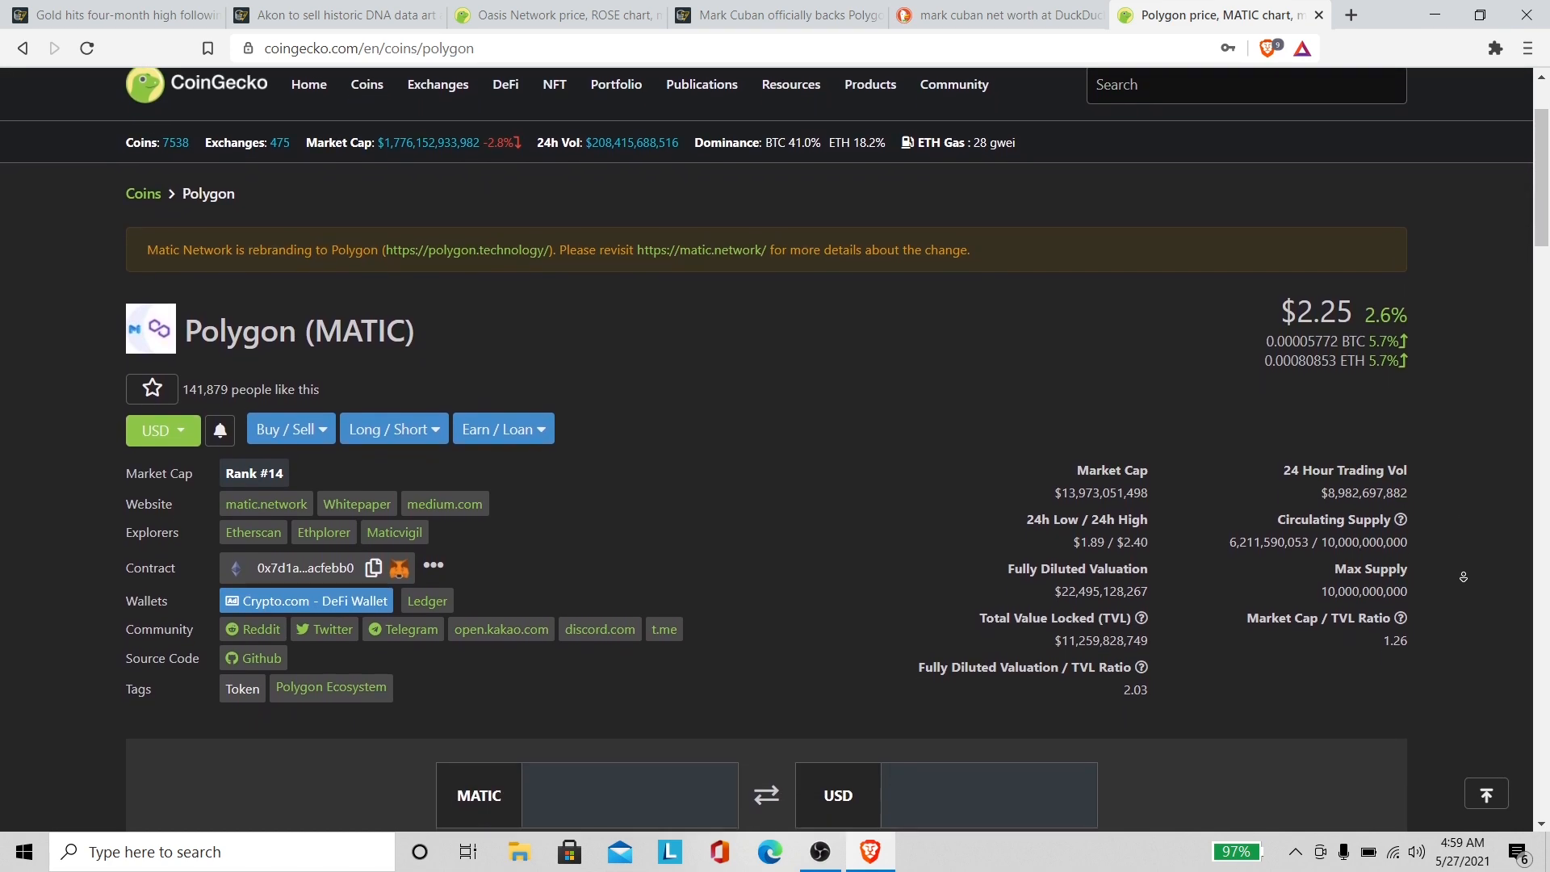
{"action": "scroll", "scroll_direction": "down", "scroll_amount": 3}
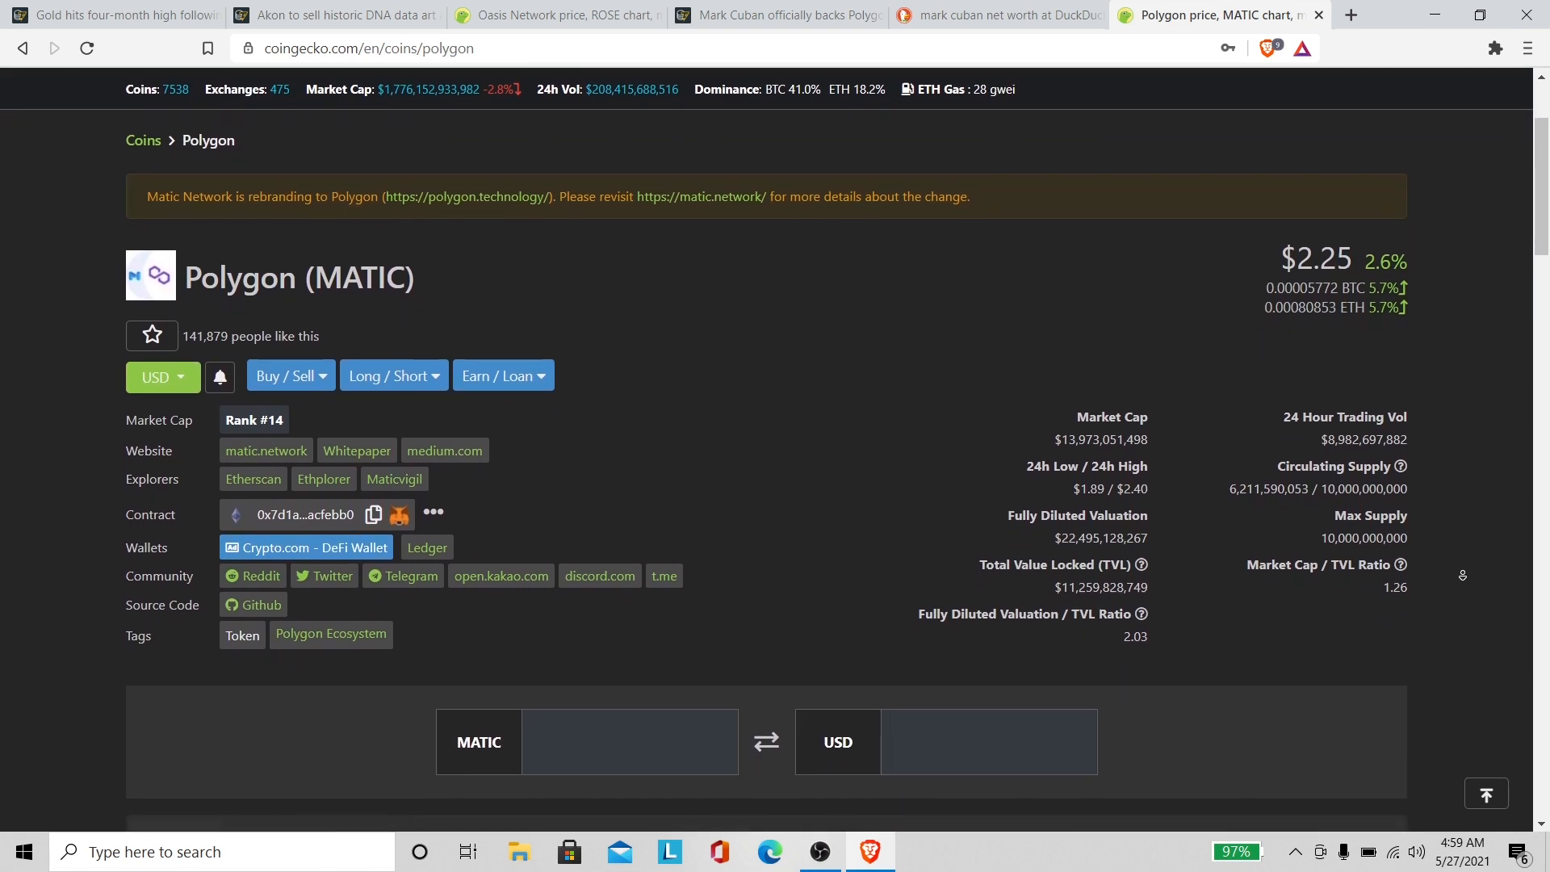
{"action": "scroll", "scroll_direction": "down", "scroll_amount": 3}
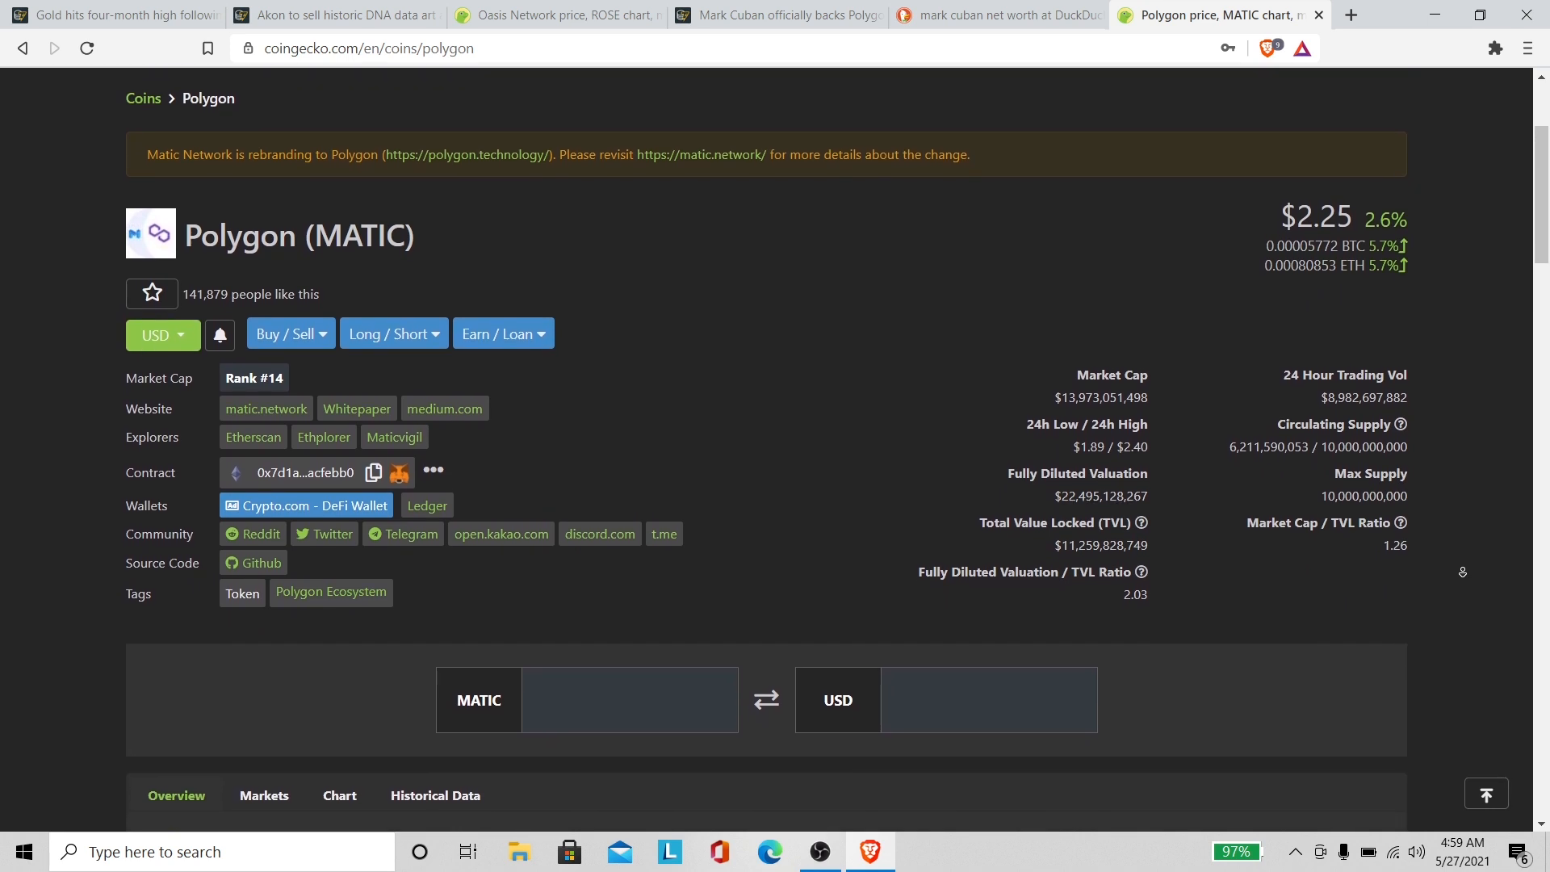
{"action": "scroll", "scroll_direction": "up", "scroll_amount": 3}
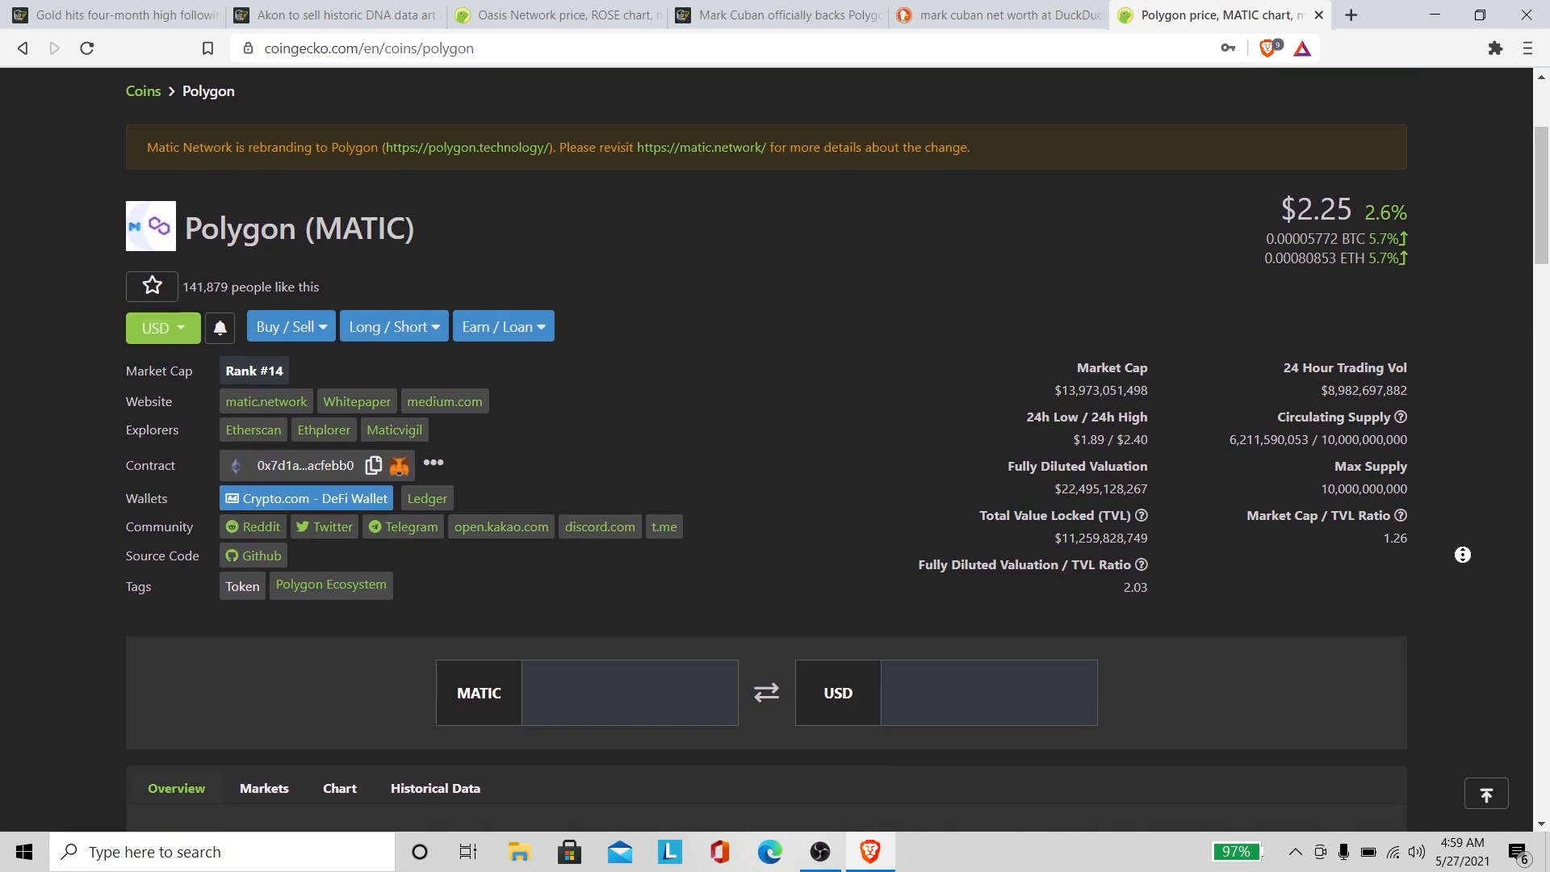